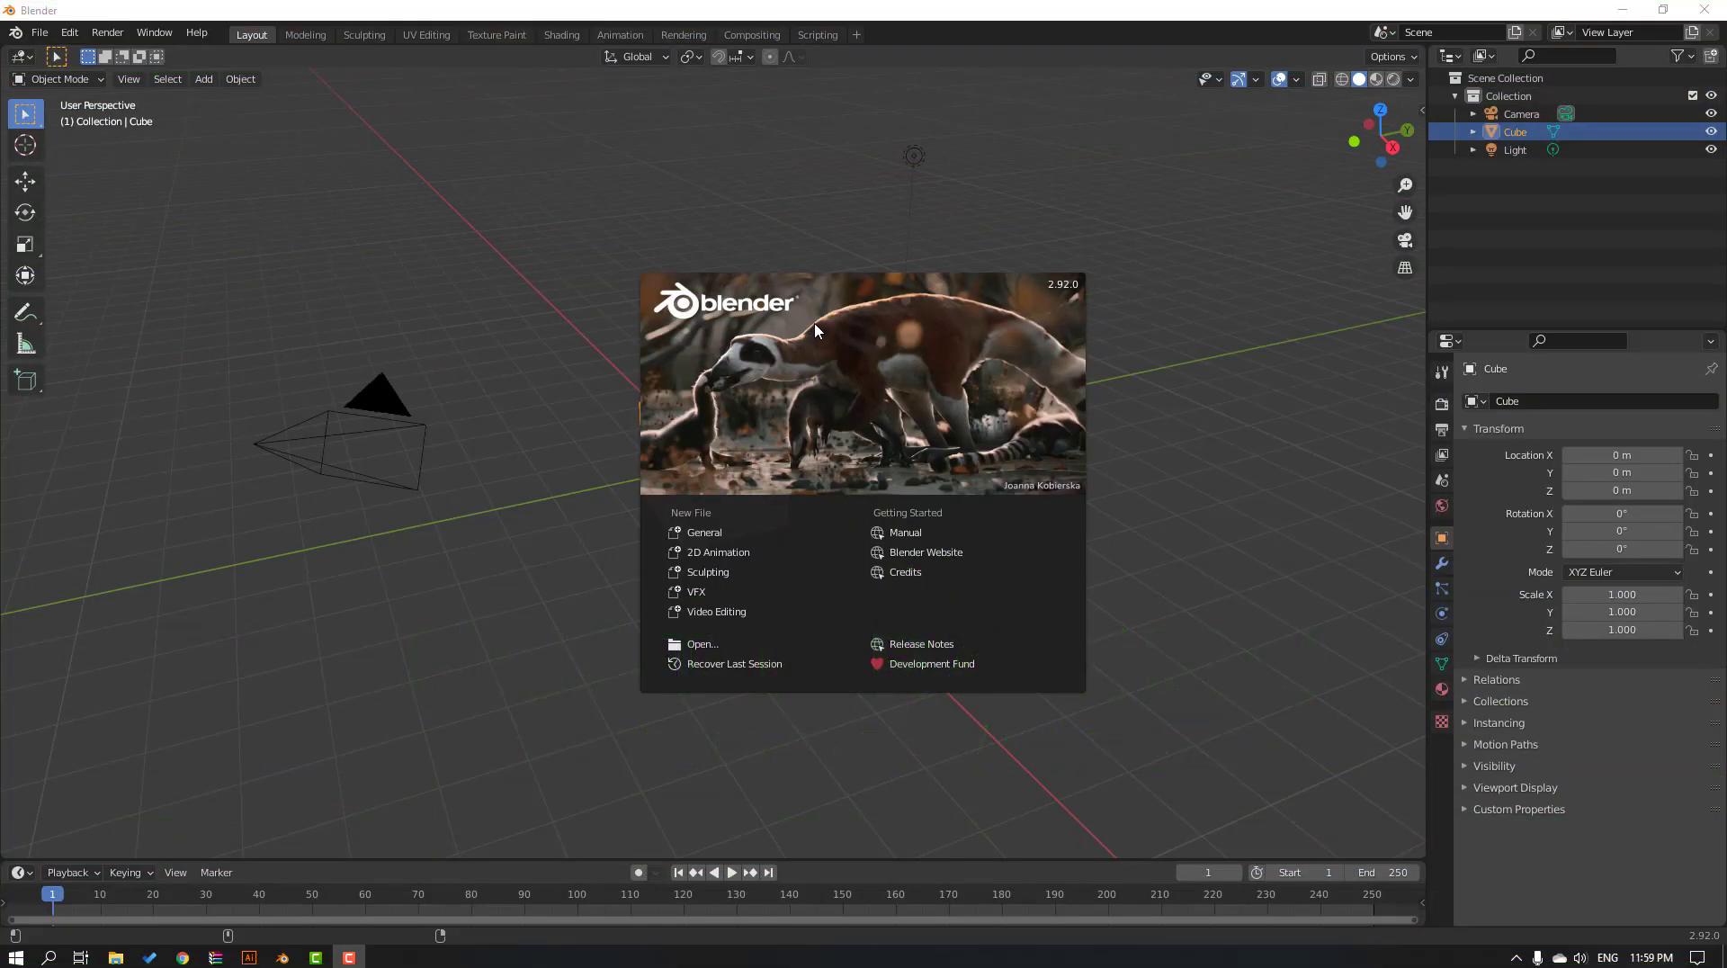
# Add a mesh plane and scale it up much larger than the default size.
pyautogui.click(702, 567)
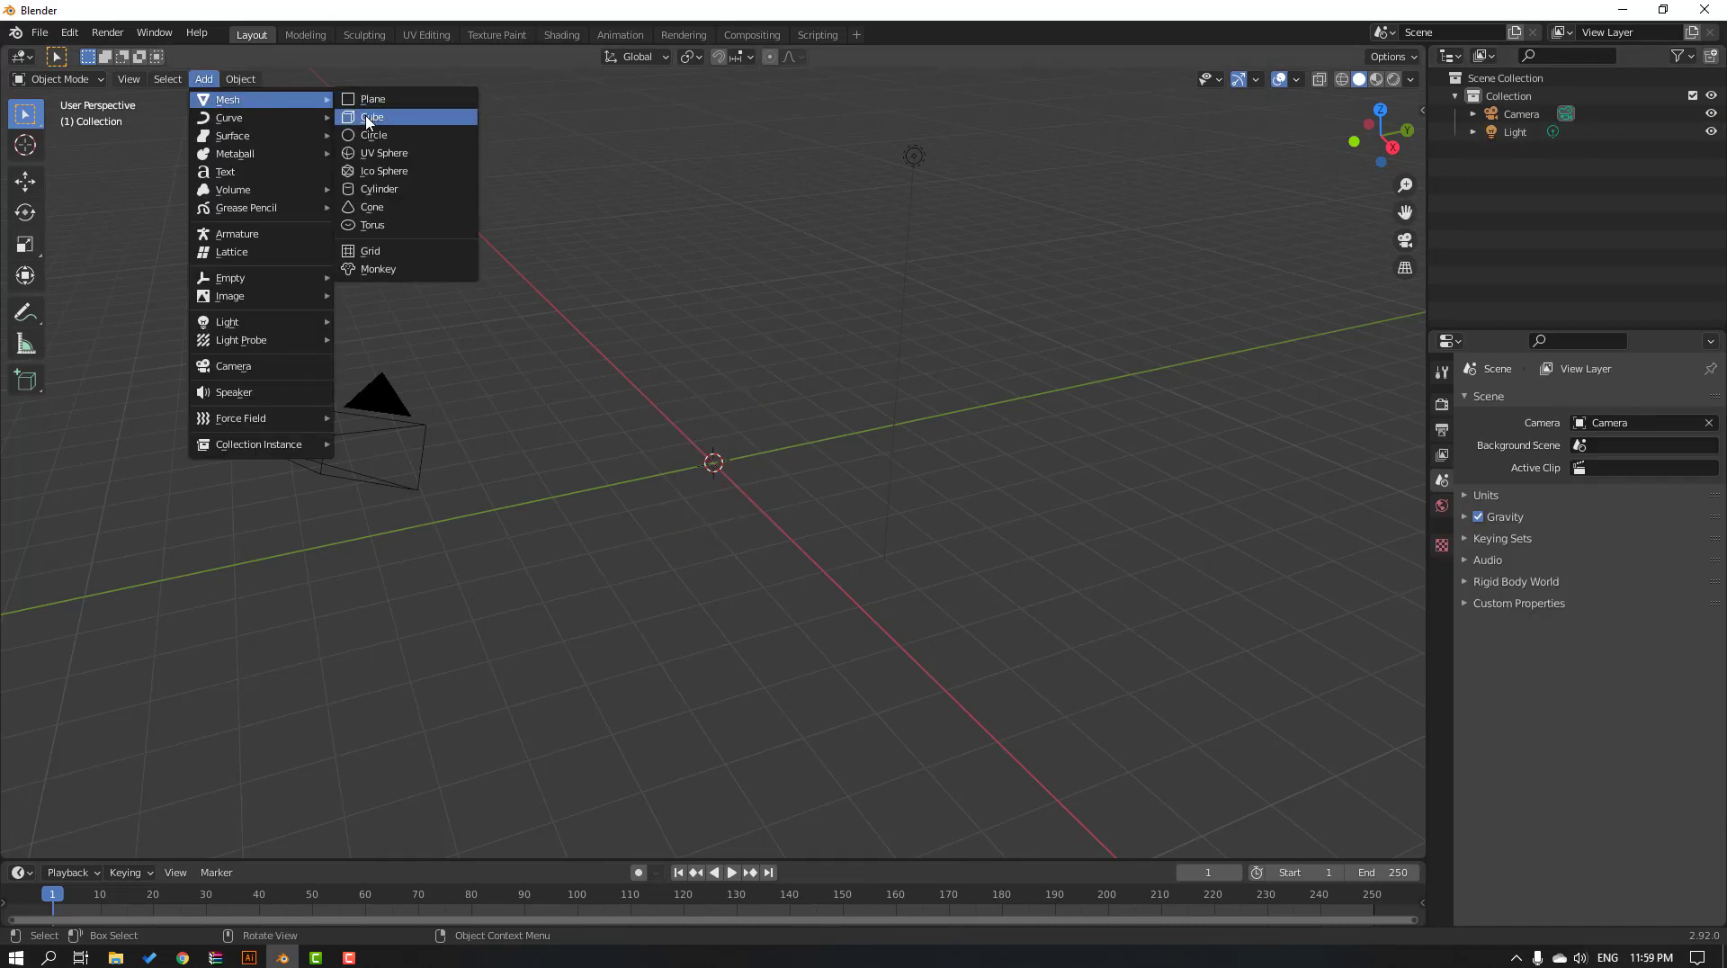
pyautogui.click(374, 99)
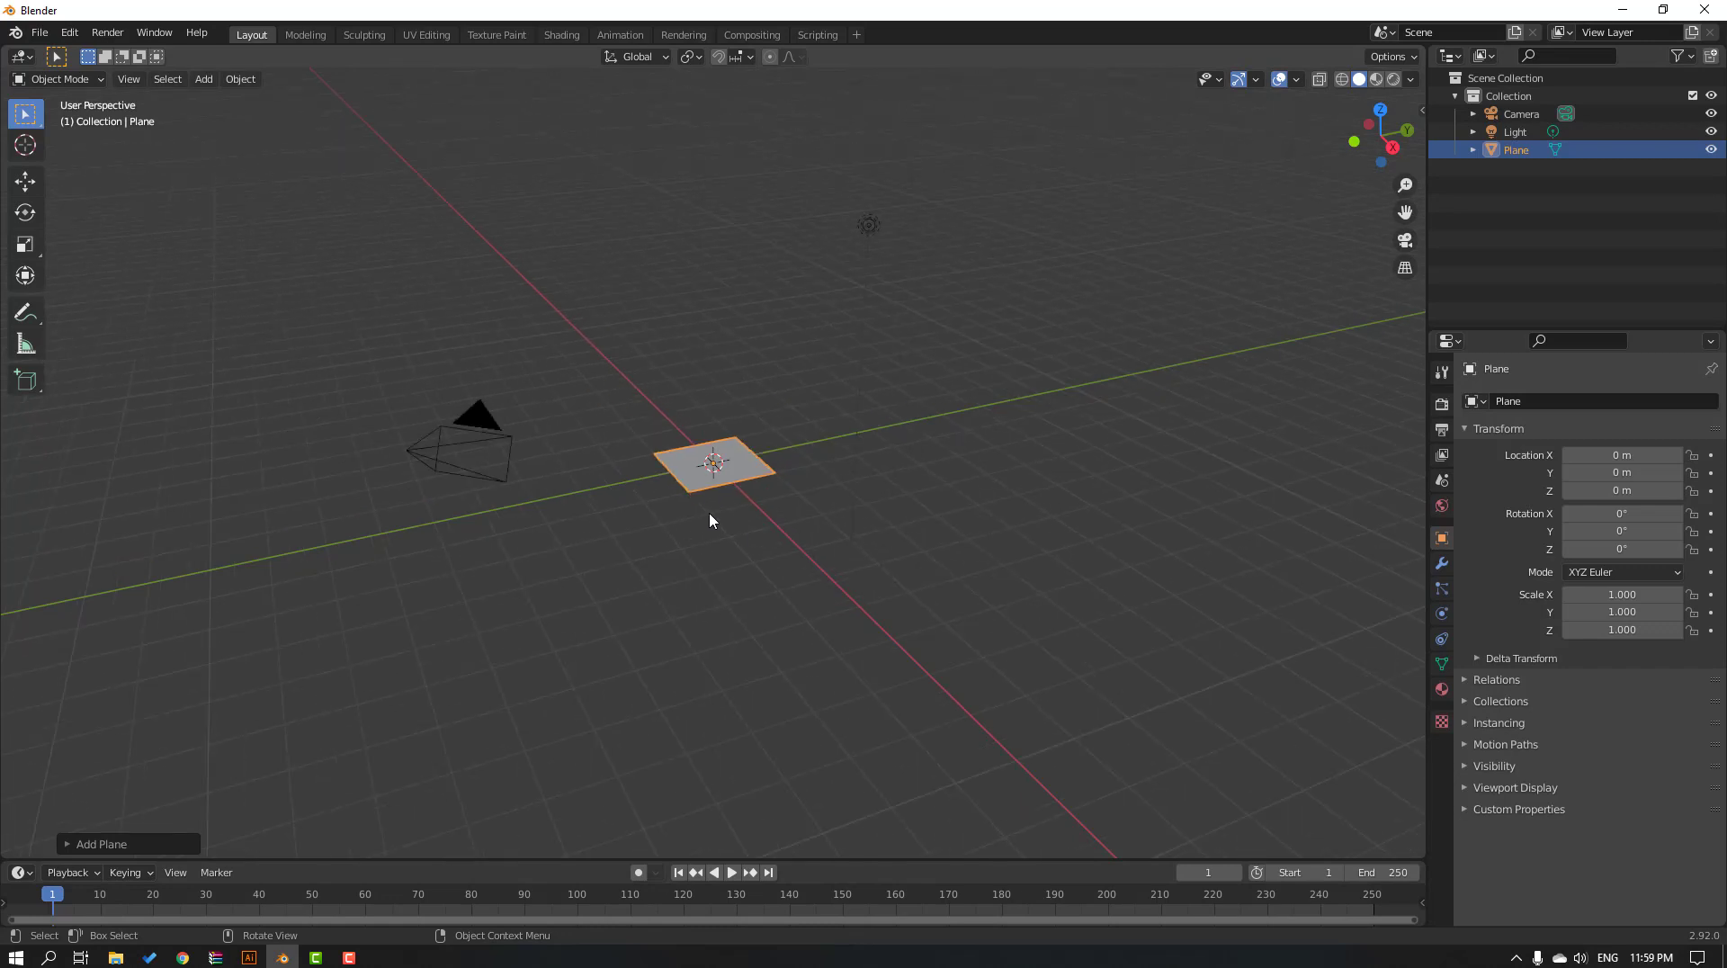
pyautogui.click(26, 243)
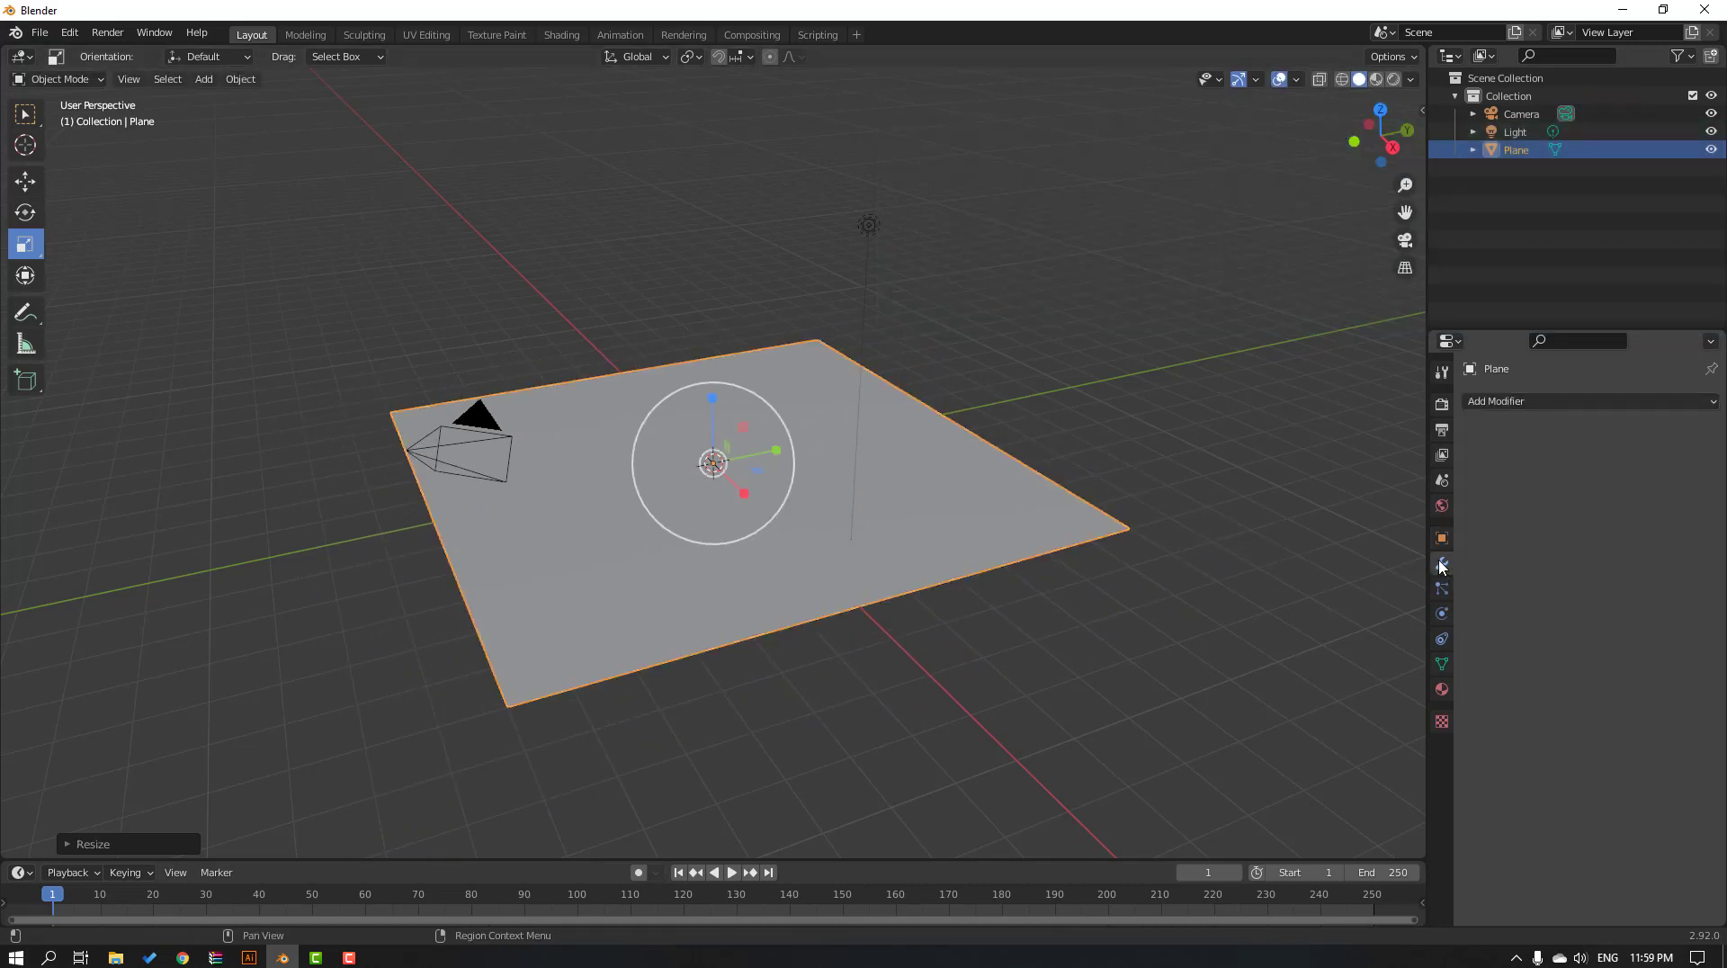
# Add a Solidify modifier of about 0.16 m thickness to turn the plane into a slab.
pyautogui.click(1587, 401)
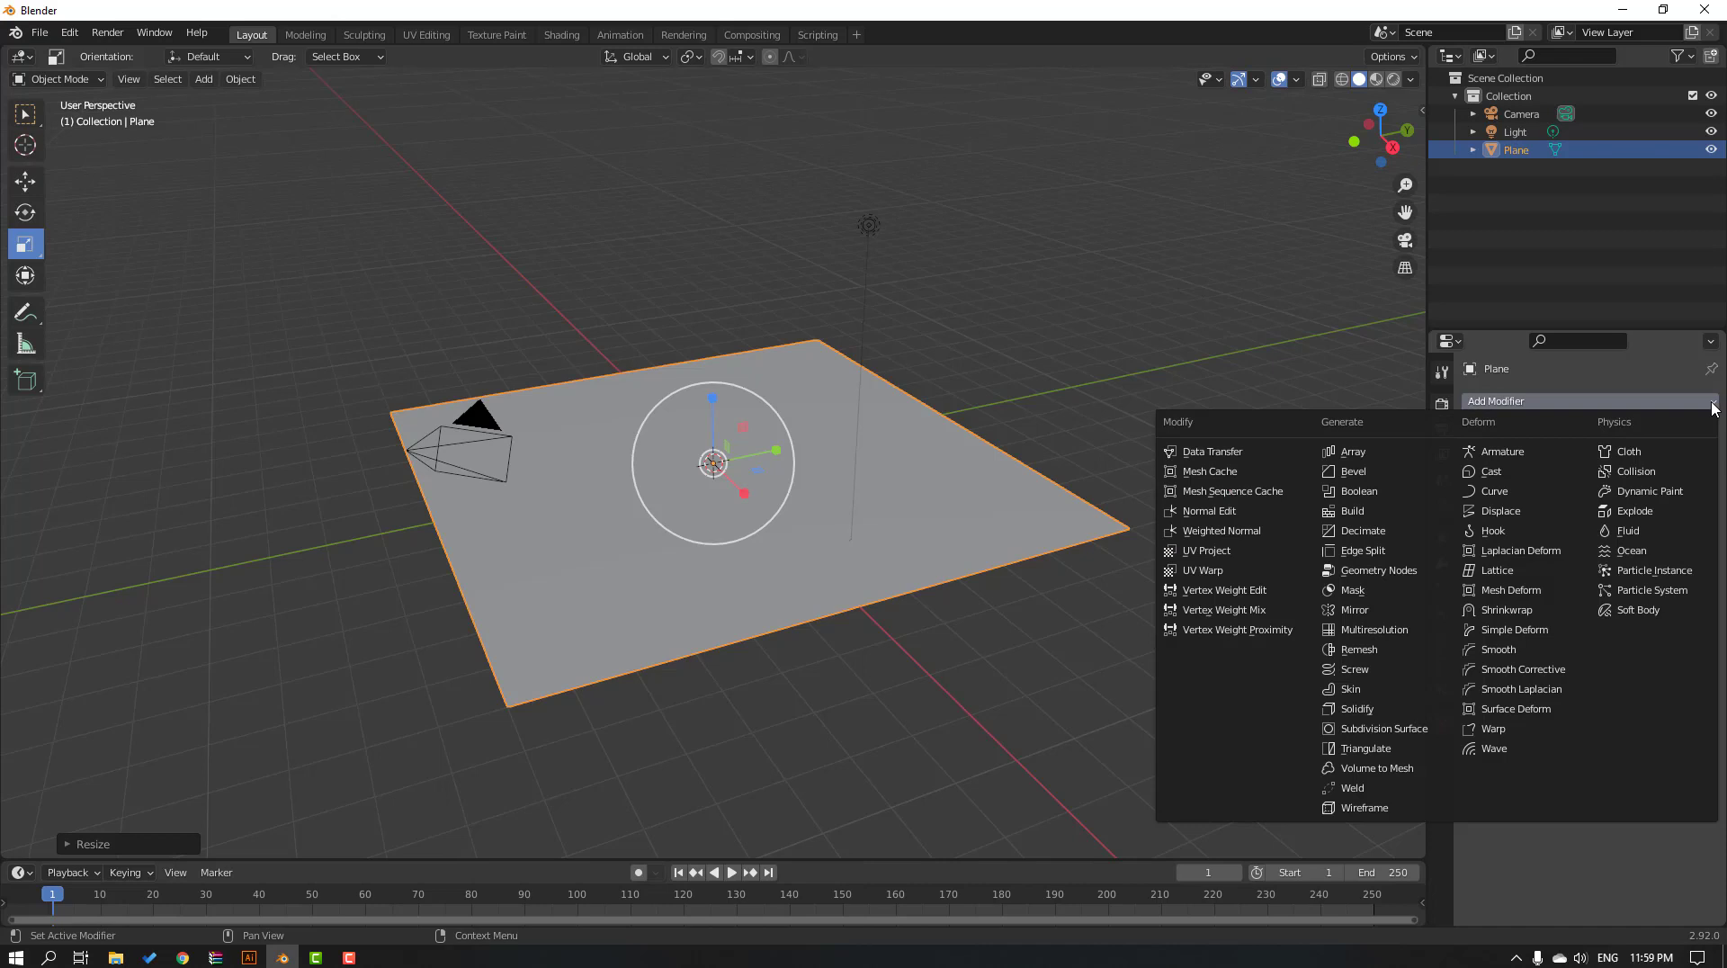
pyautogui.moveTo(1378, 709)
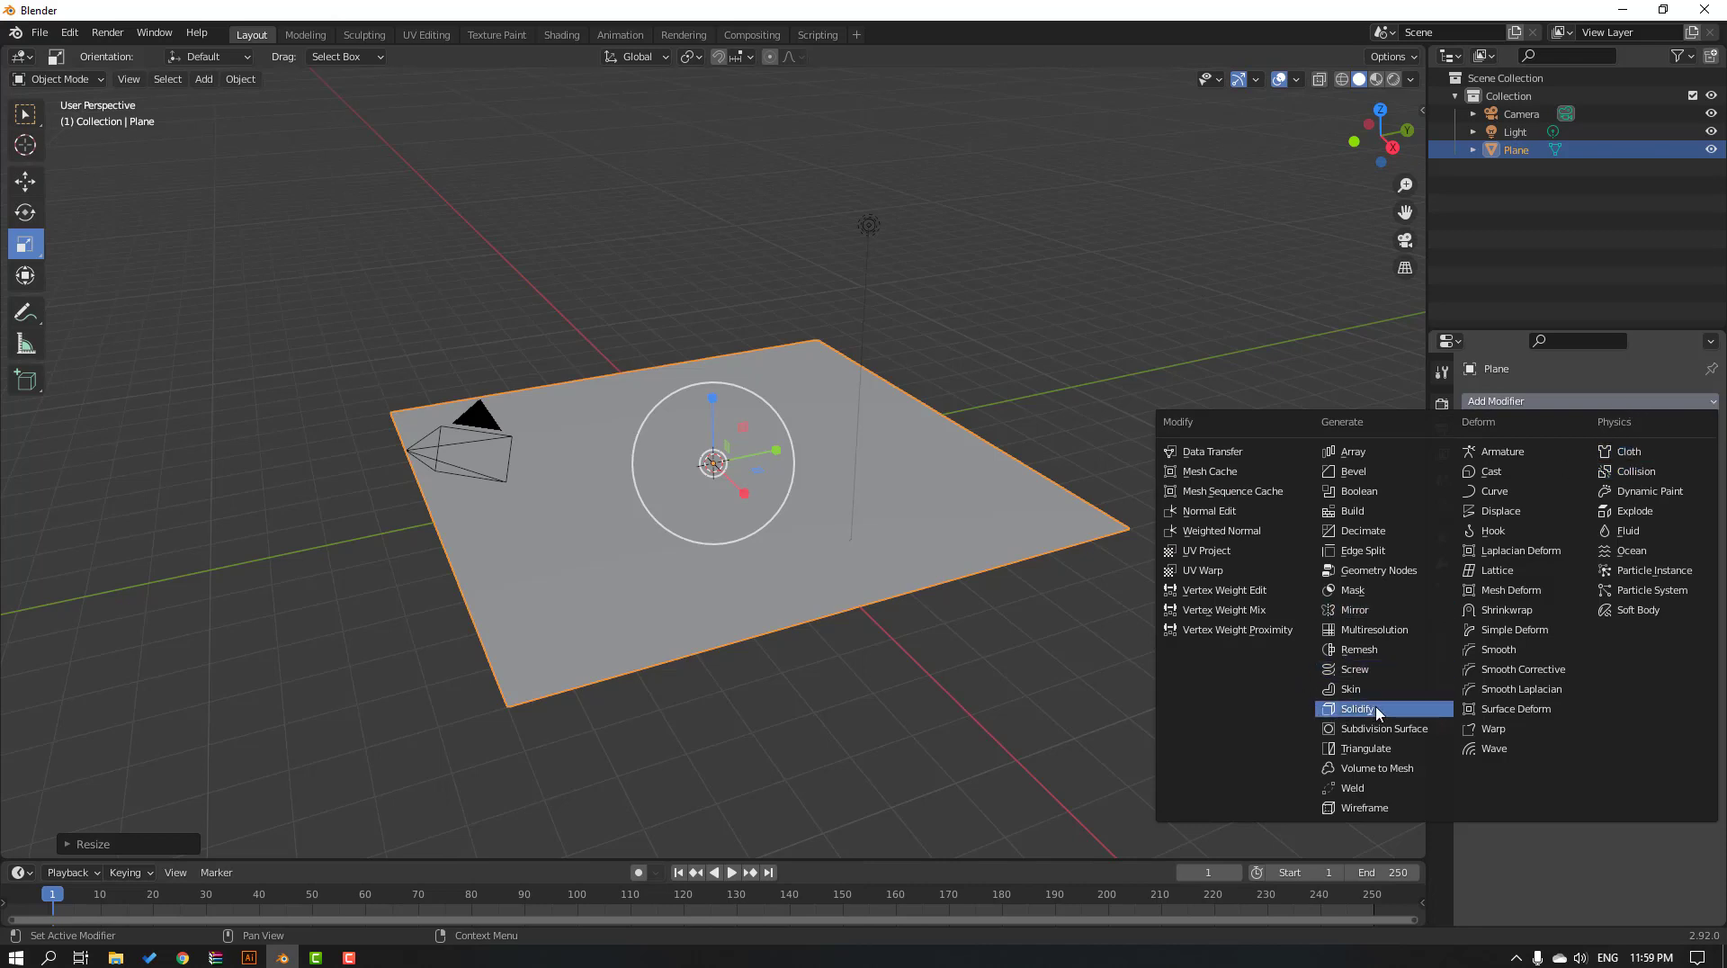
pyautogui.click(1356, 707)
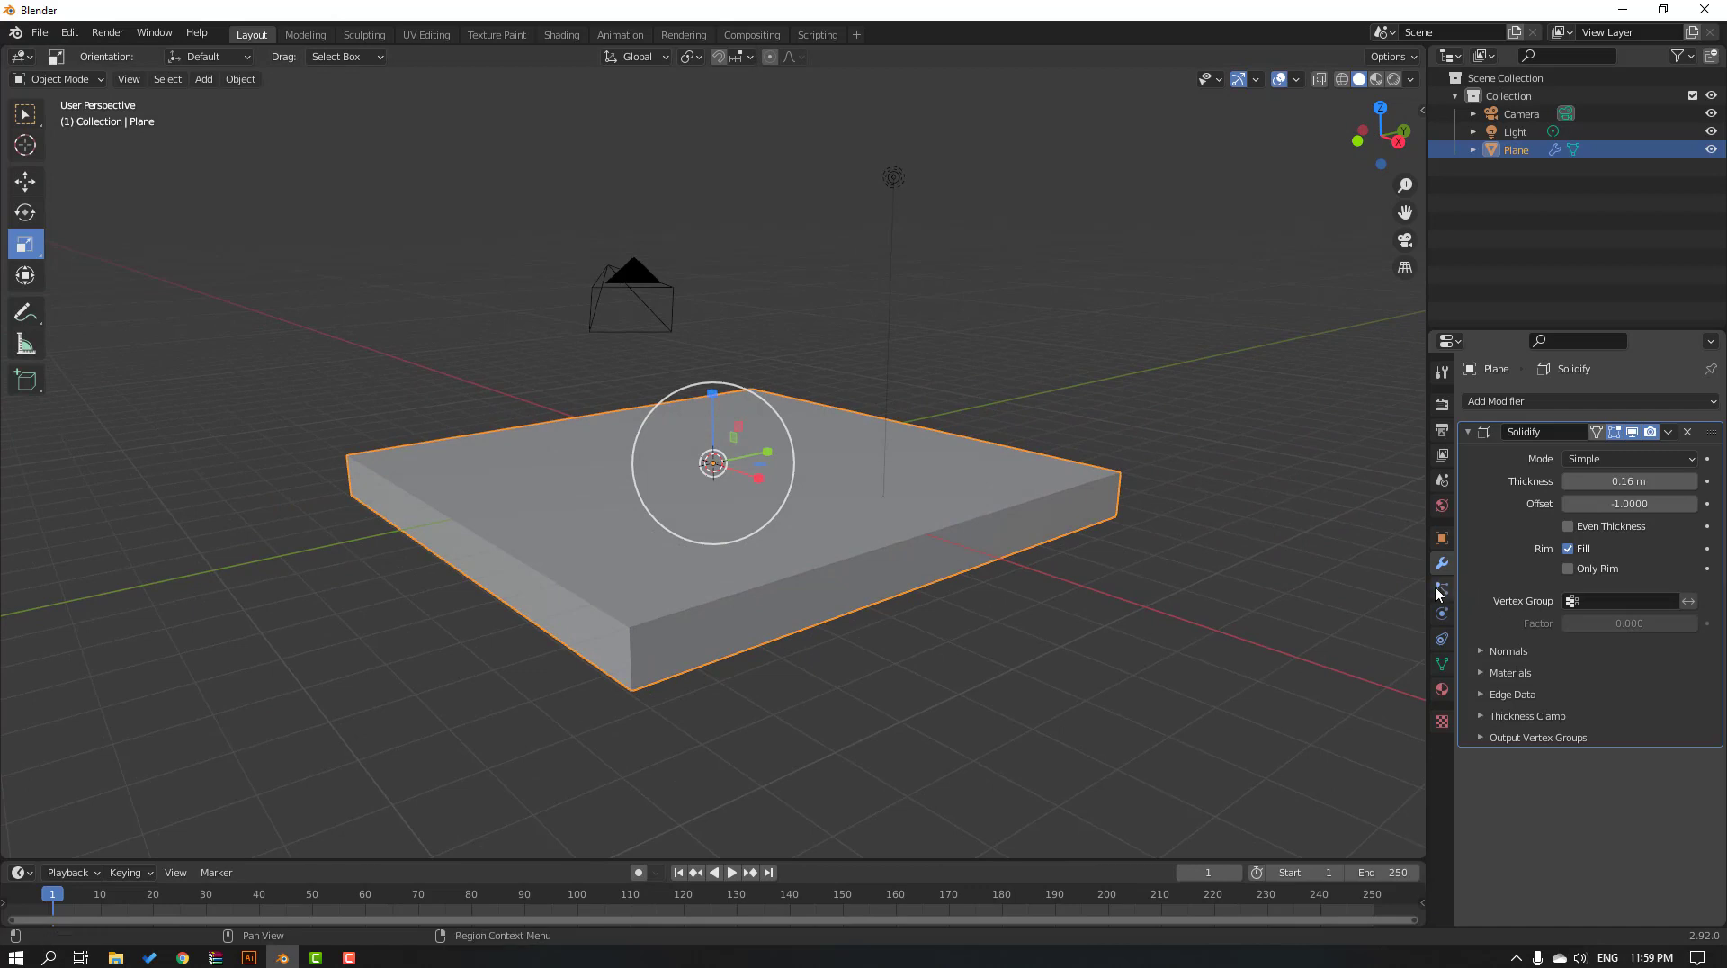
pyautogui.moveTo(1443, 588)
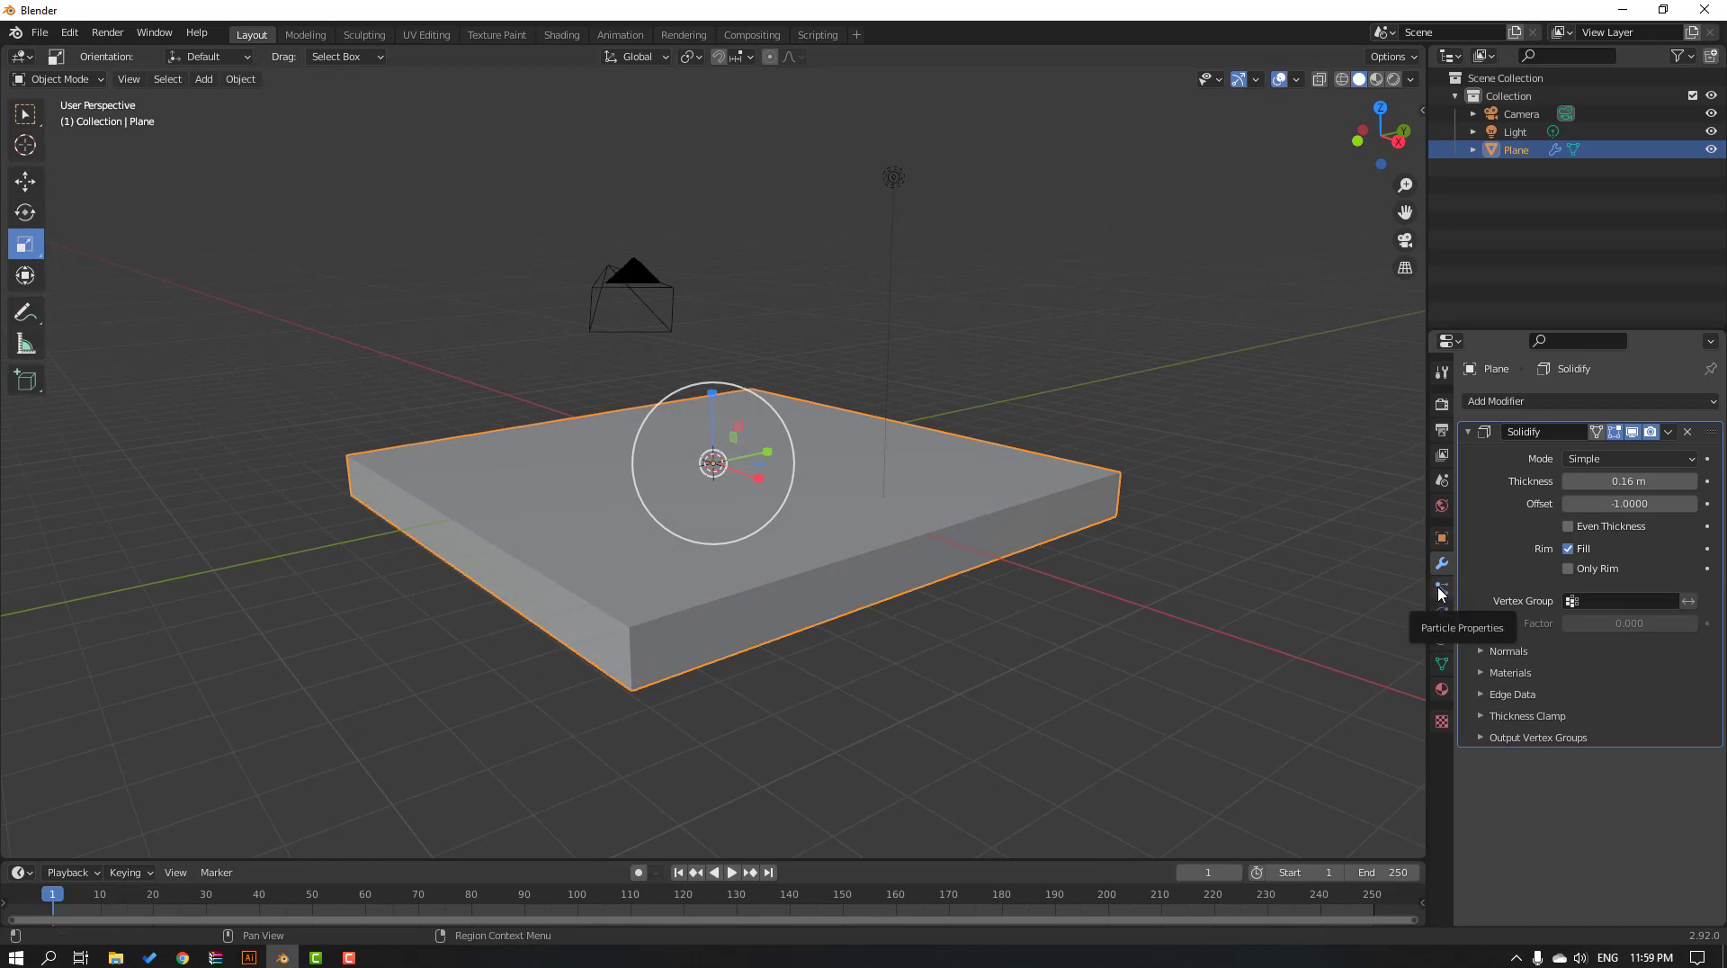
# Create a new particle system of type Hair on the slab with Advanced options enabled.
pyautogui.click(1441, 589)
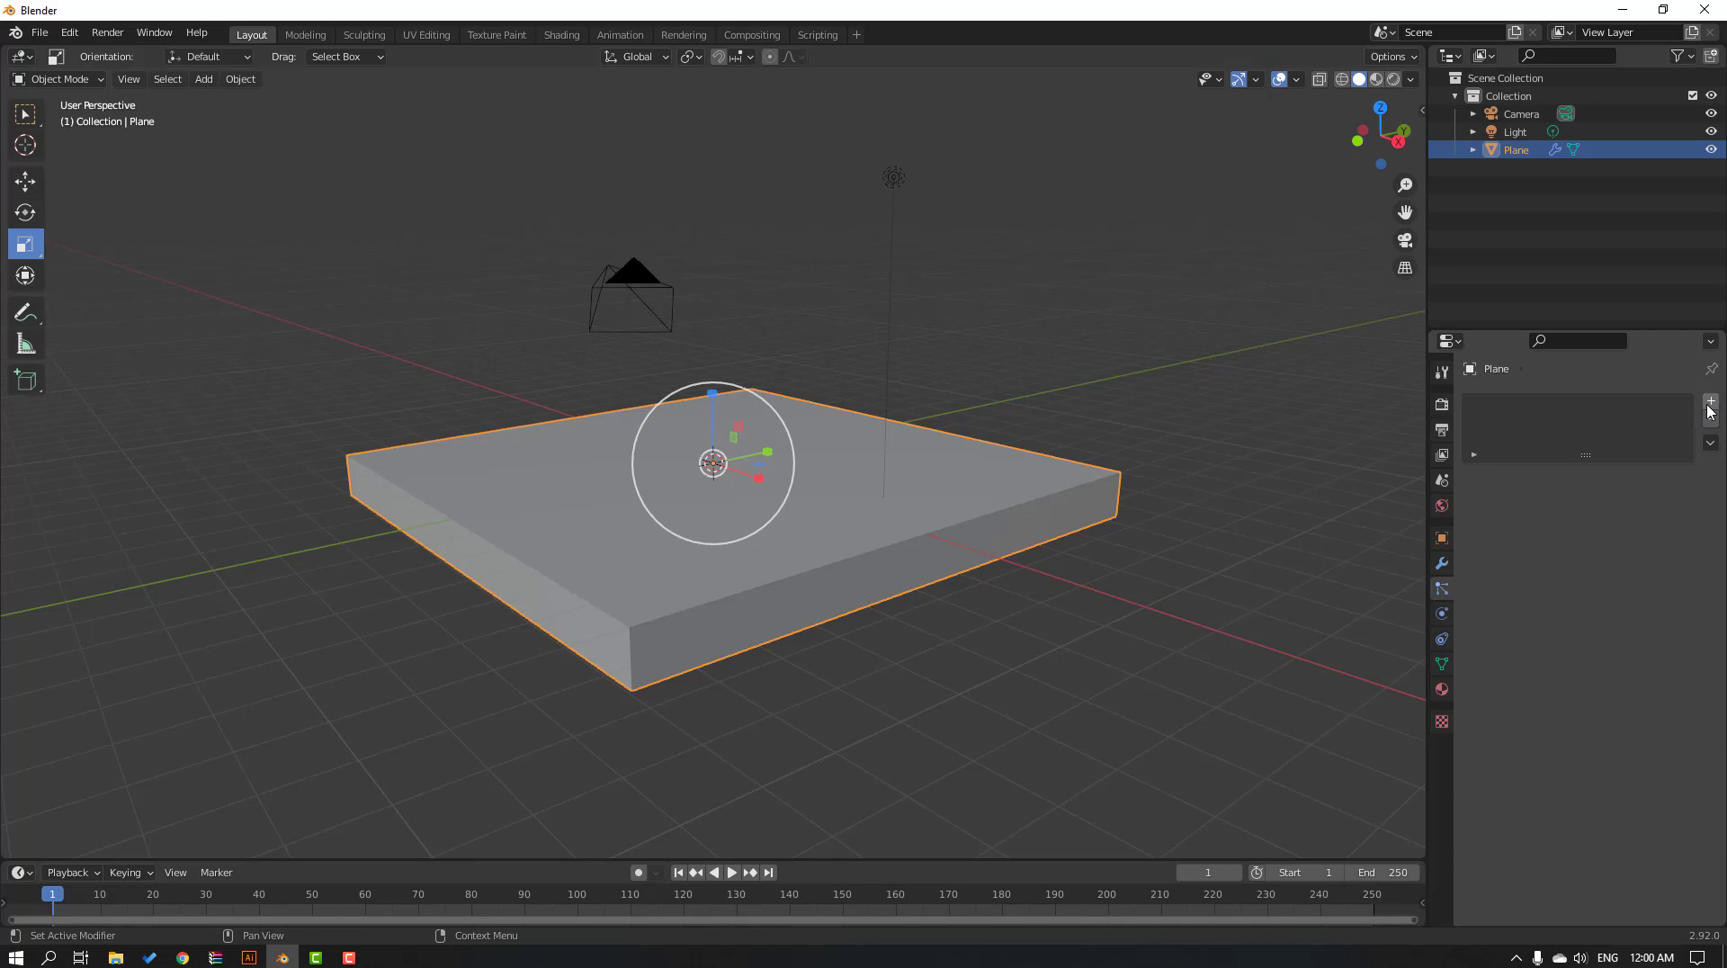
pyautogui.click(1709, 401)
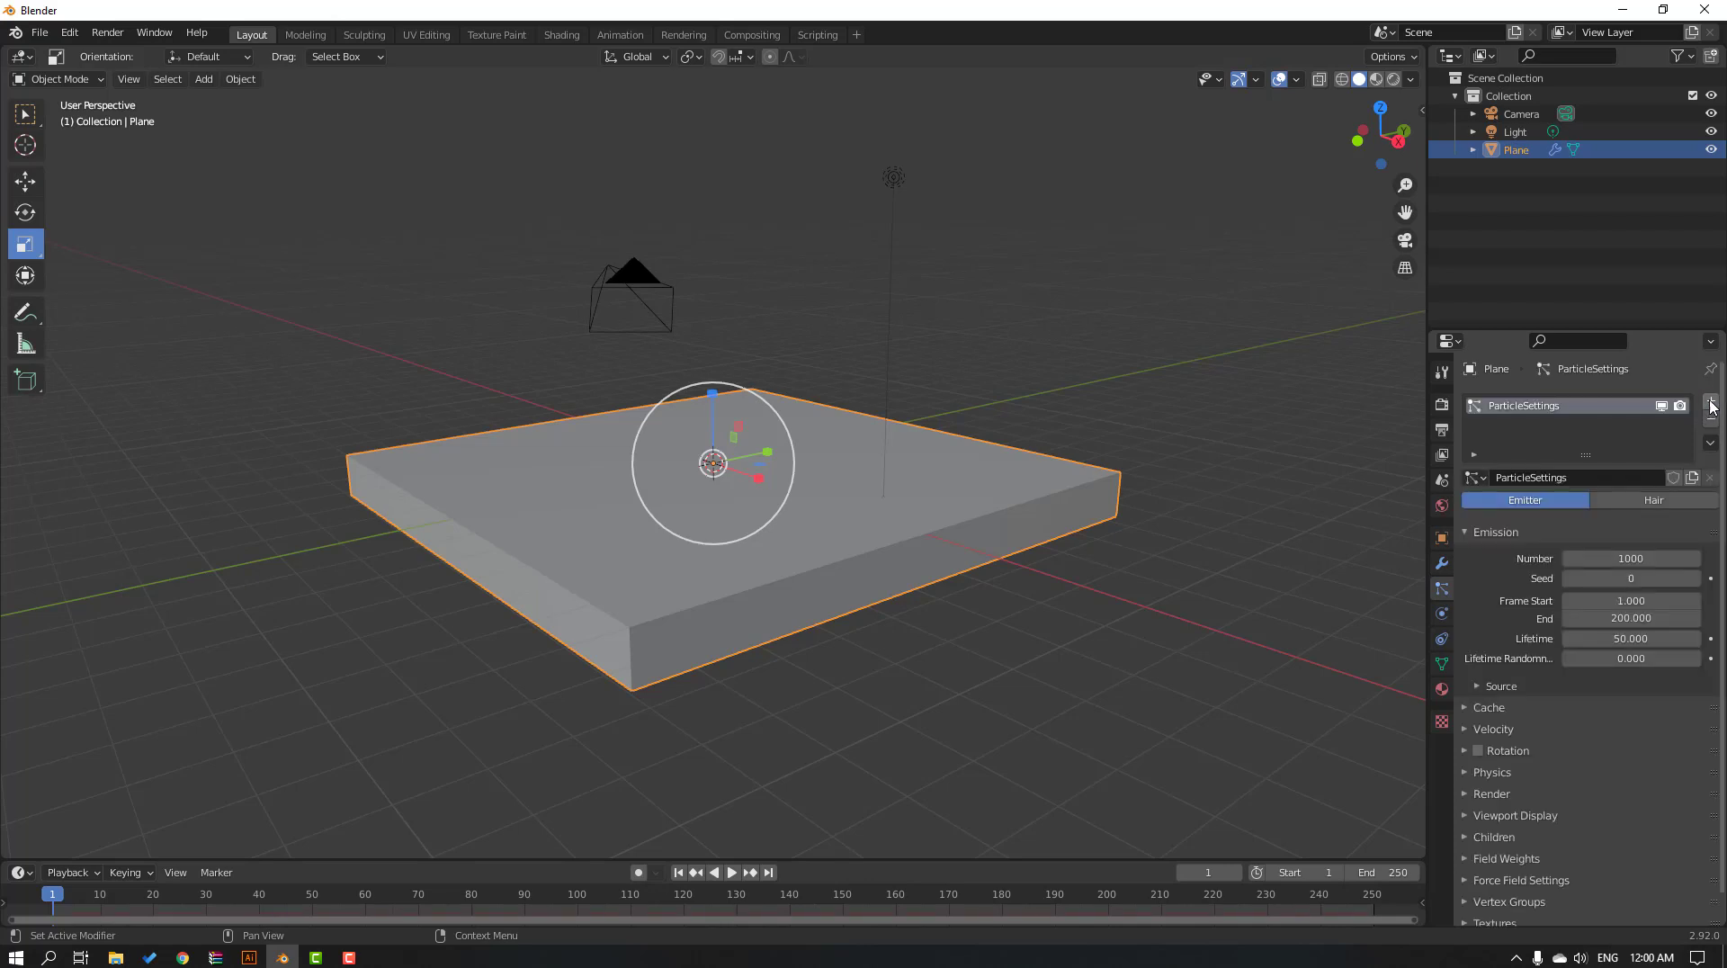
pyautogui.click(1653, 498)
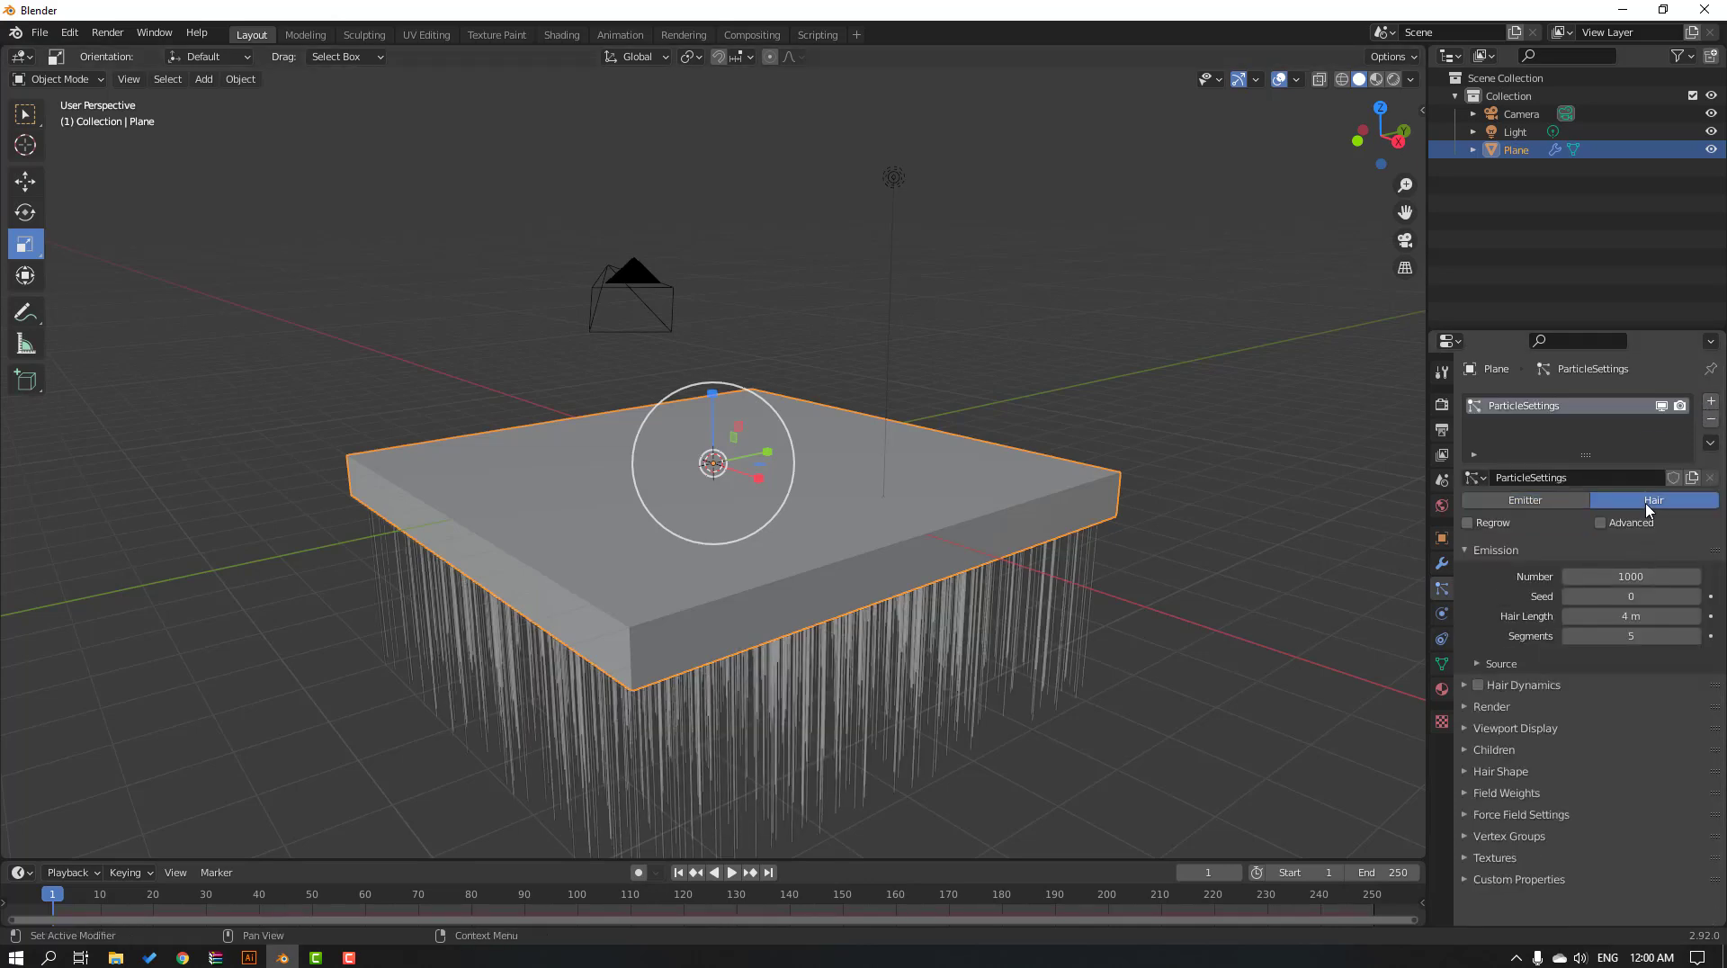
pyautogui.click(1601, 522)
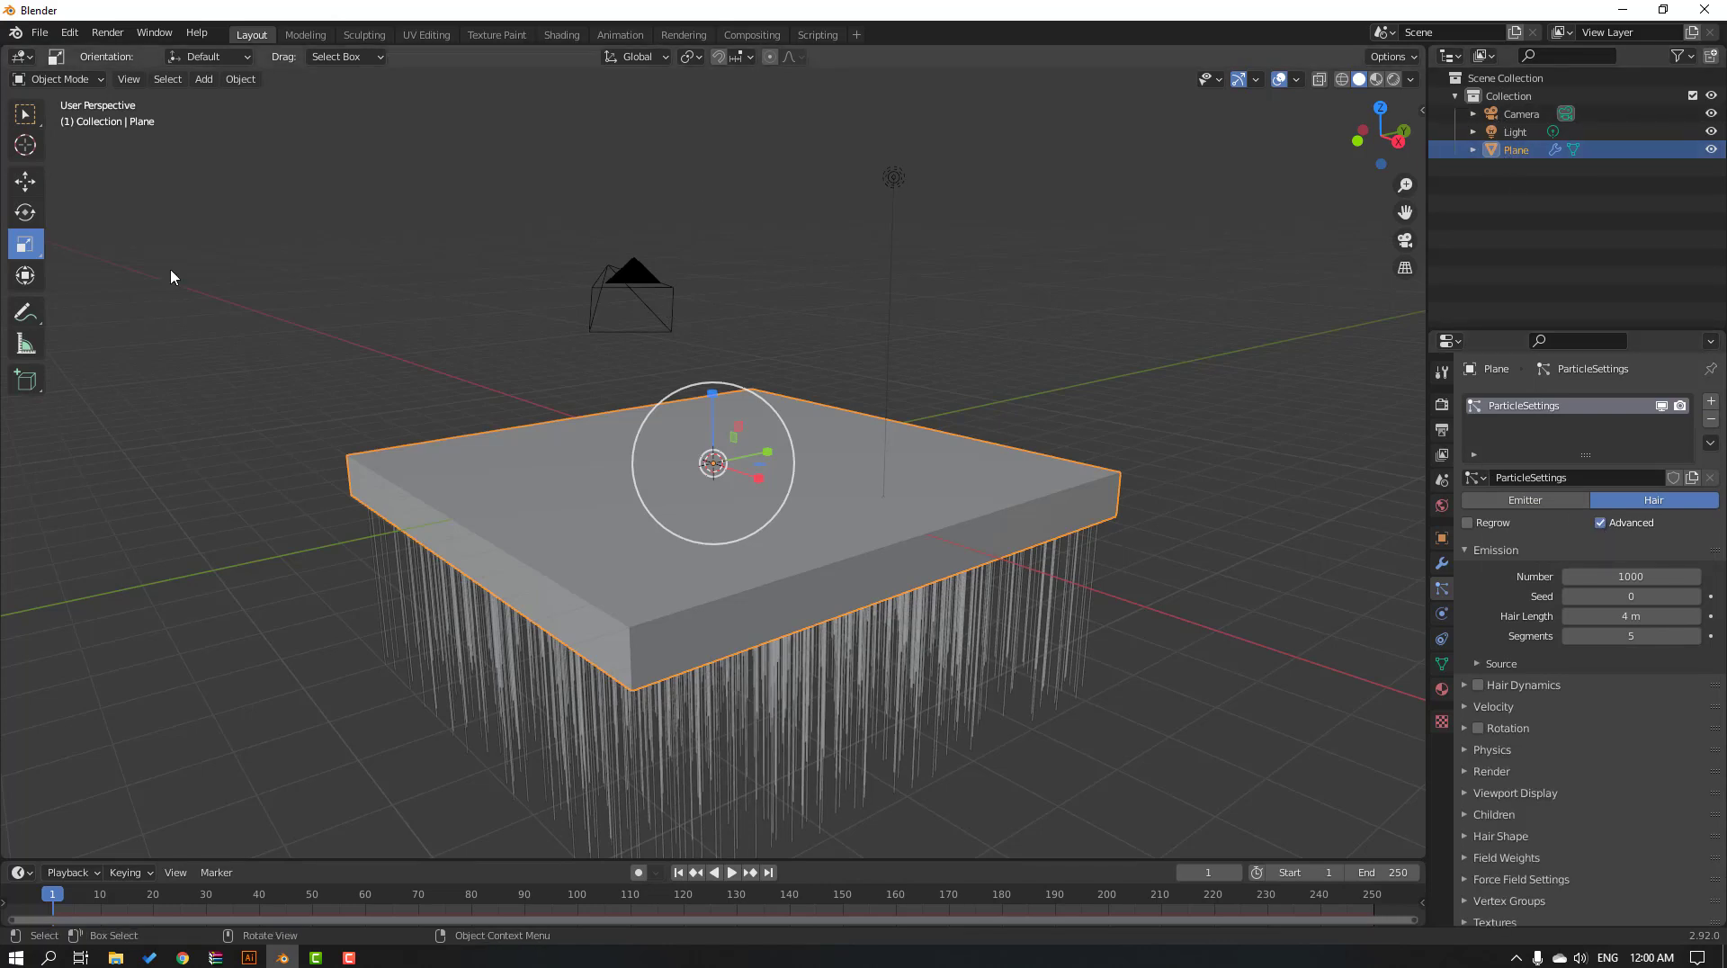
# Rotate the slab so the hair strands stand upward.
pyautogui.click(26, 213)
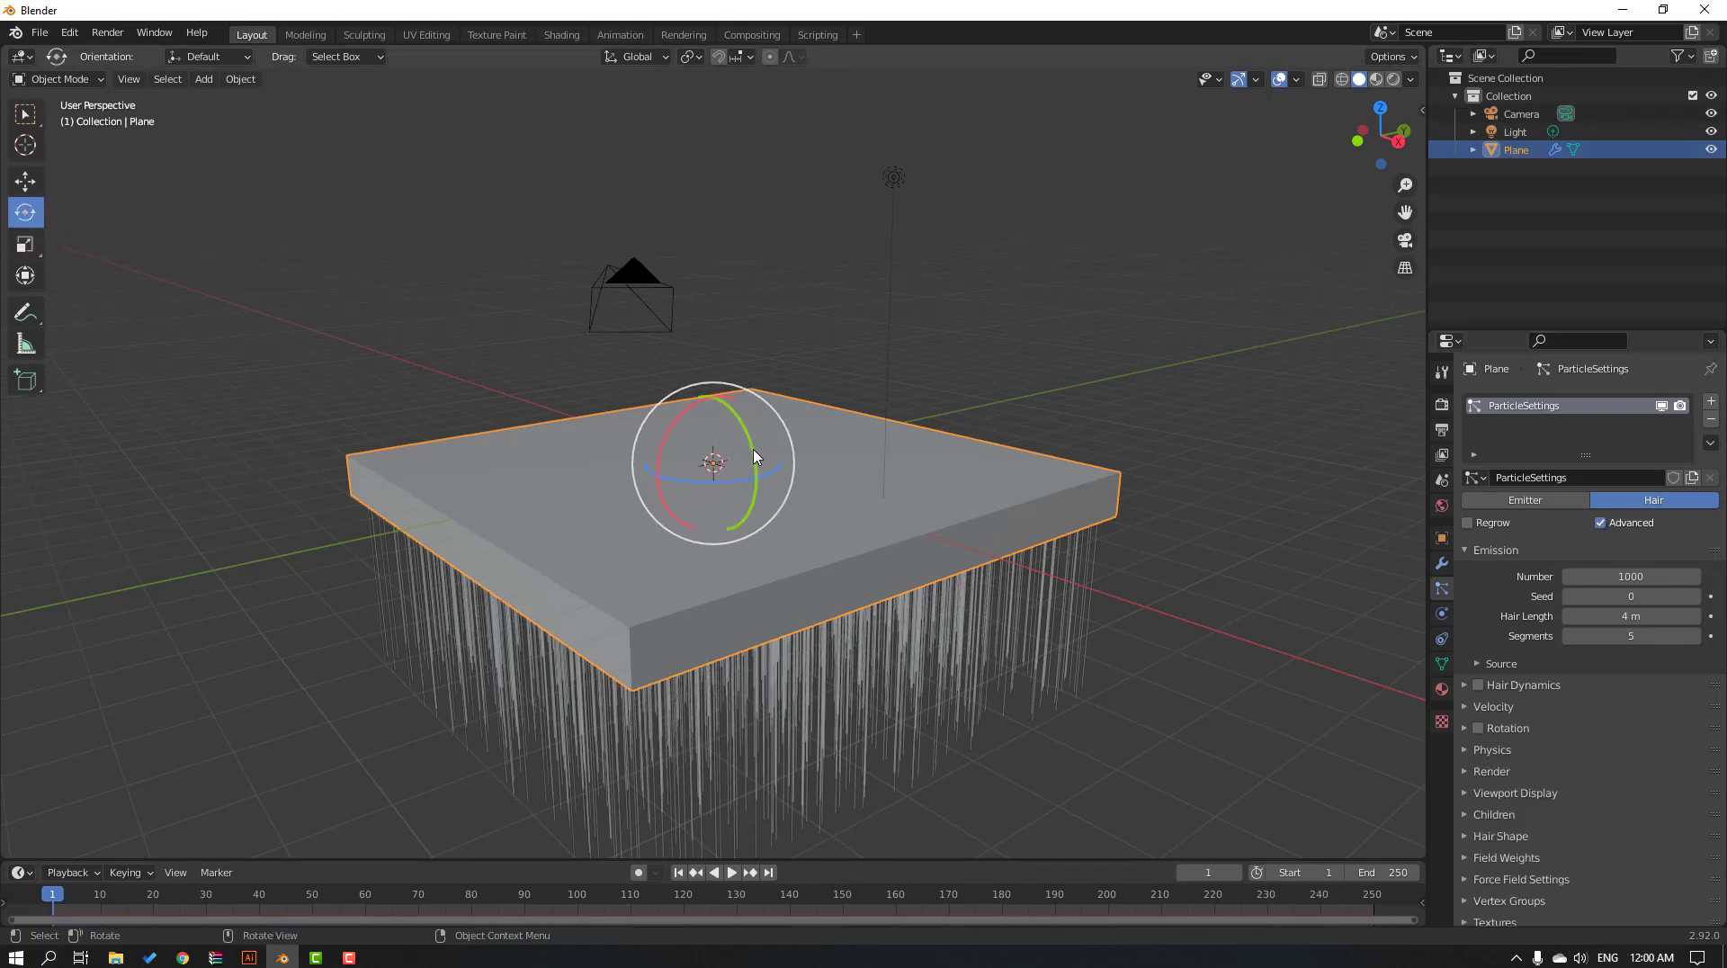
pyautogui.press('r')
pyautogui.write('1')
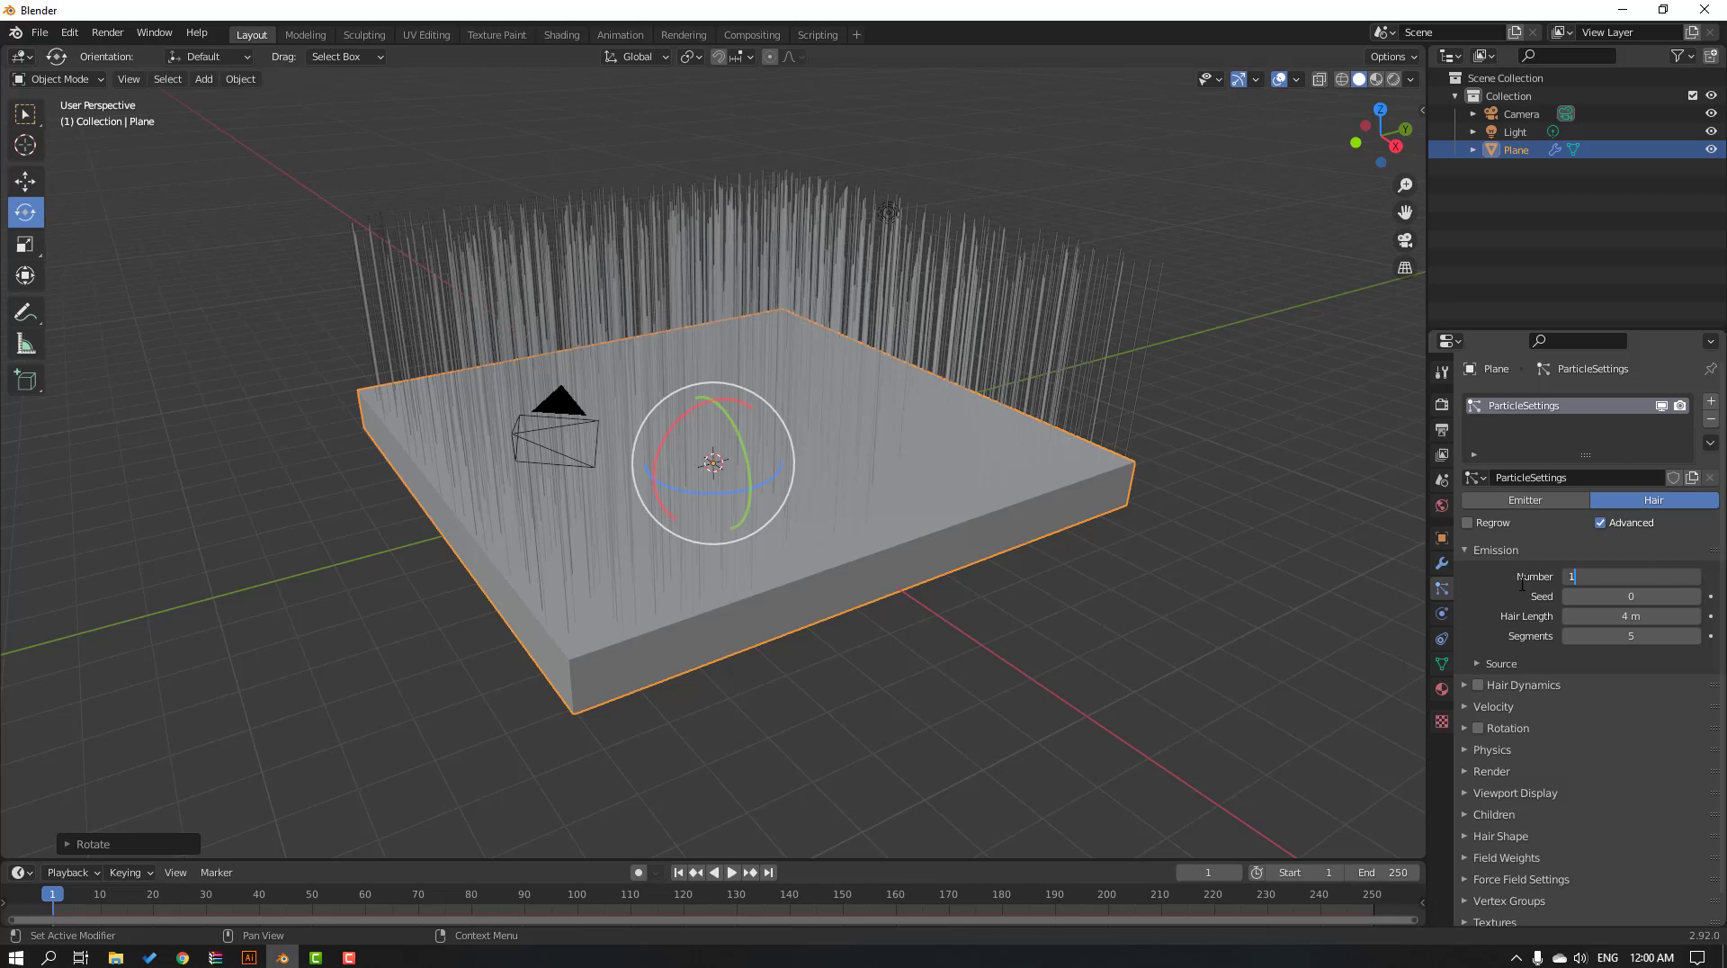
# Set 9000 strands, 1 m hair length, 10 segments and Brownian force 0.35 in Physics.
pyautogui.write('9000')
pyautogui.click(1632, 615)
pyautogui.write('1')
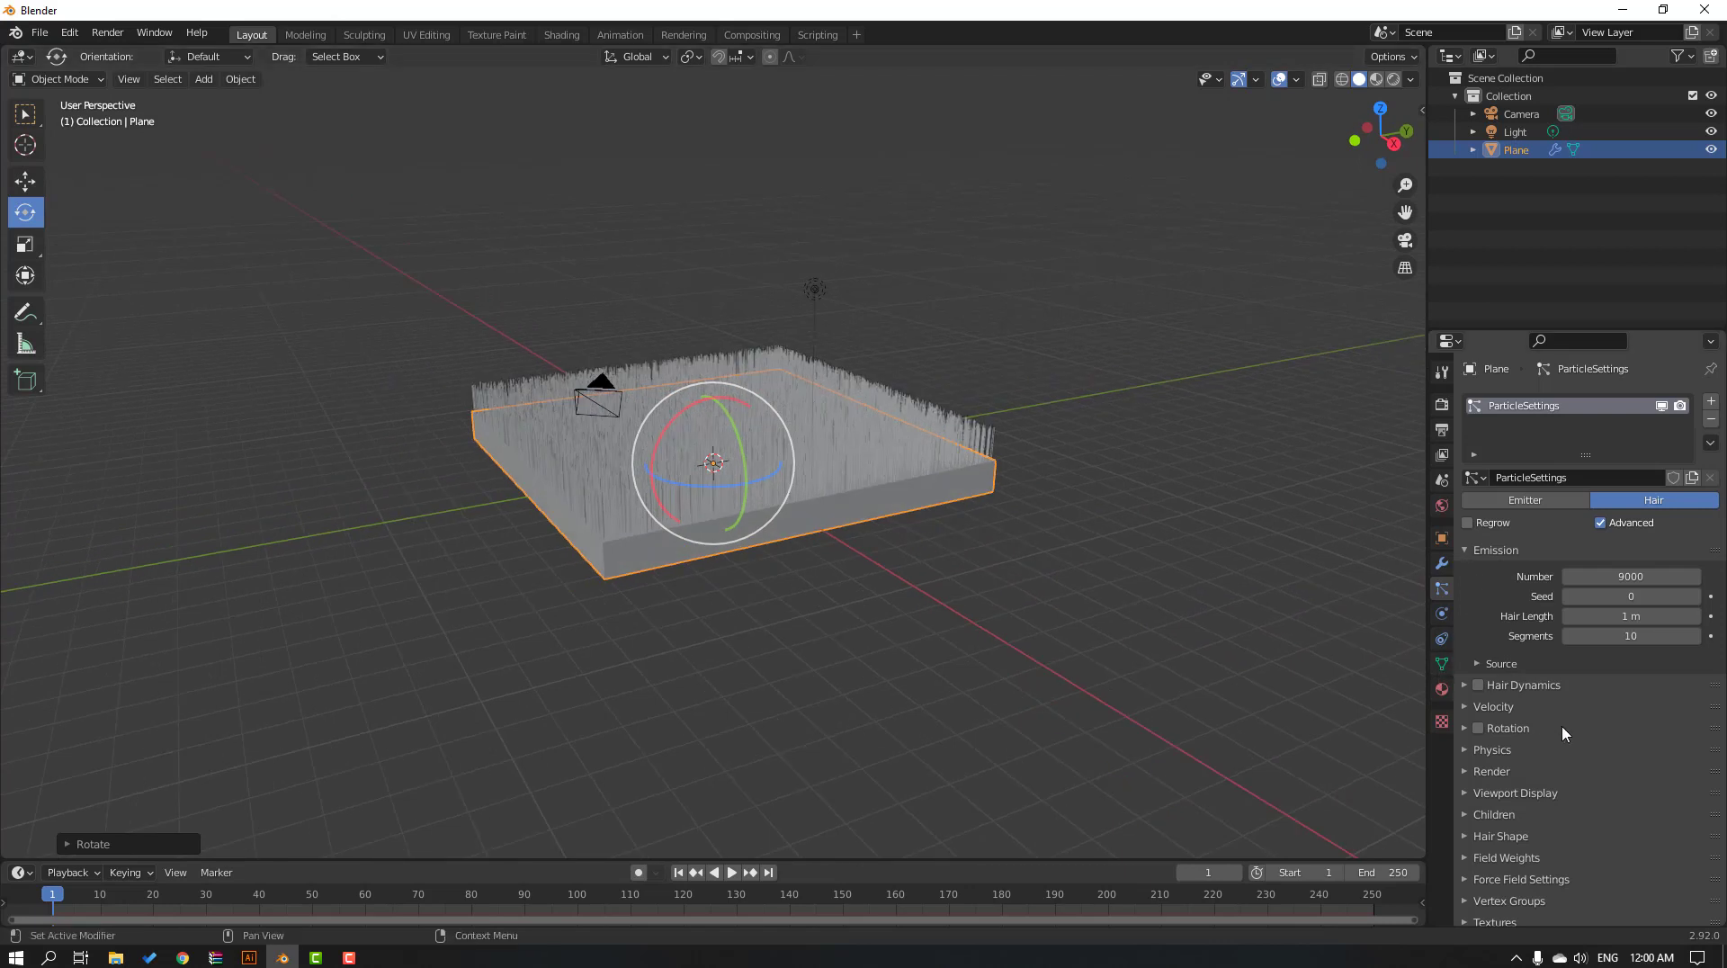
pyautogui.click(1465, 748)
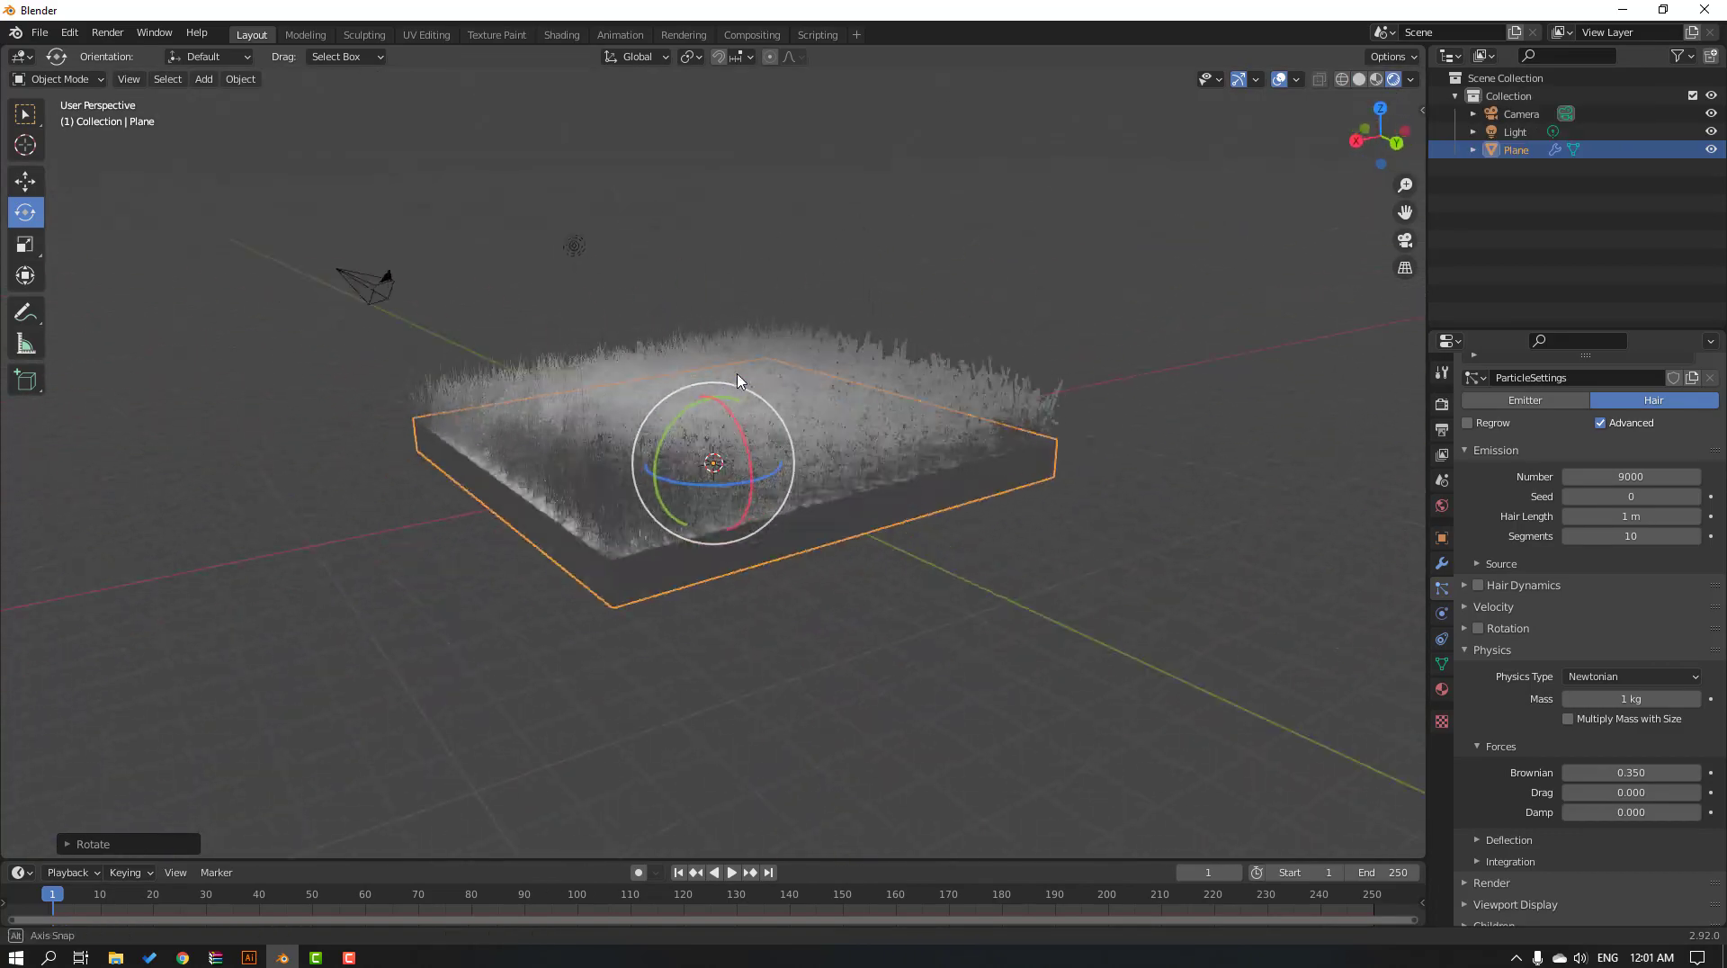
pyautogui.moveTo(738, 381); pyautogui.dragTo(689, 385)
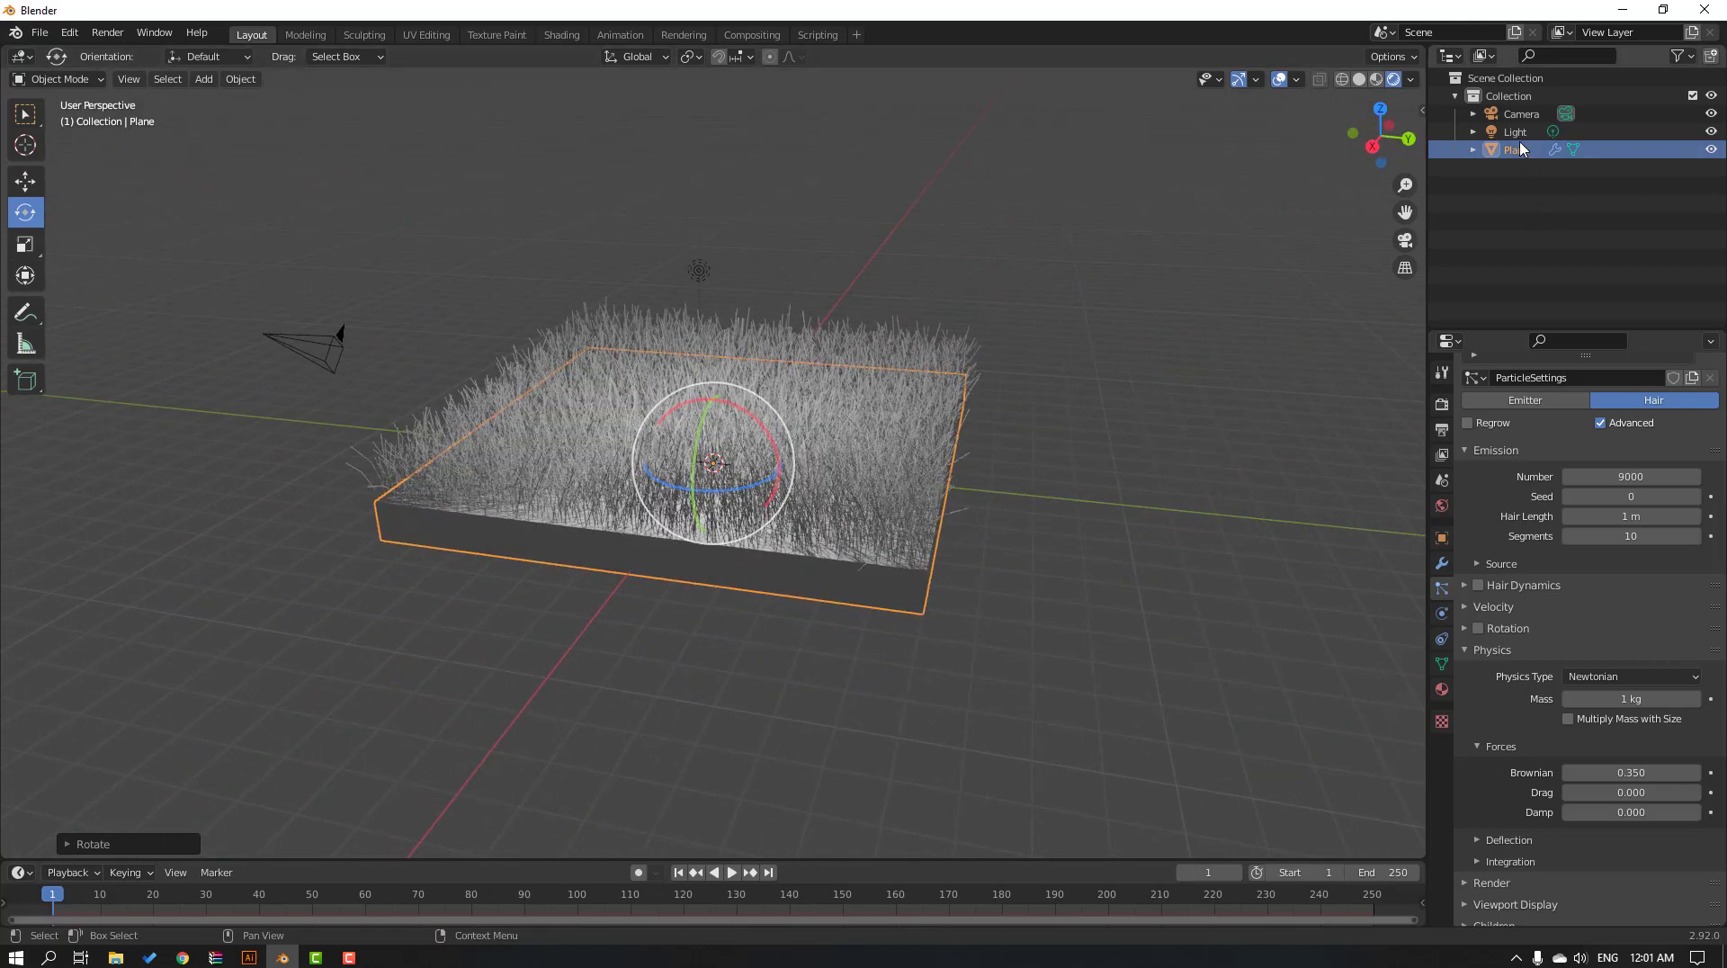
# Make the light a Sun lamp with a warm tint and strength 10.
pyautogui.click(1515, 131)
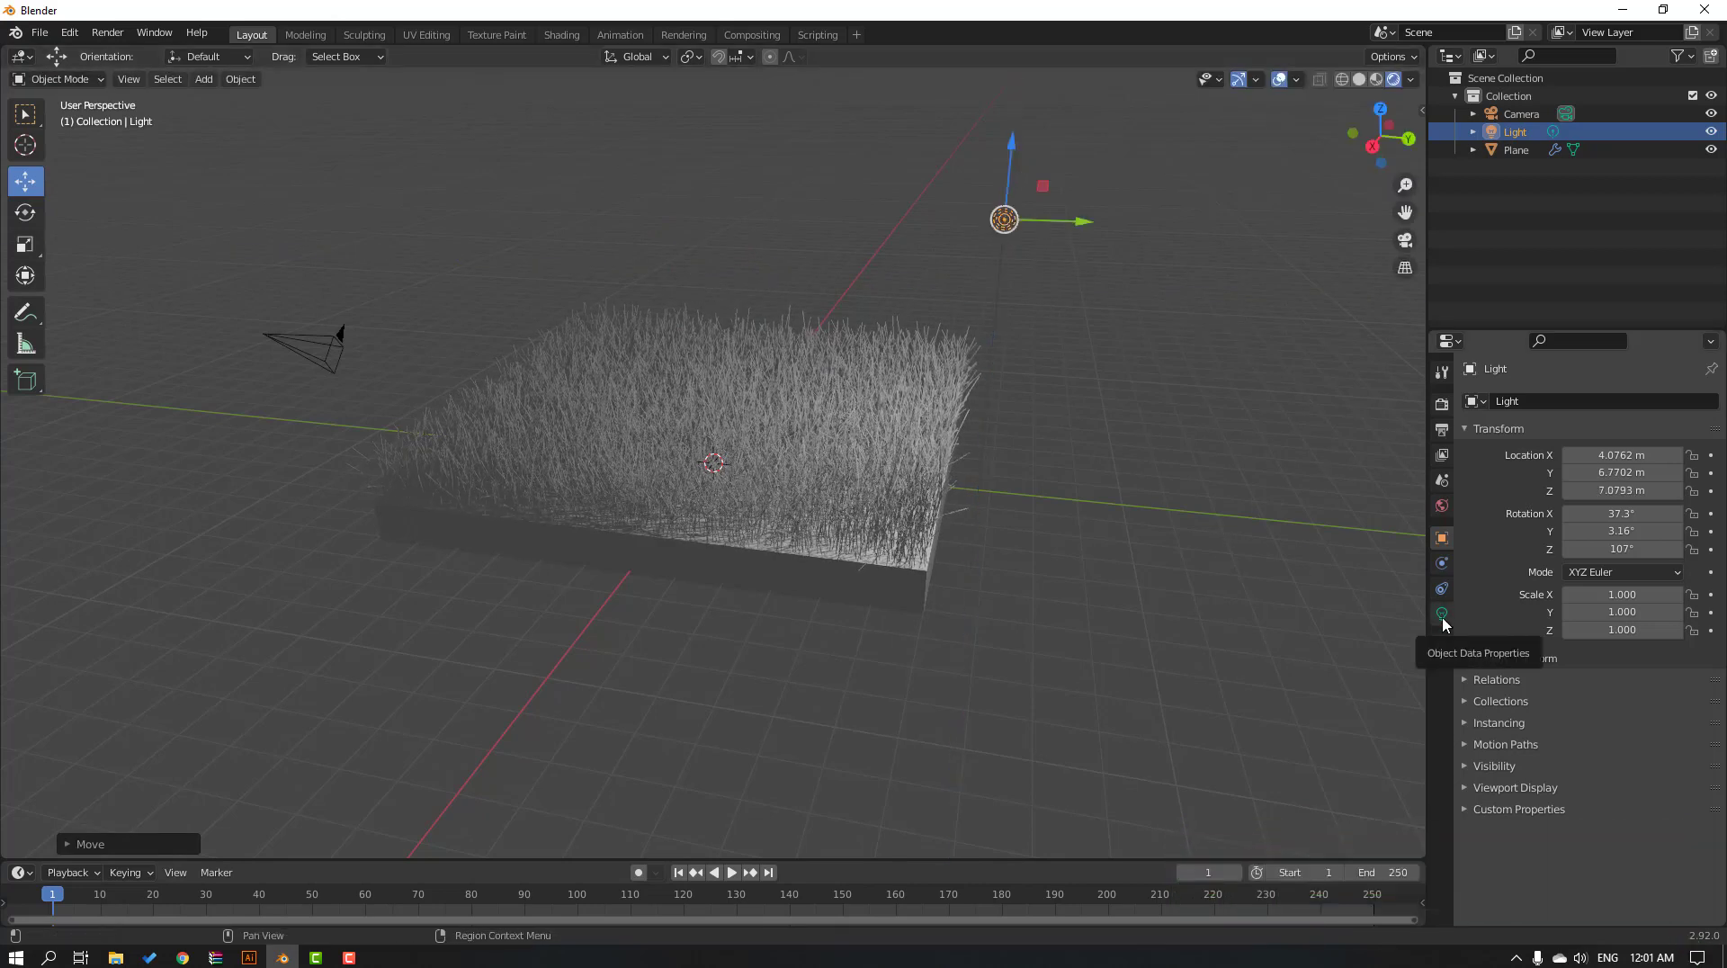
pyautogui.click(1441, 614)
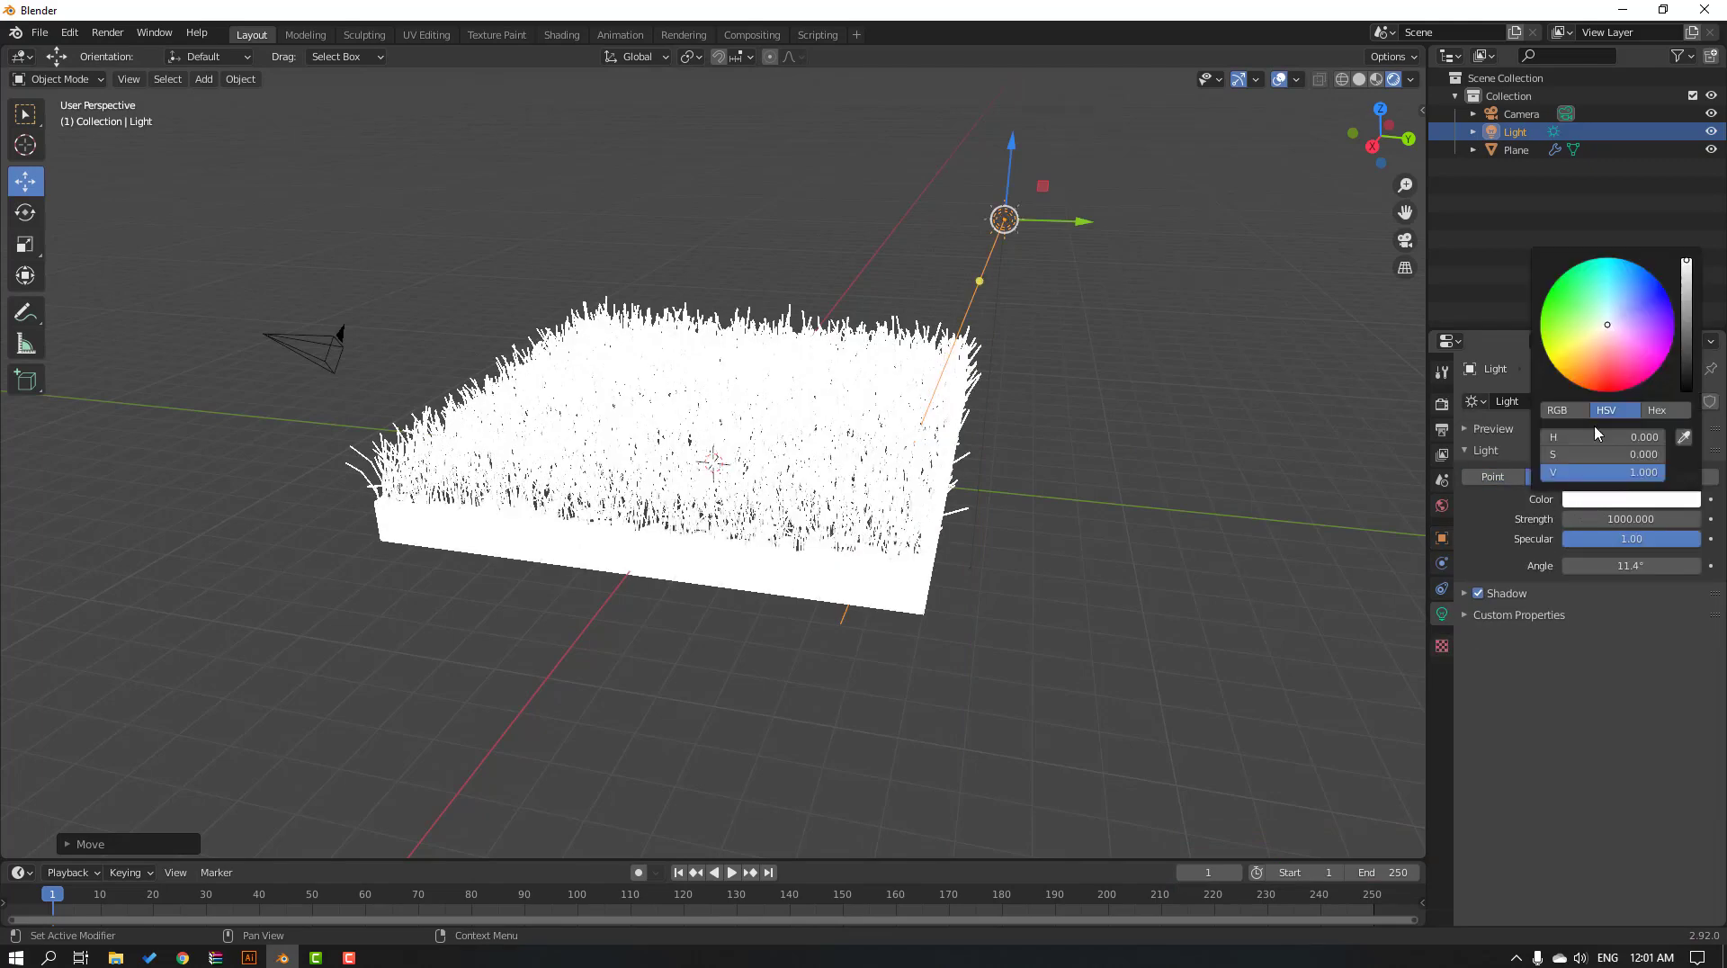
pyautogui.click(1603, 333)
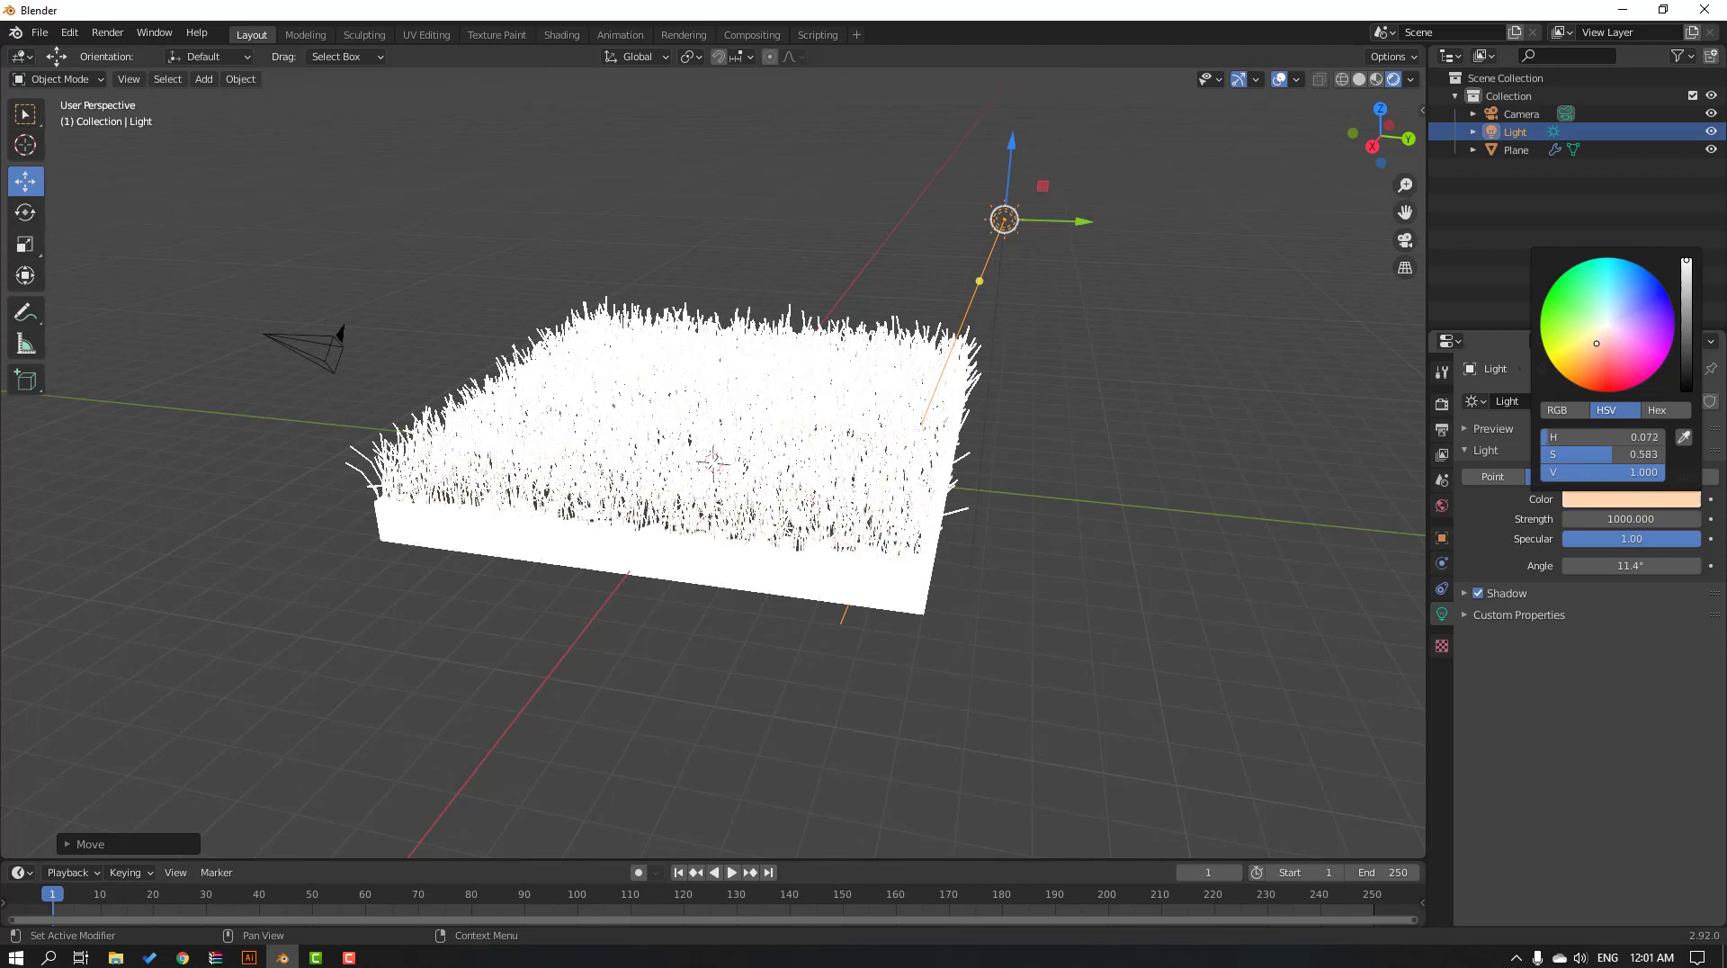
pyautogui.click(1556, 477)
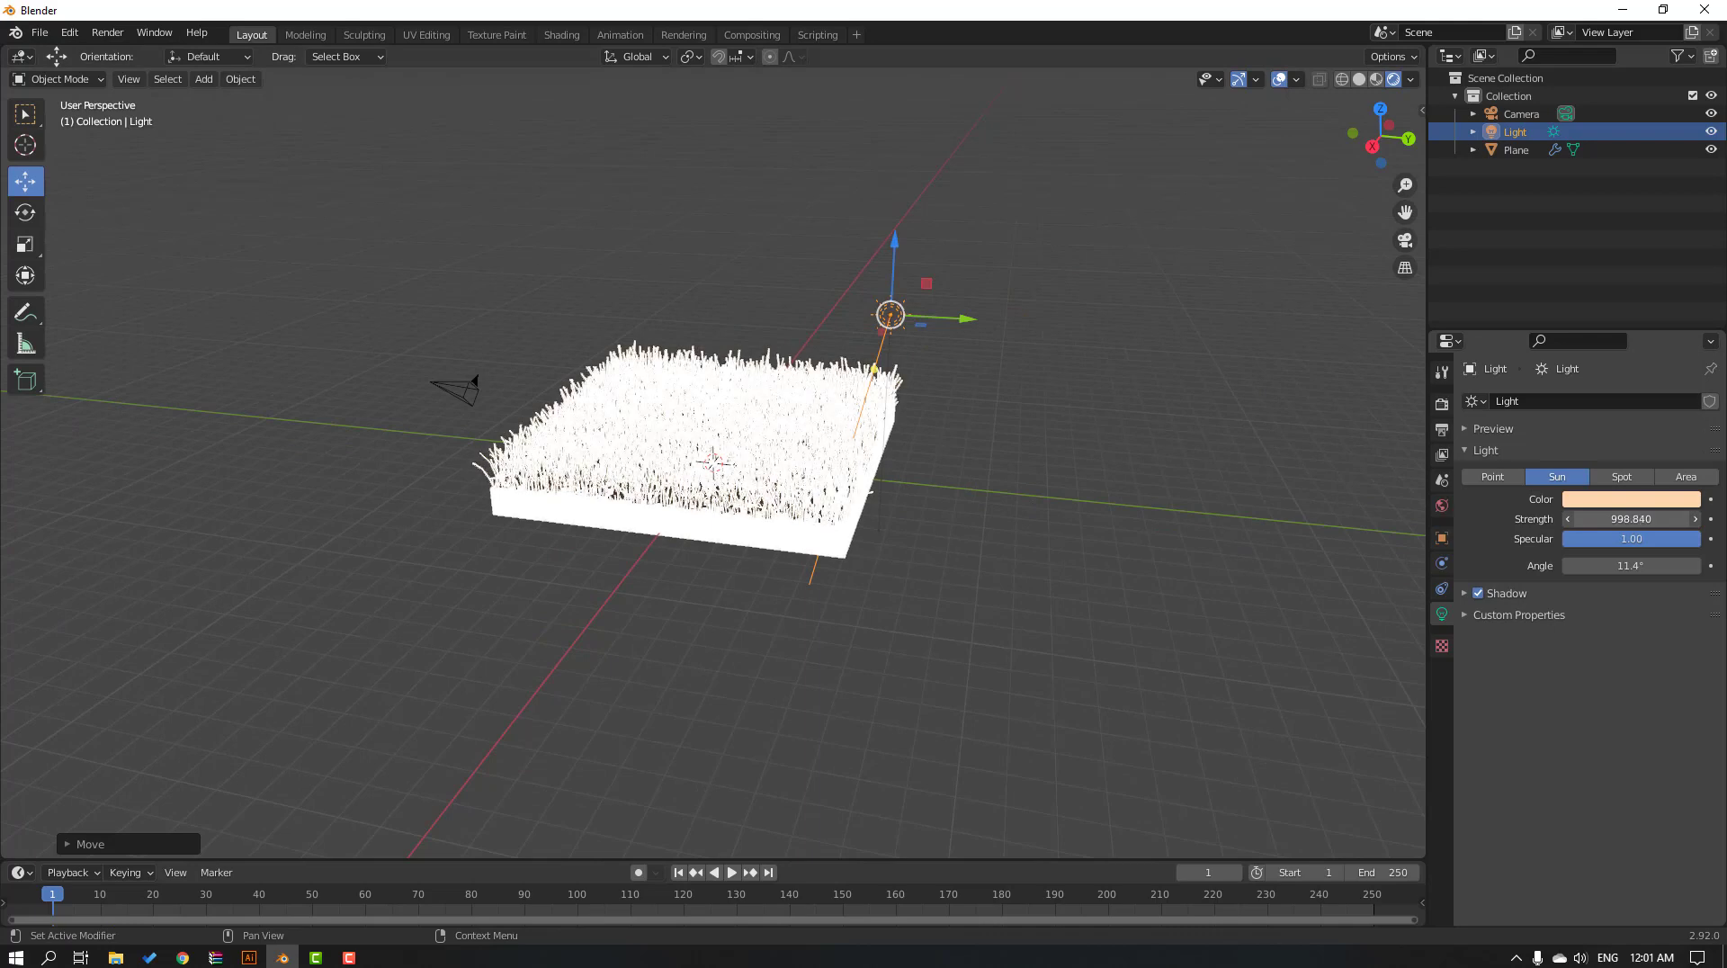
pyautogui.moveTo(1640, 518); pyautogui.dragTo(1609, 518)
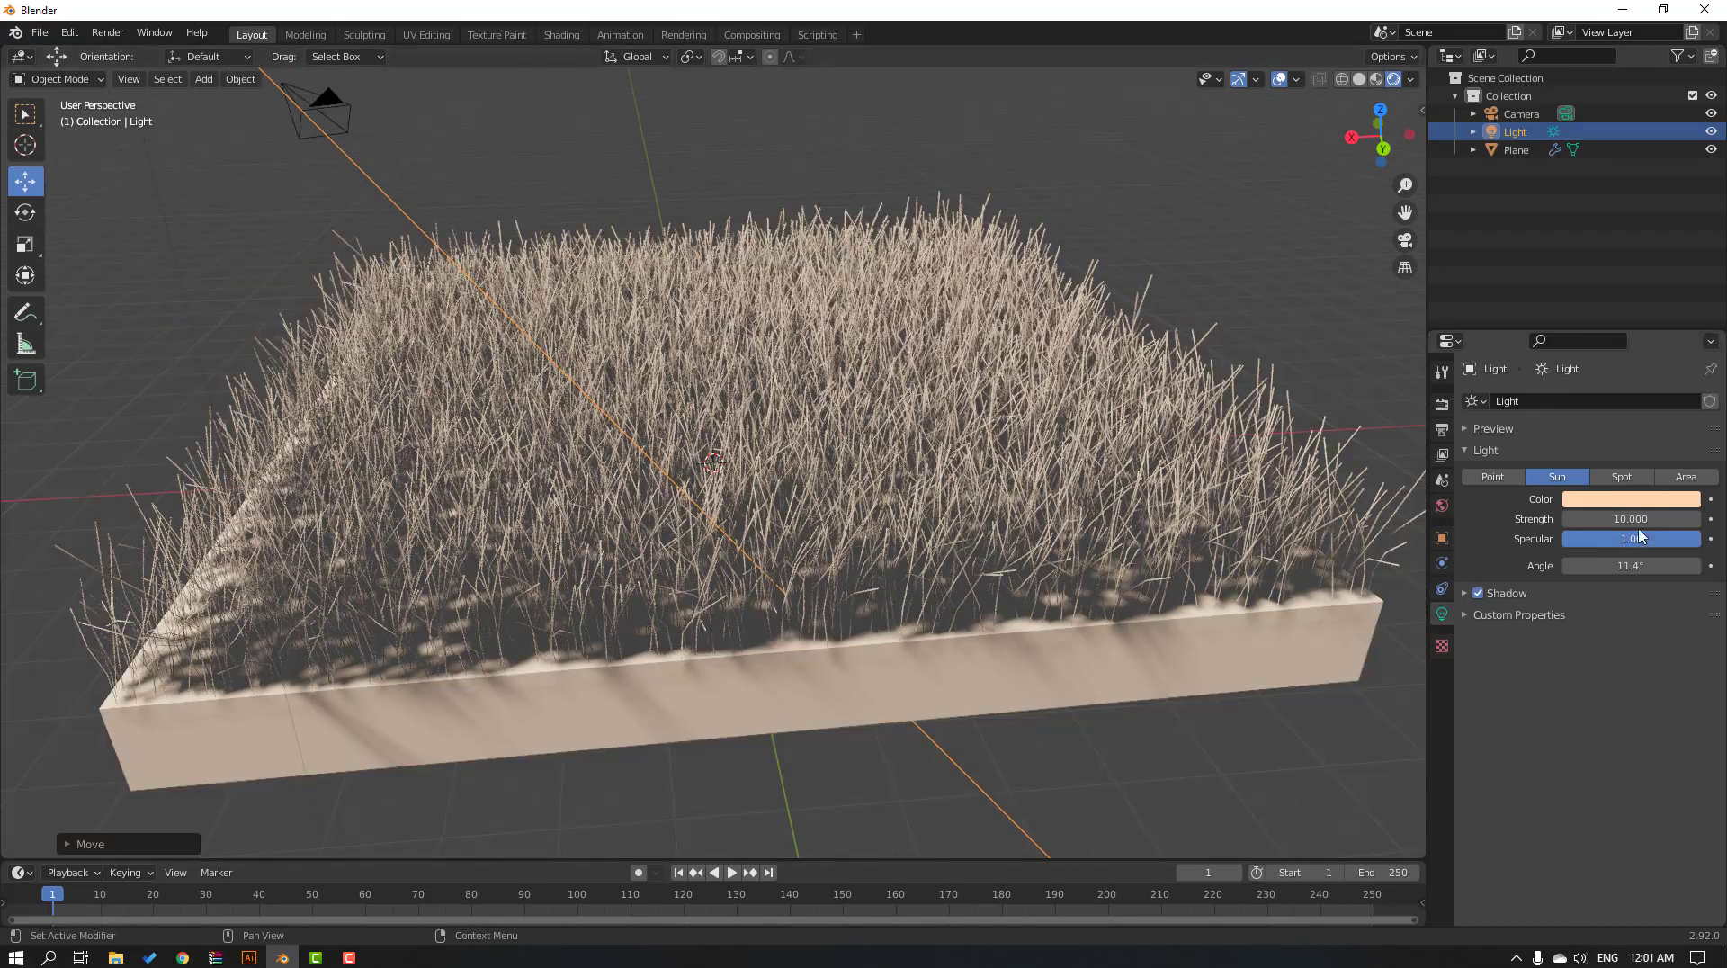
# Shift the sun colour to a warmer yellow and select the grass plane.
pyautogui.click(1630, 498)
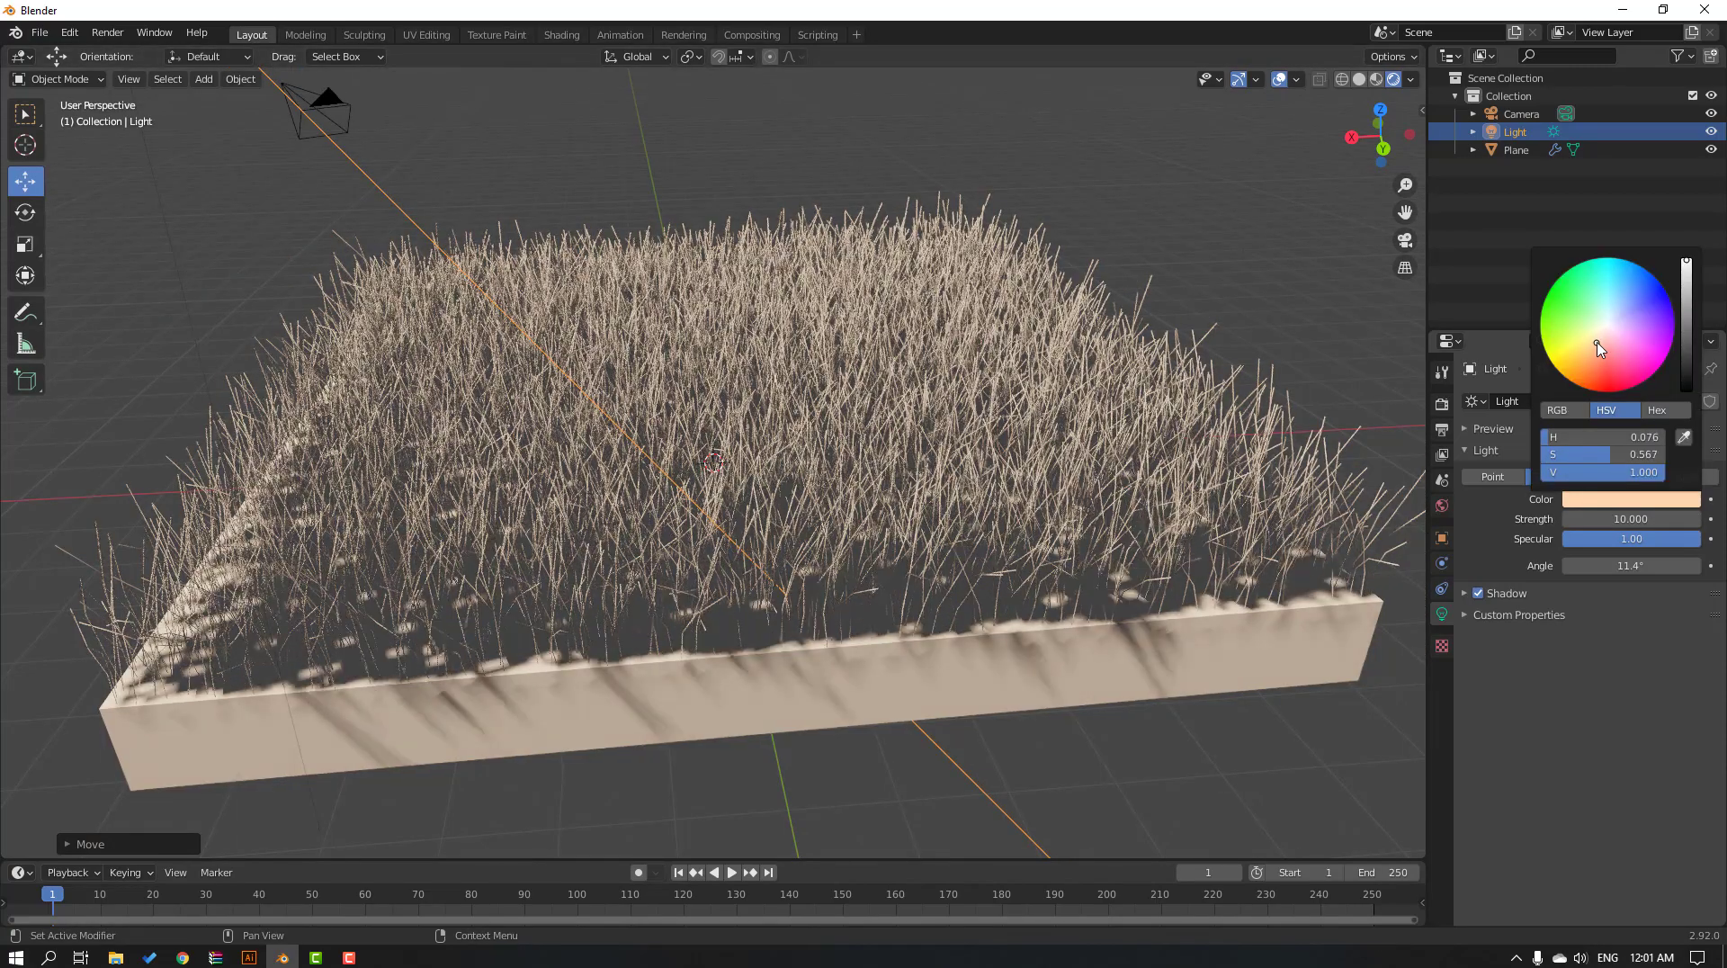
pyautogui.moveTo(1600, 347); pyautogui.dragTo(1587, 345)
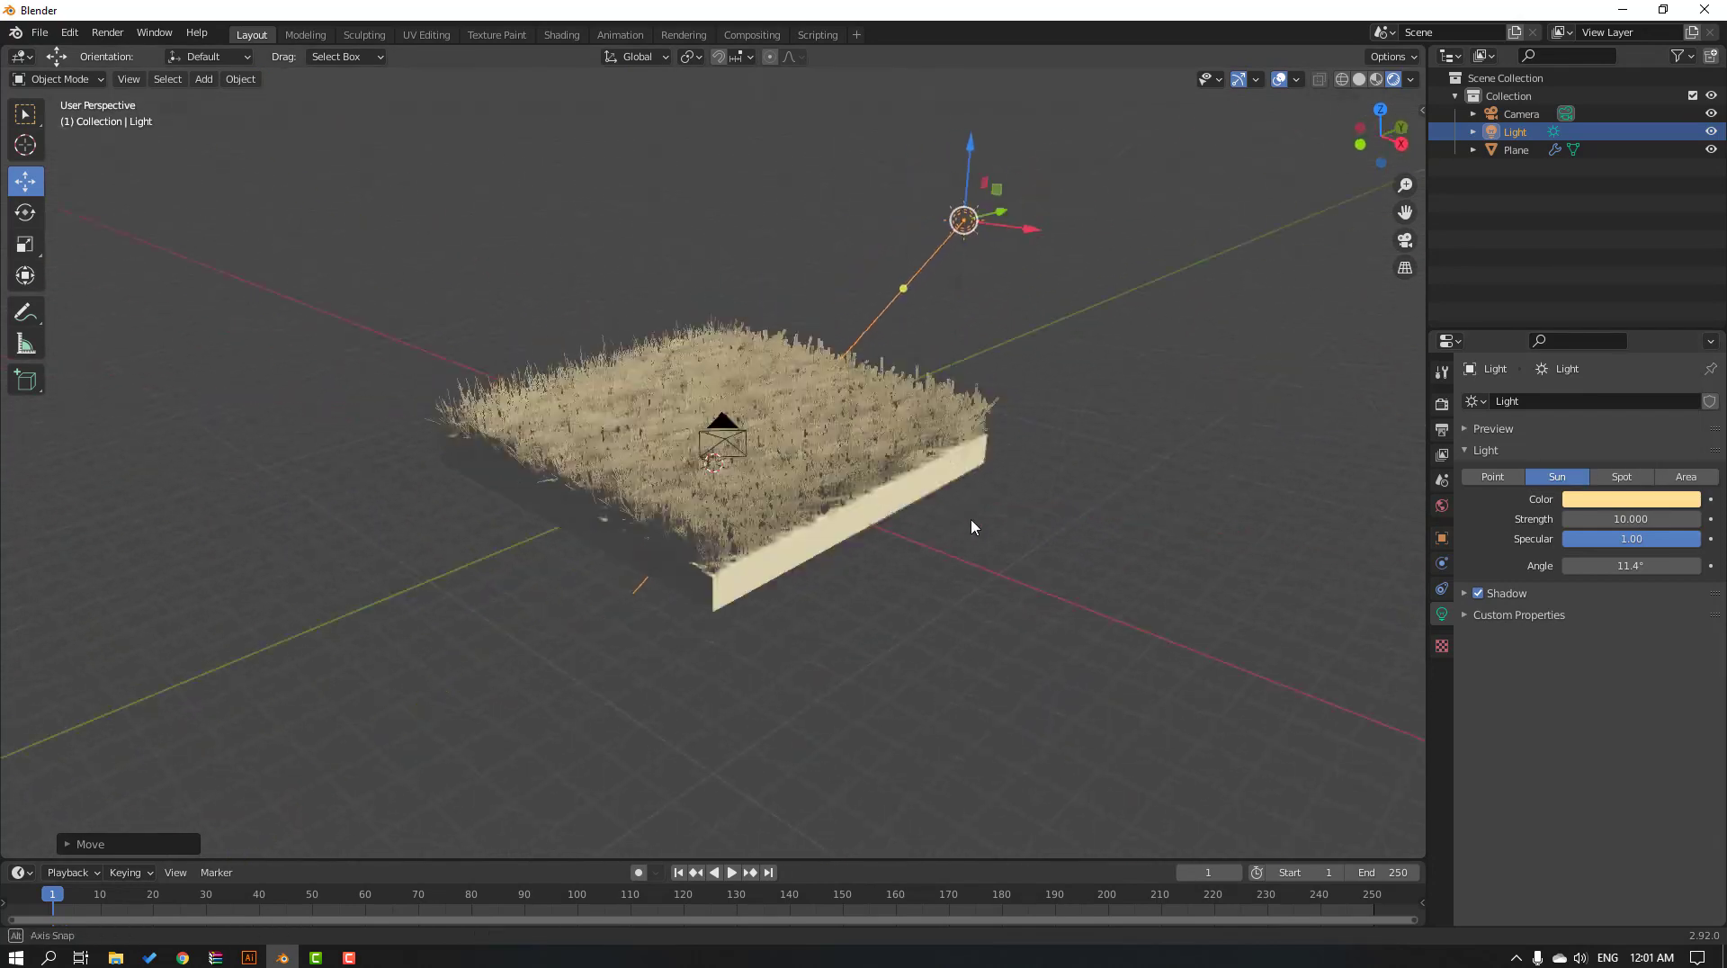
pyautogui.click(1514, 150)
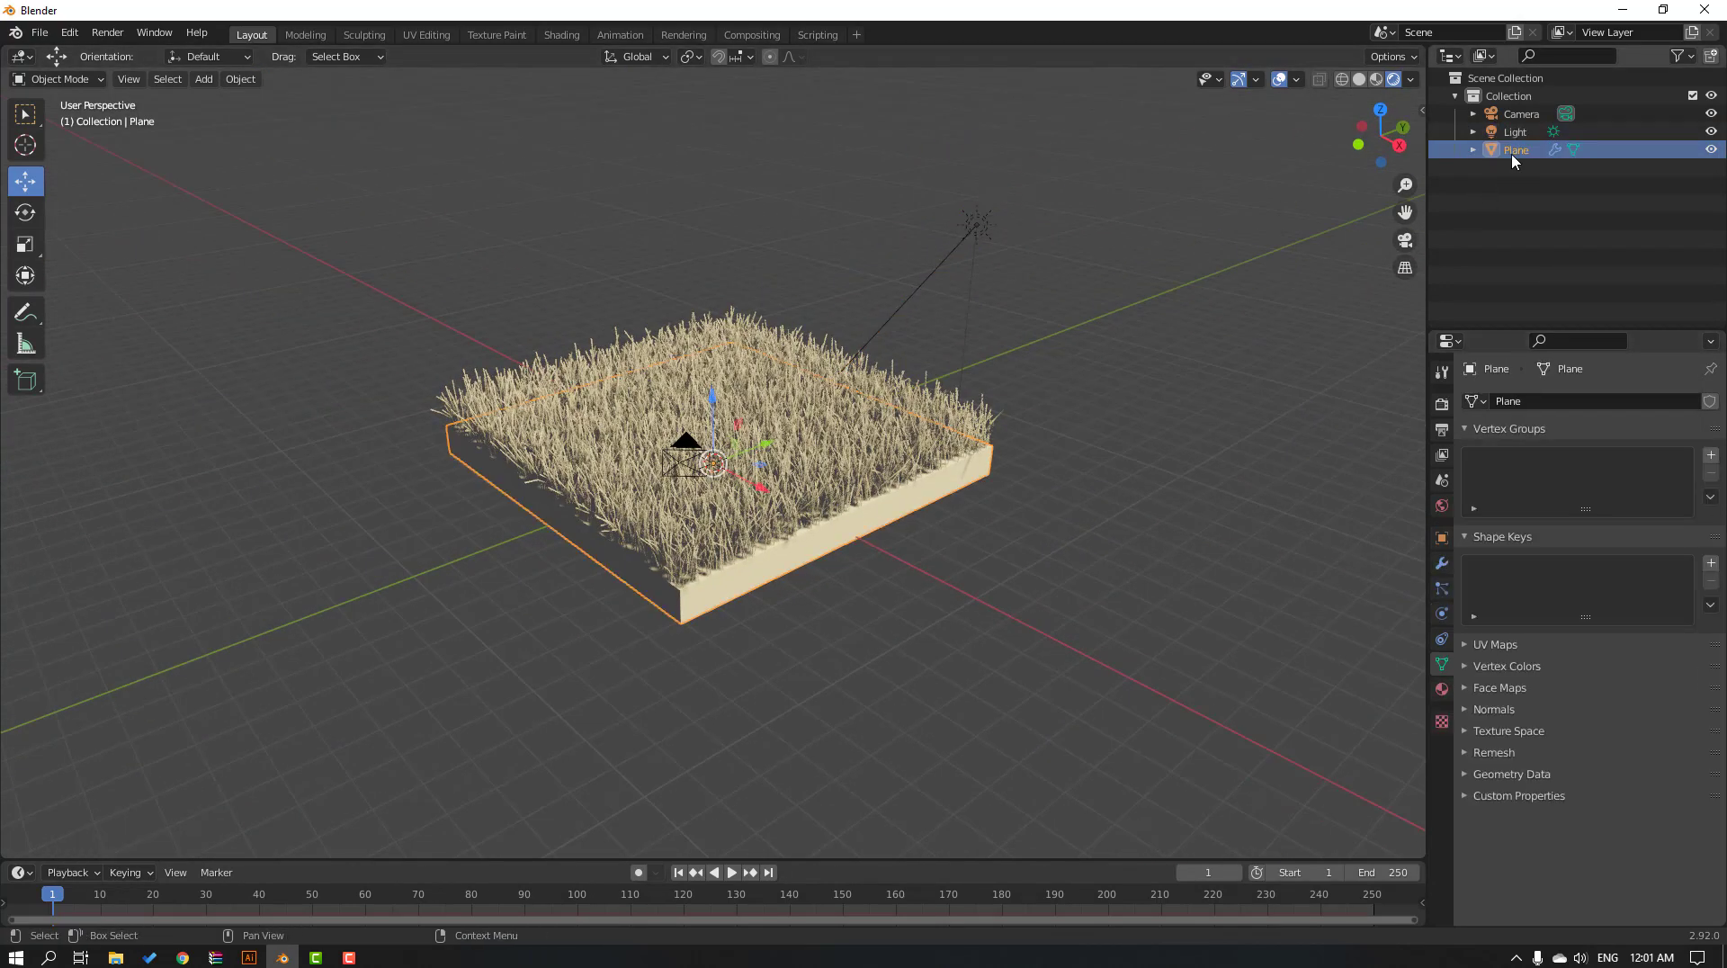
pyautogui.moveTo(1441, 689)
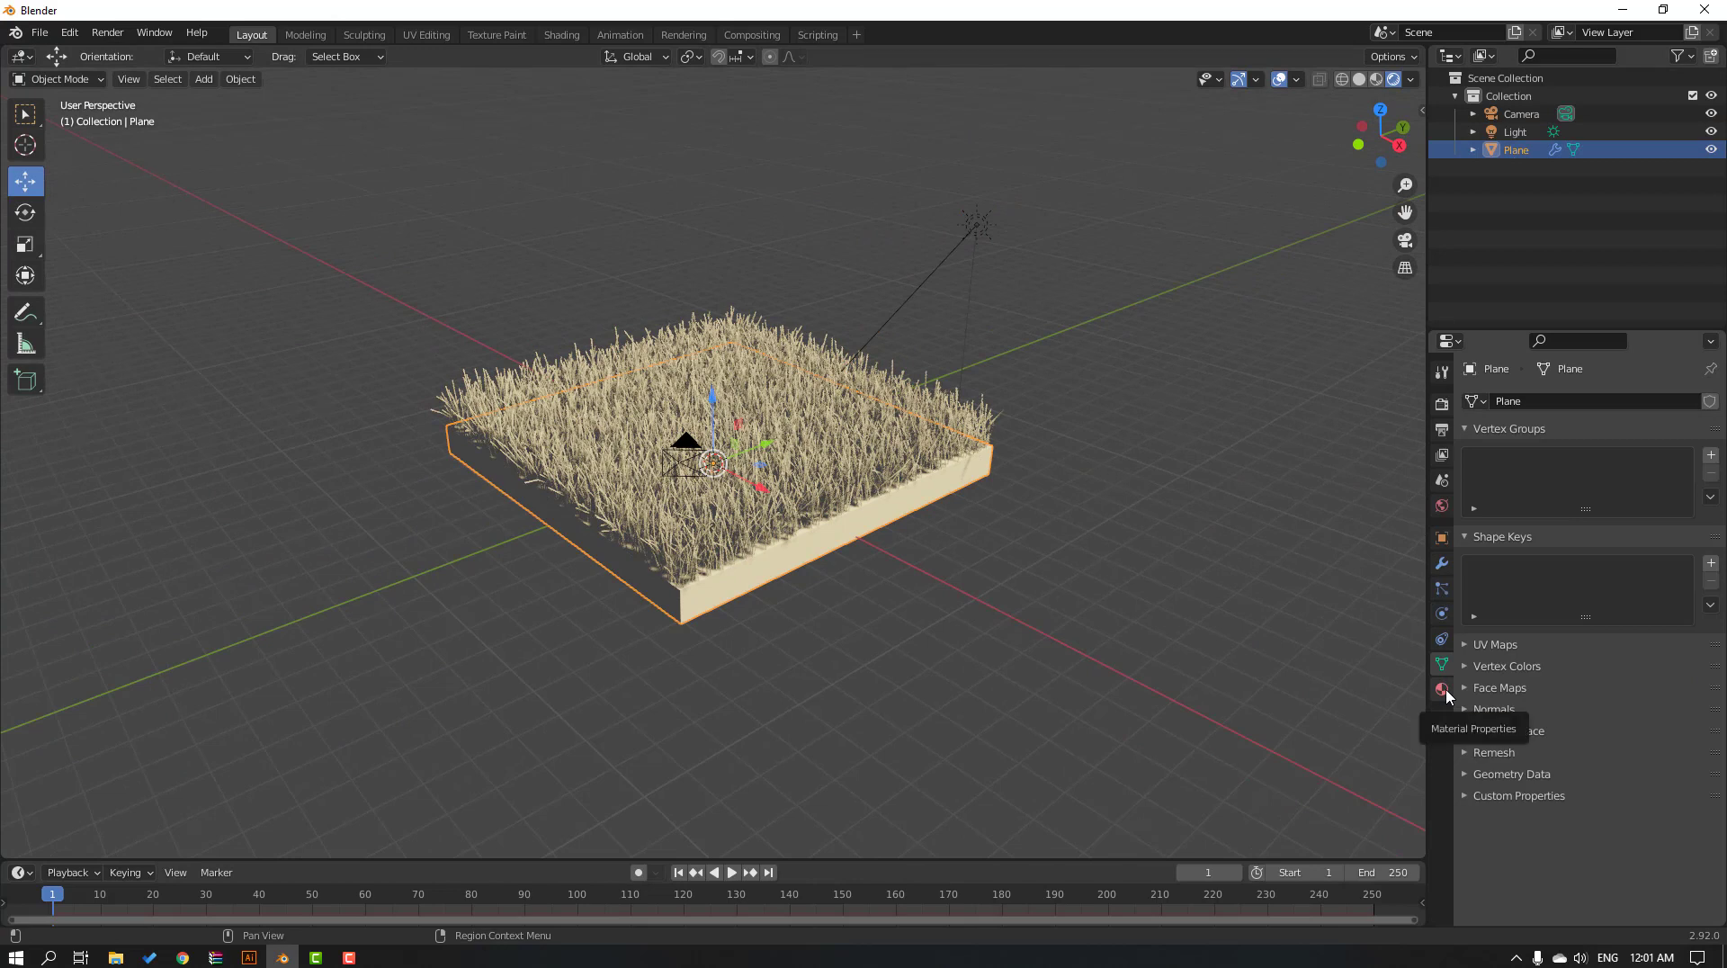
# Create a first material on the plane with a green base colour for the grass.
pyautogui.click(1441, 689)
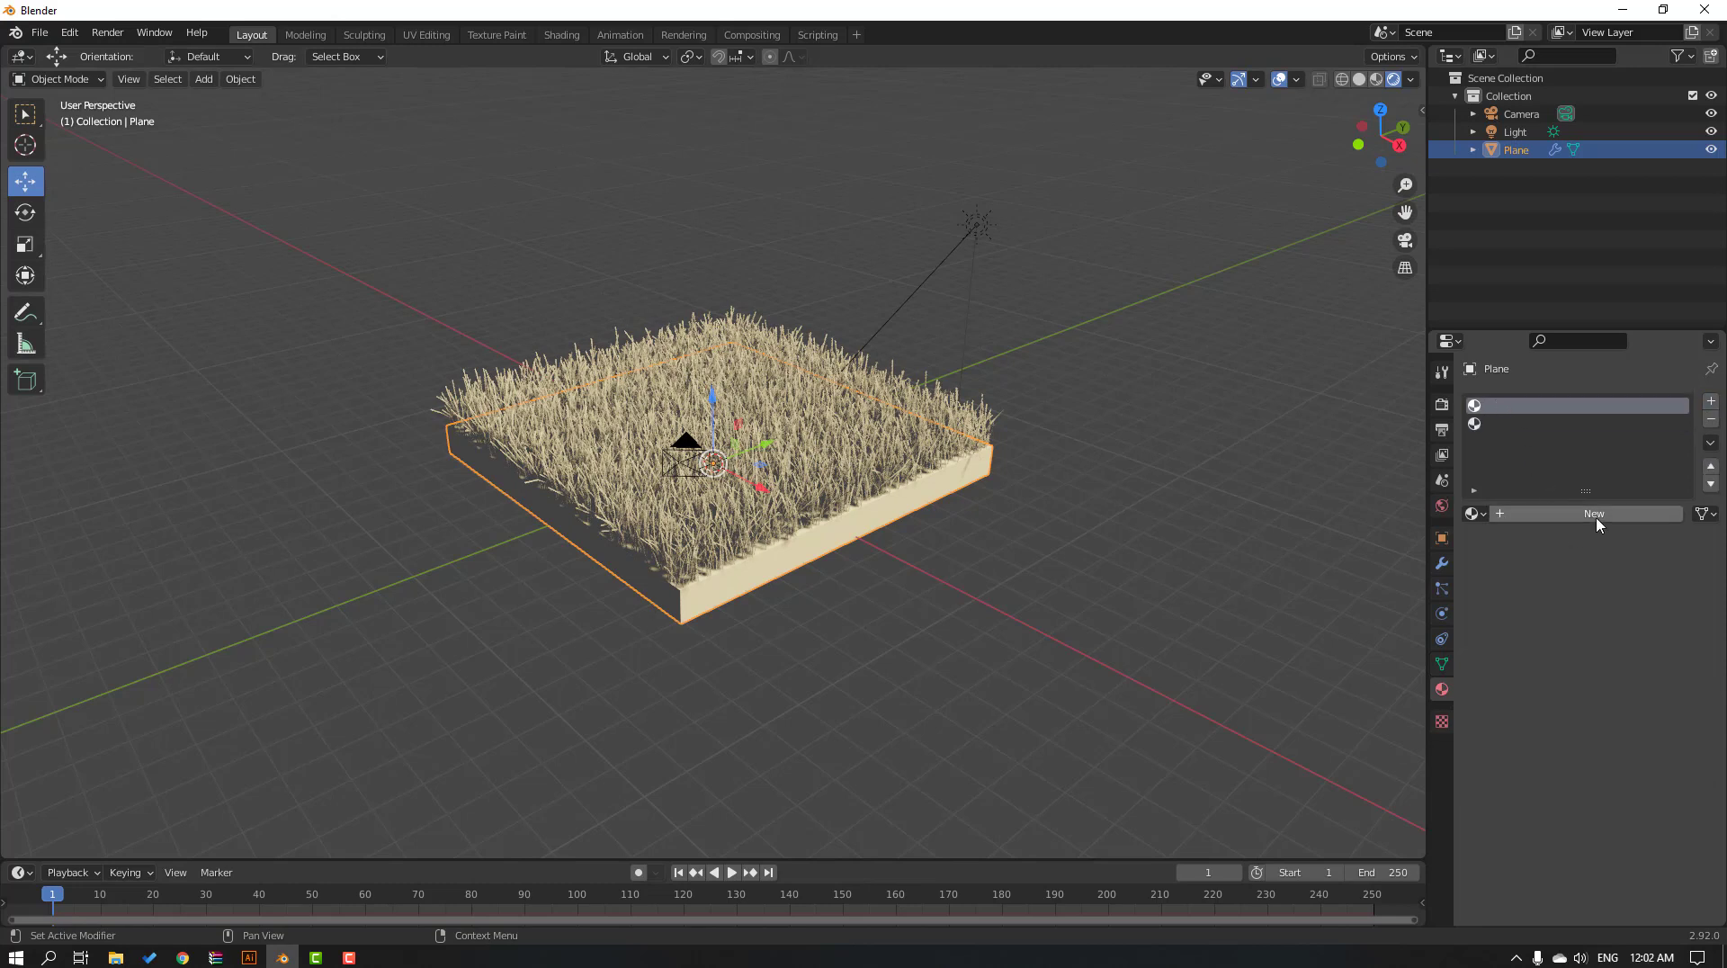
pyautogui.click(1594, 513)
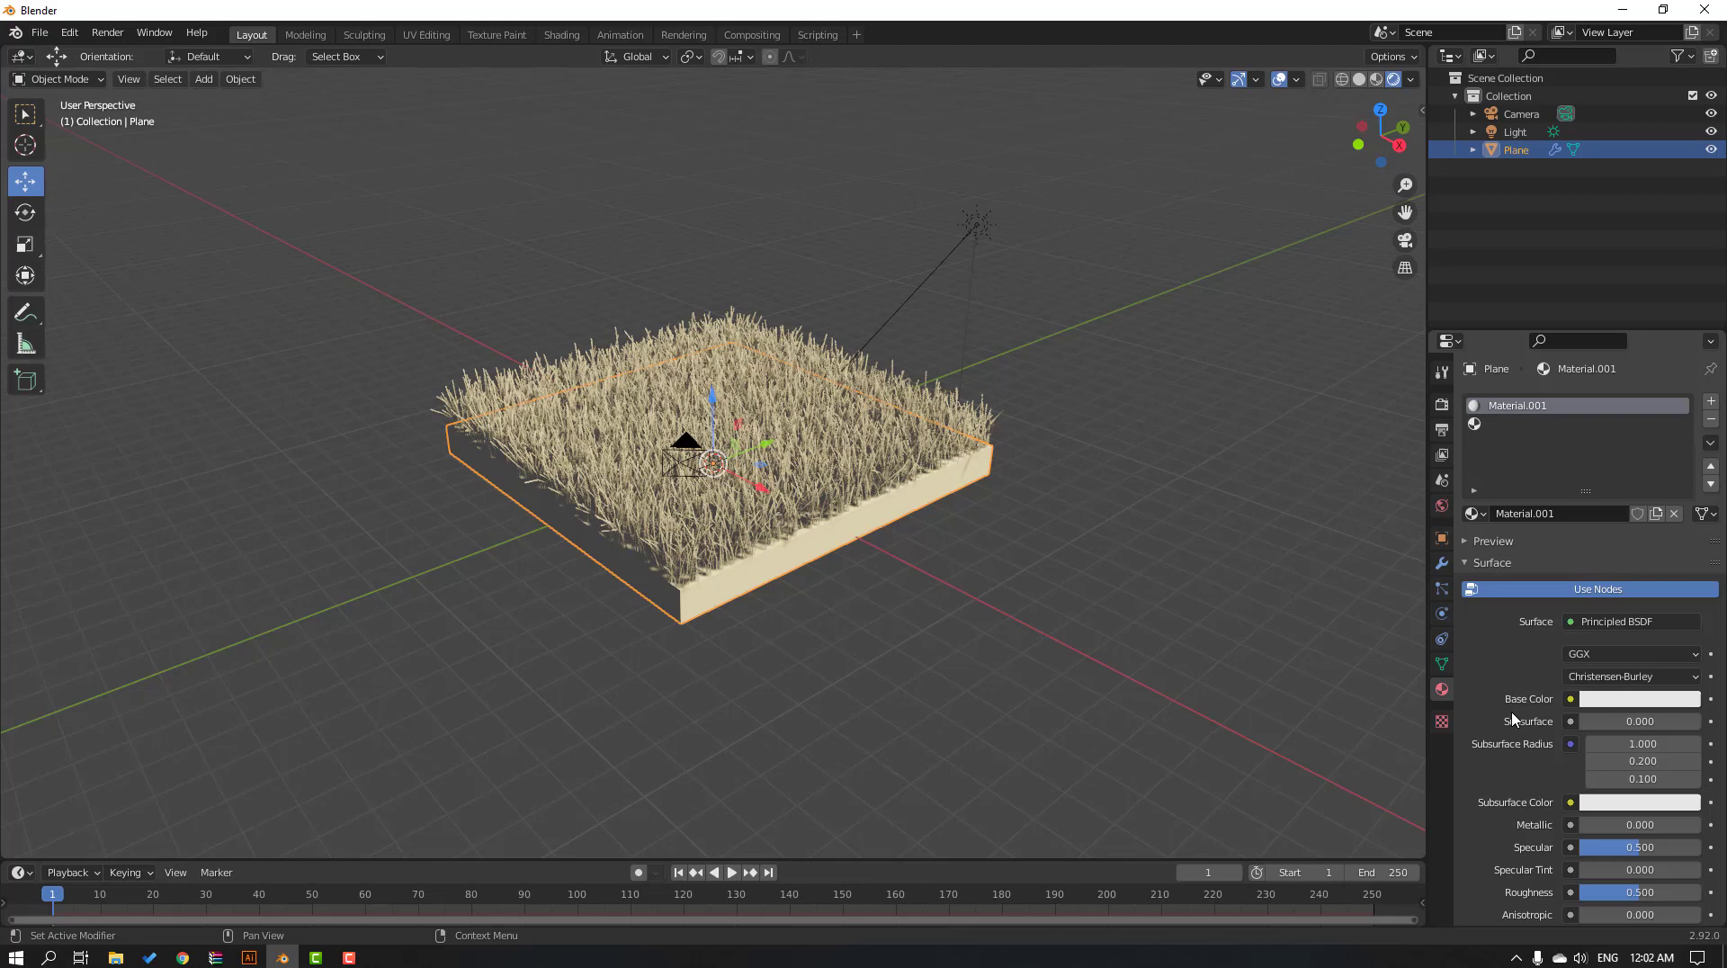
pyautogui.click(1639, 698)
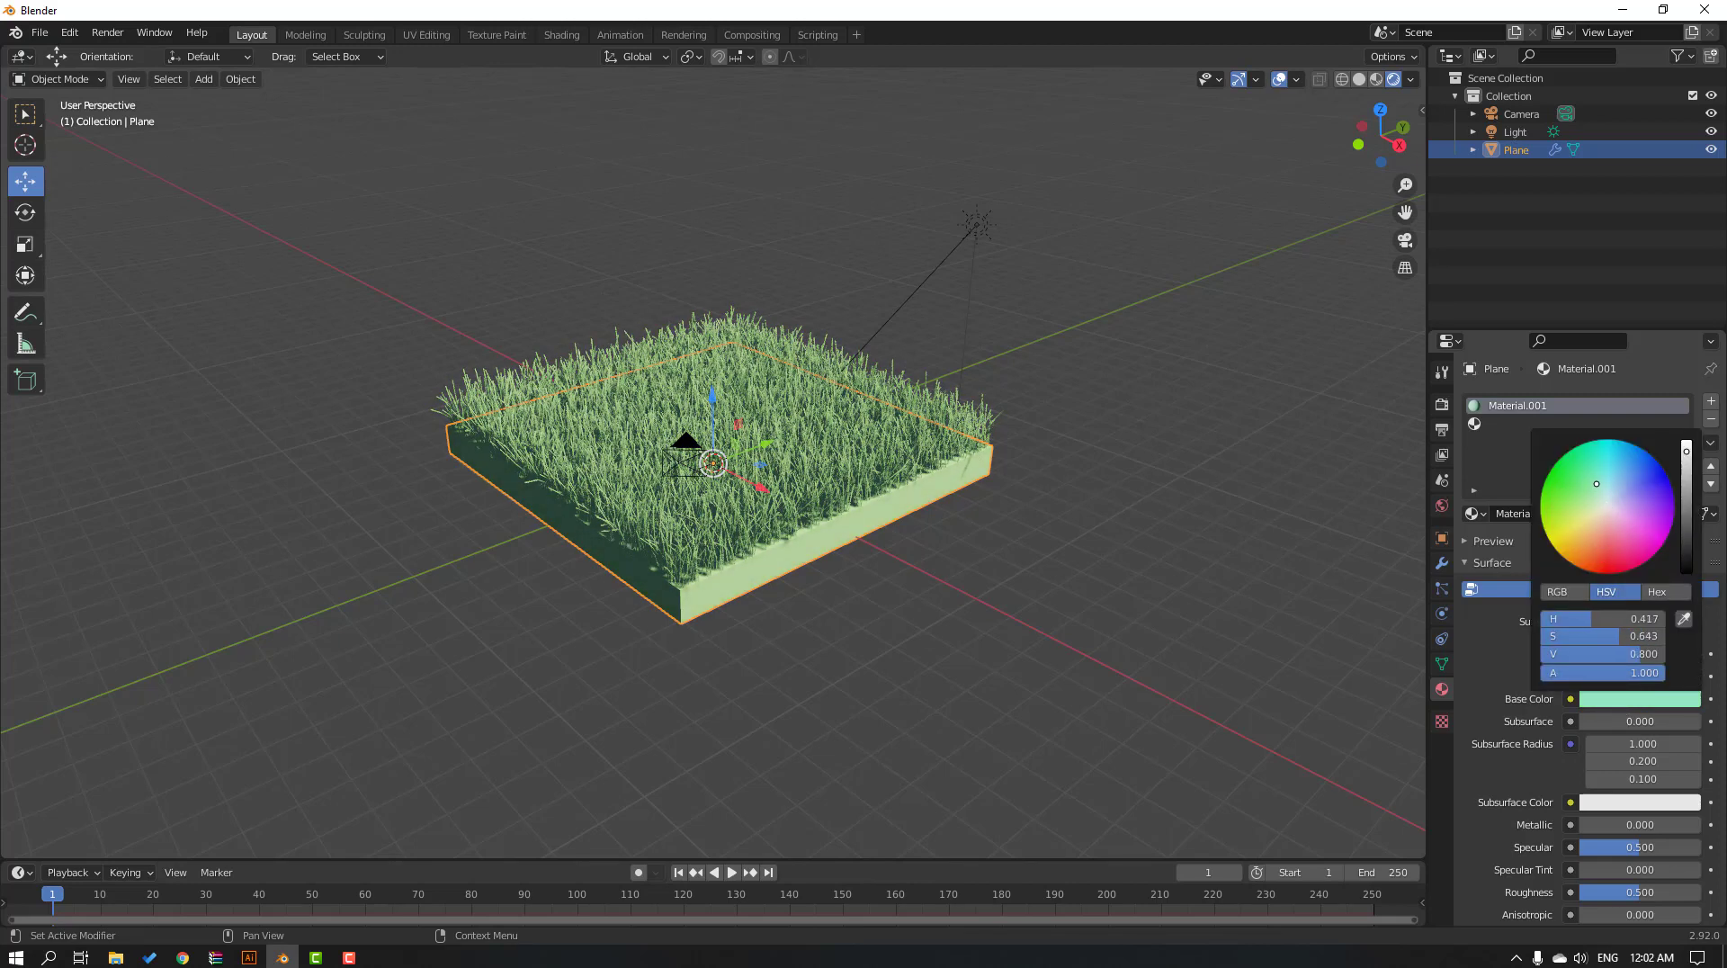
pyautogui.click(1502, 429)
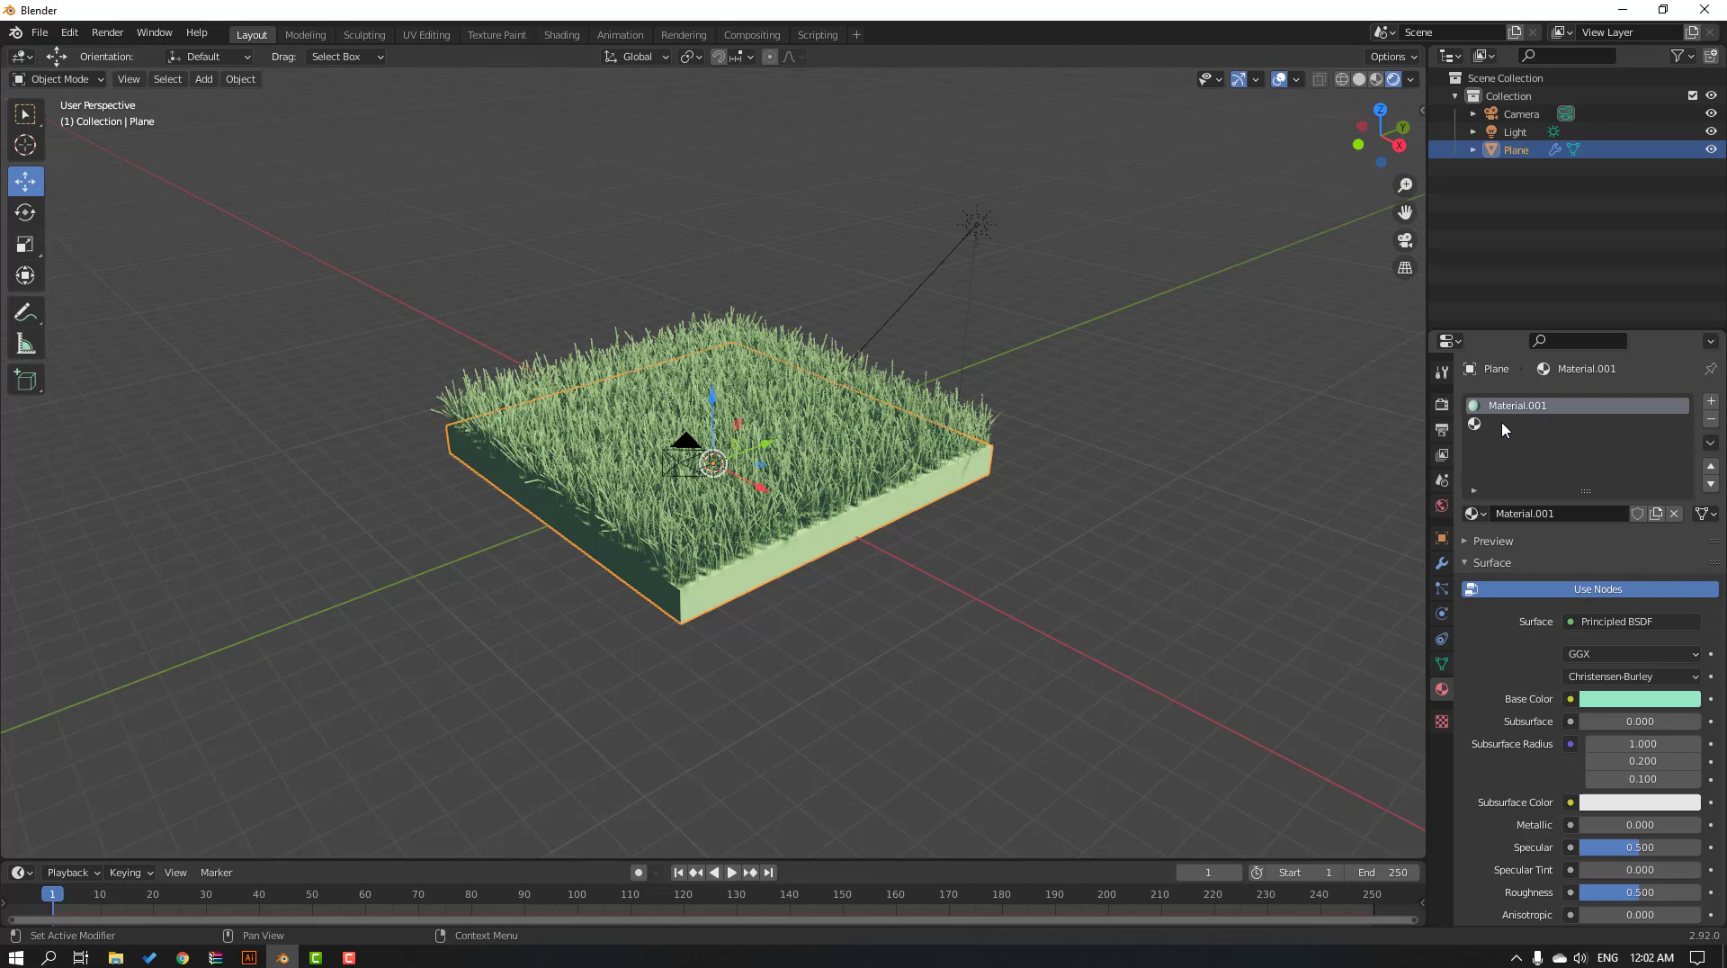
# Create a second material in the empty slot with a yellow-brown soil base colour.
pyautogui.click(1709, 400)
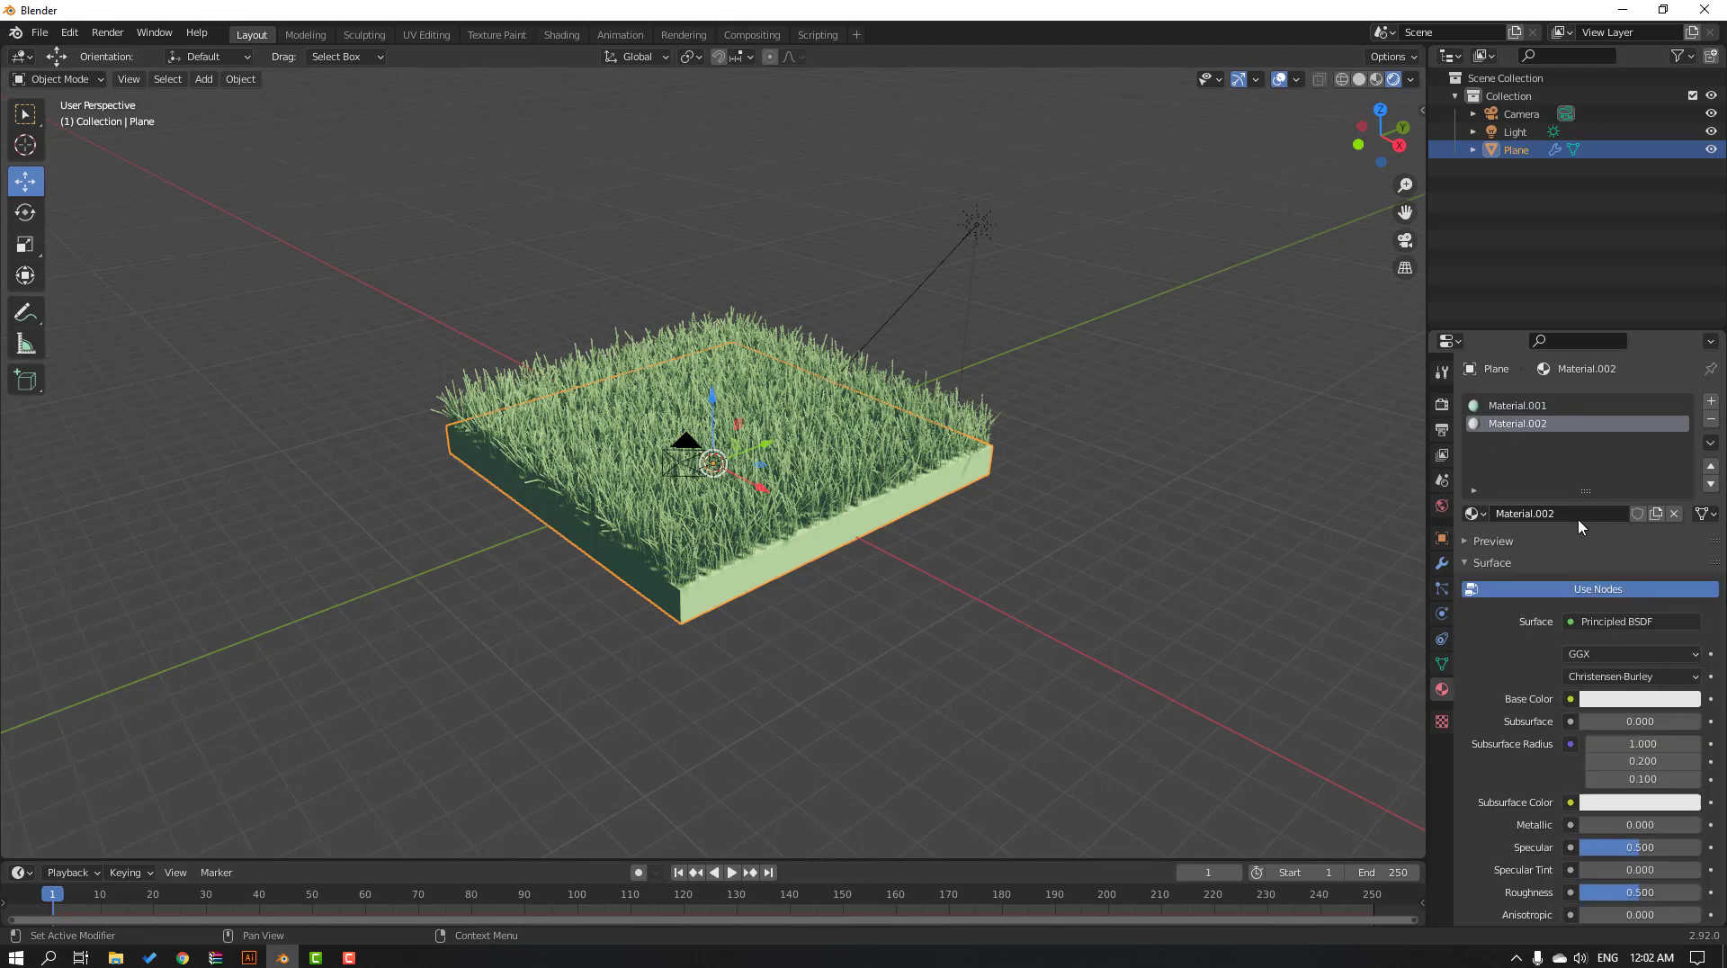
pyautogui.click(1640, 698)
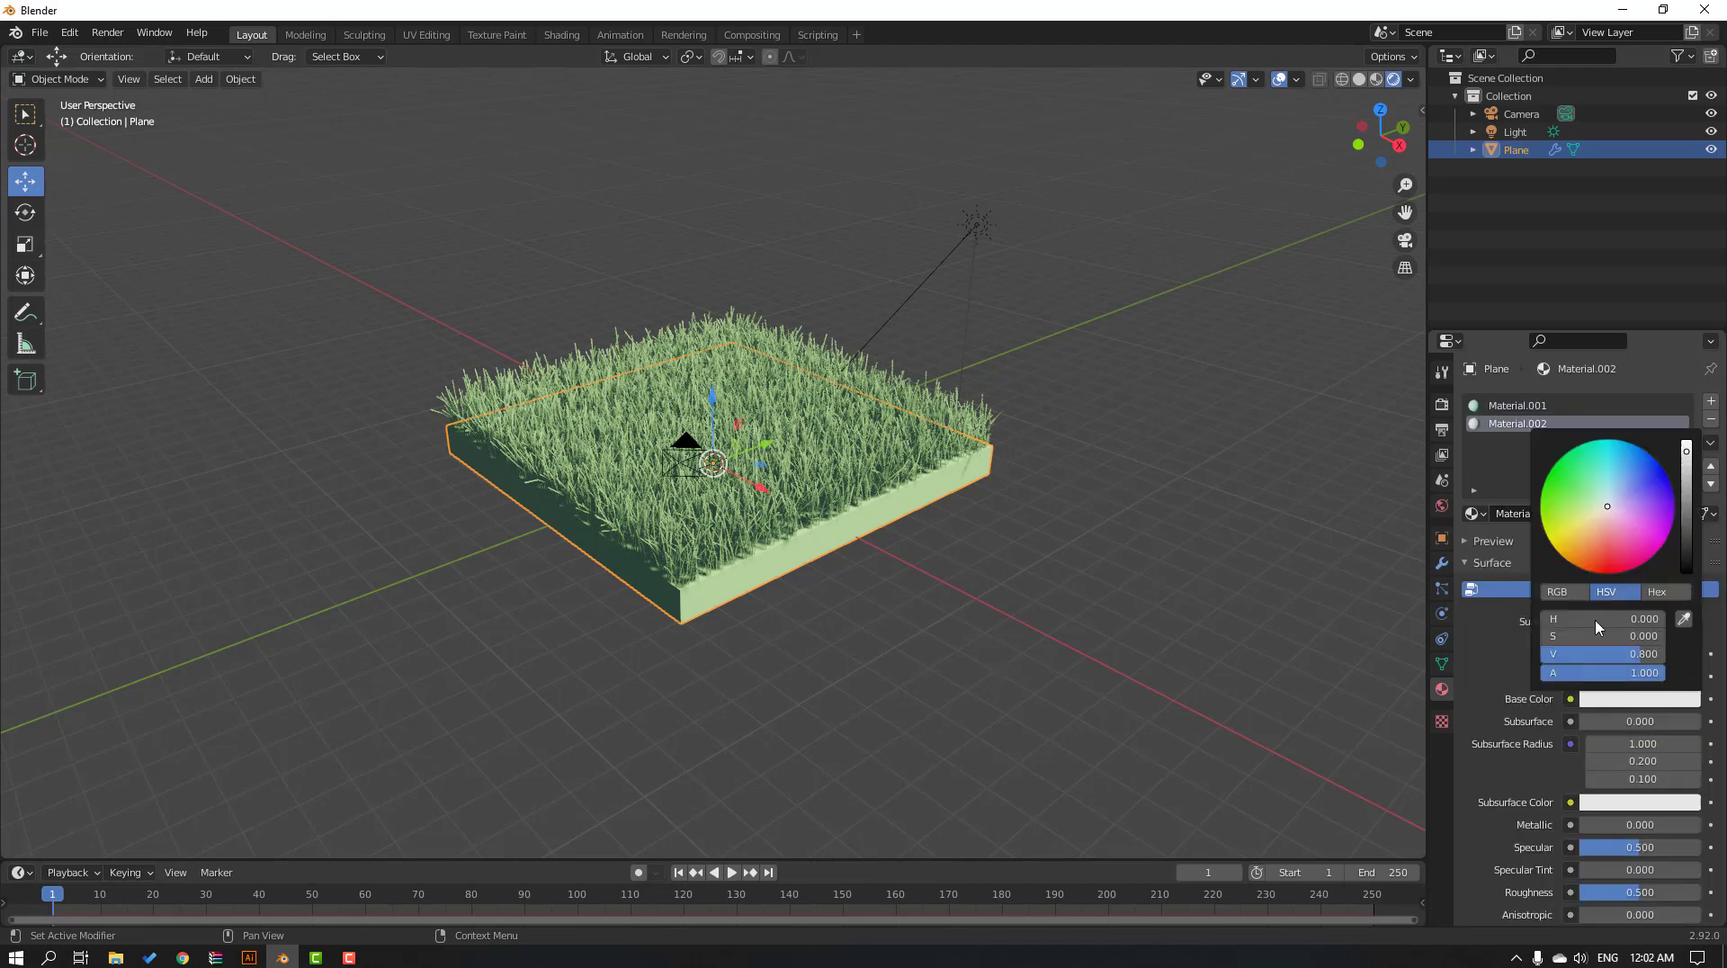
pyautogui.click(1594, 531)
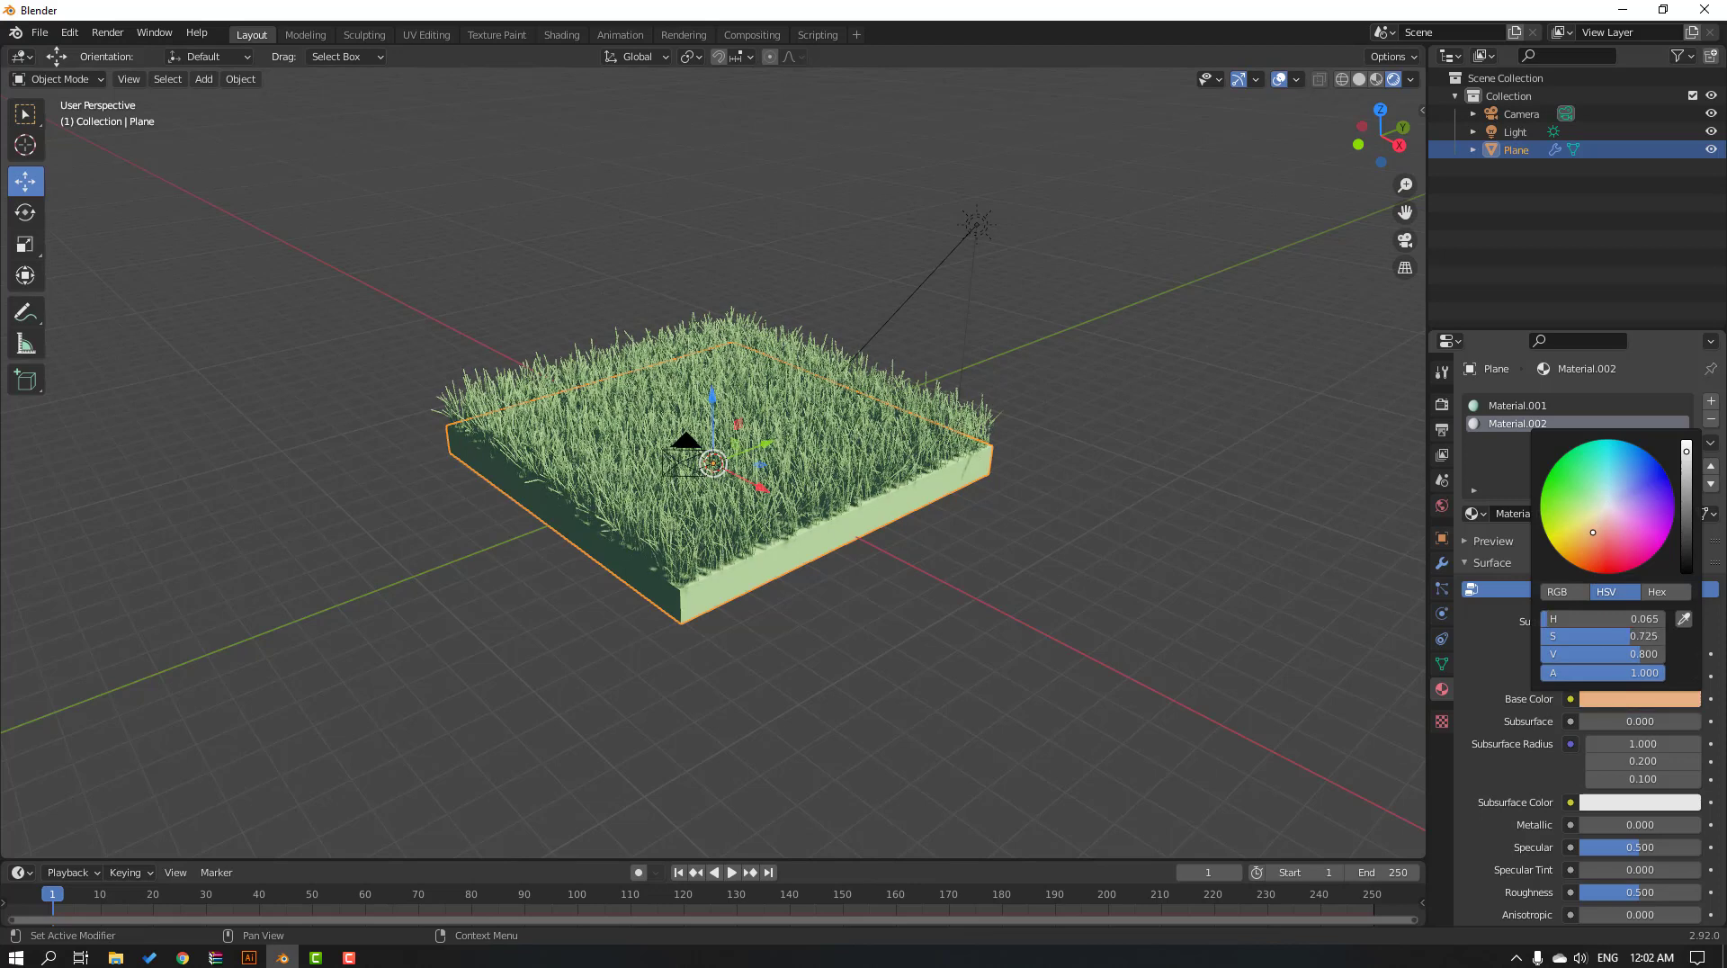
pyautogui.moveTo(1590, 530); pyautogui.dragTo(1586, 540)
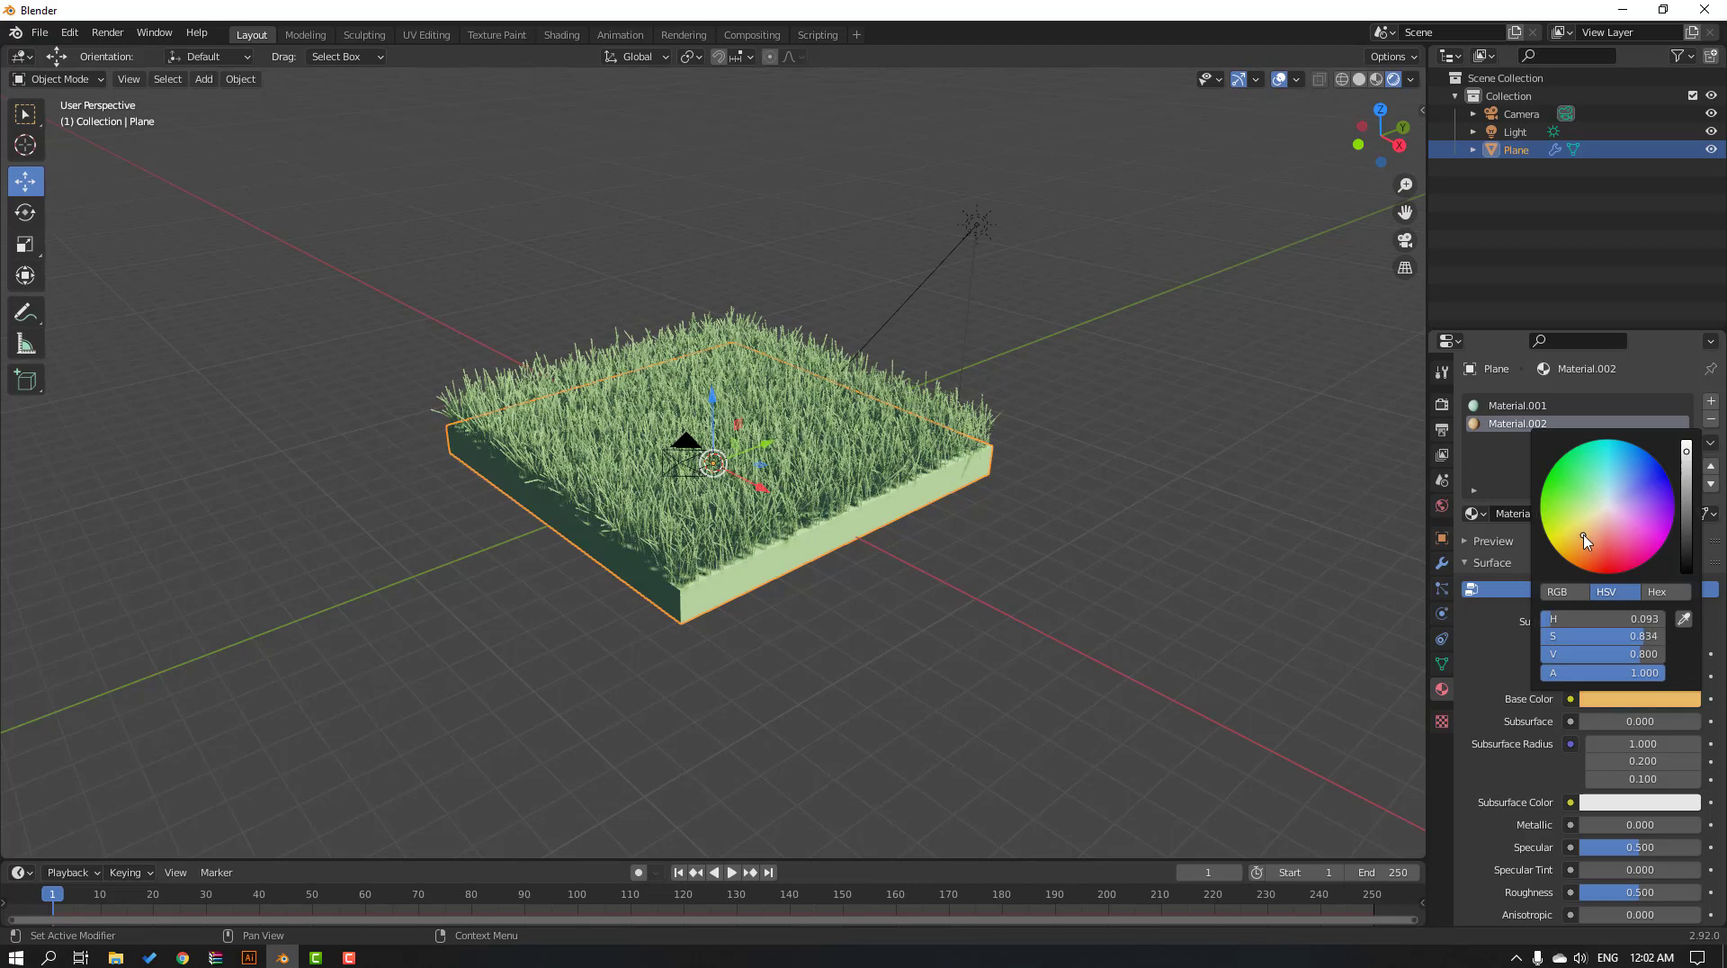
pyautogui.click(1525, 471)
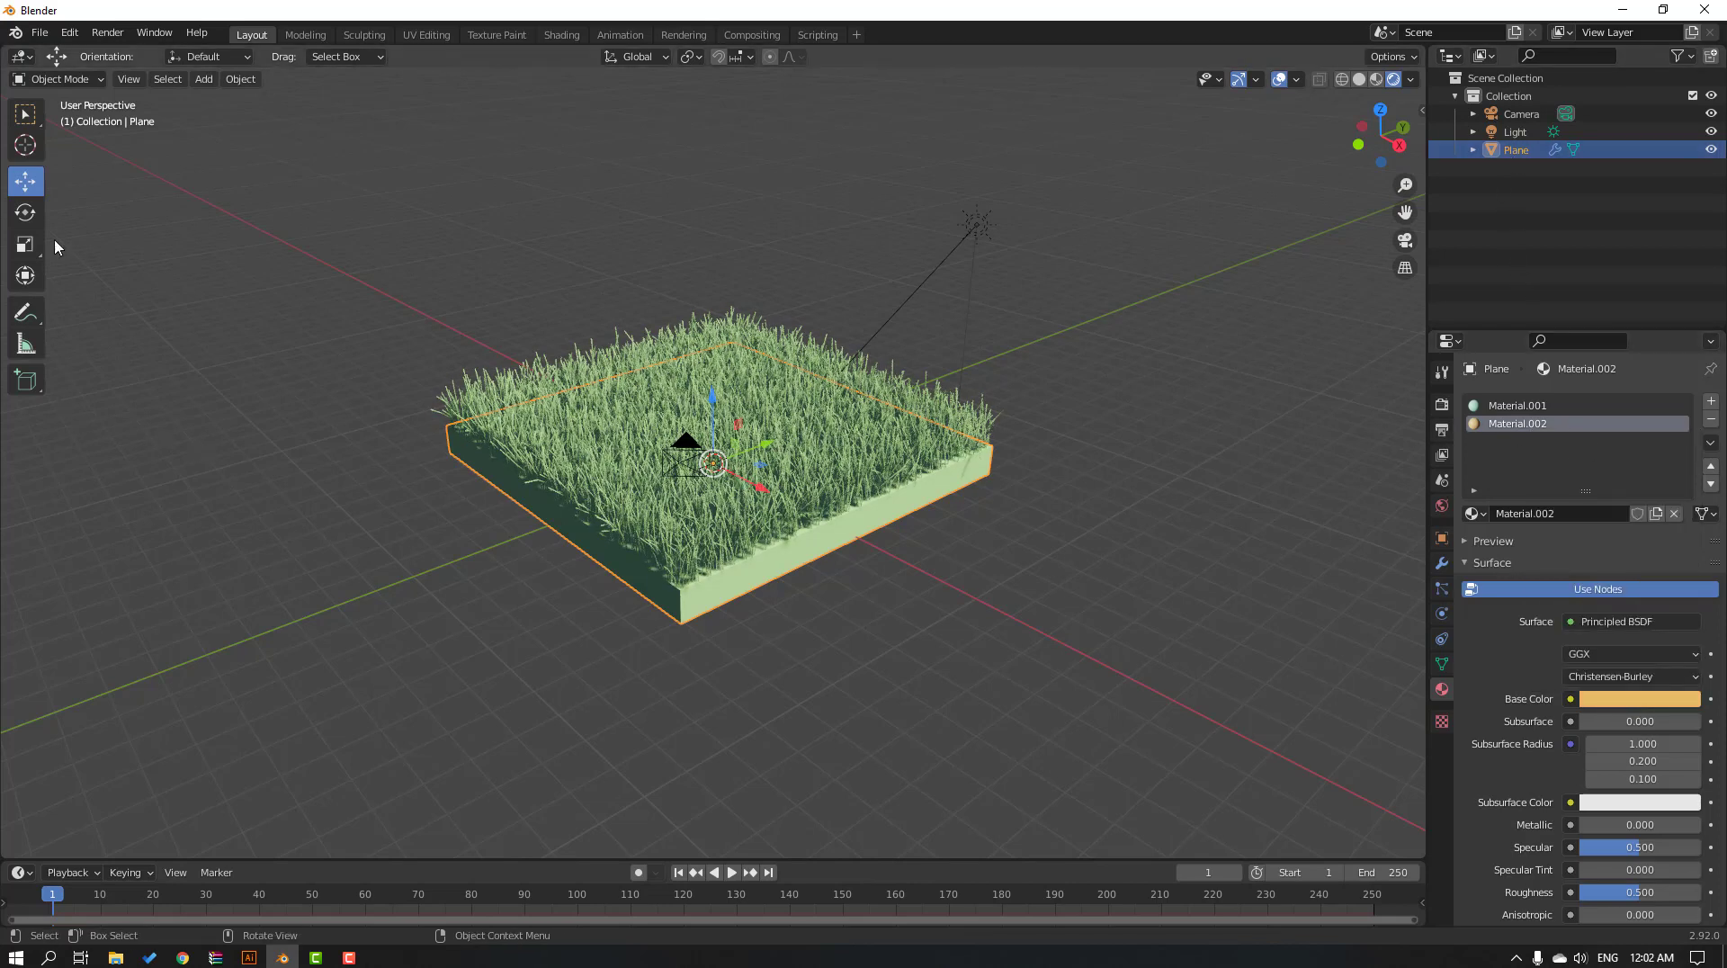
# Assign Material.002 to the slab mesh in Edit Mode, then return to Object Mode.
pyautogui.click(54, 79)
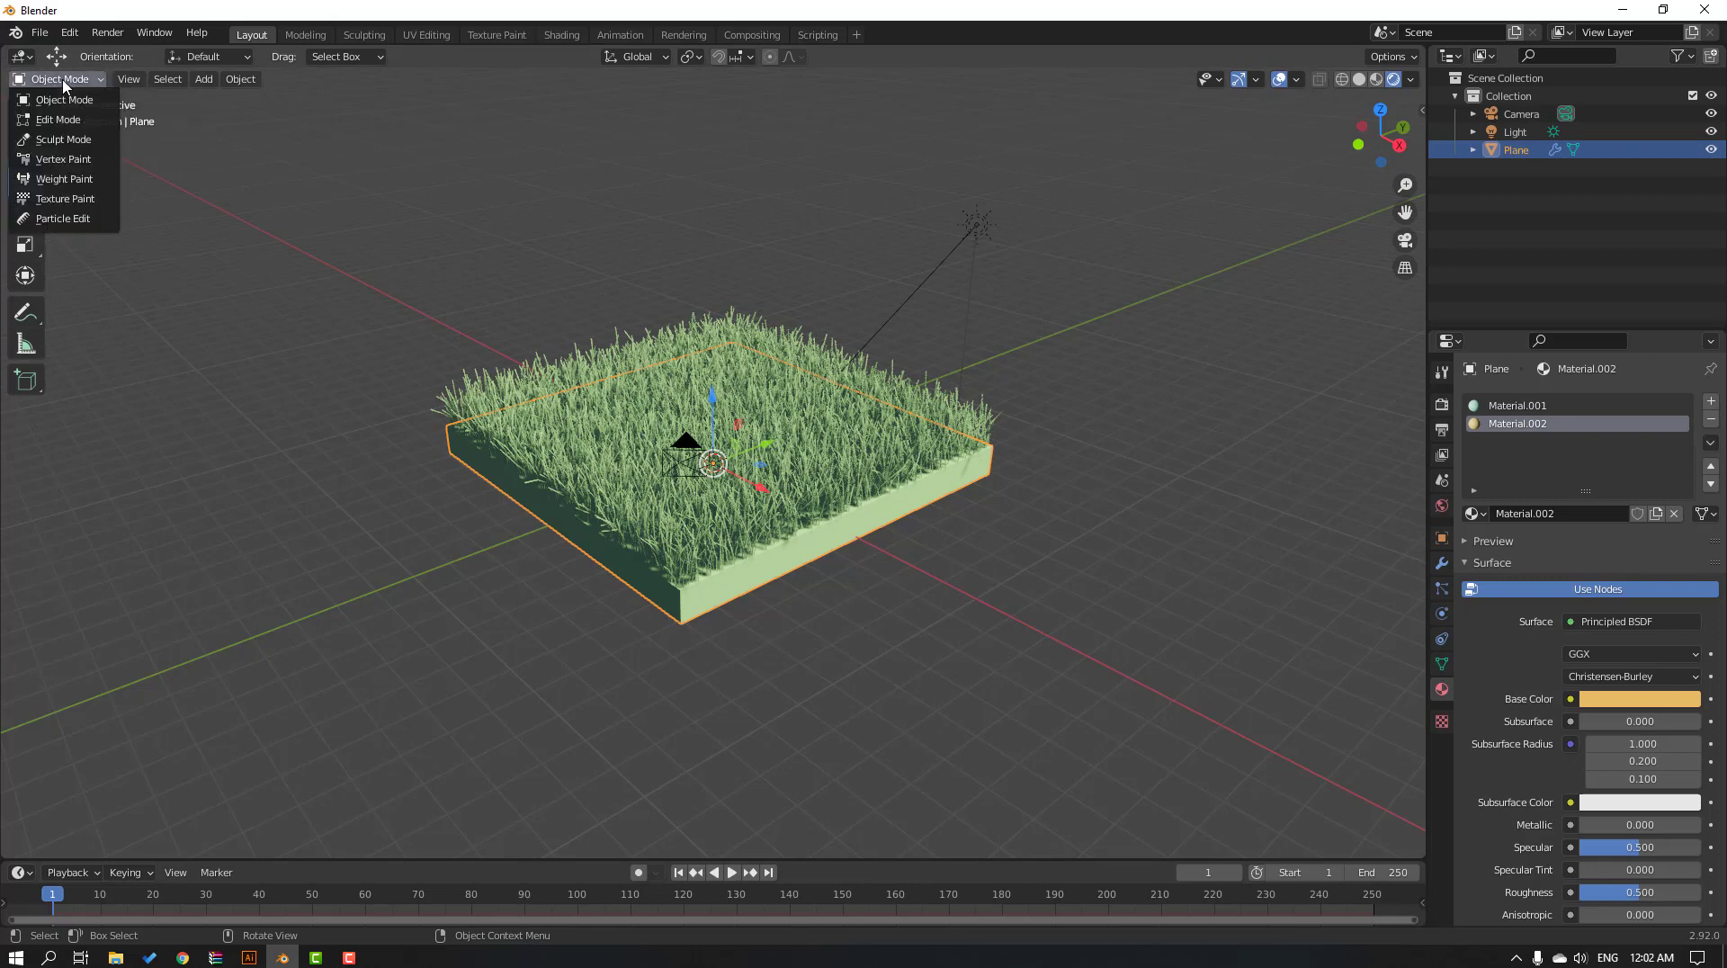
pyautogui.click(59, 118)
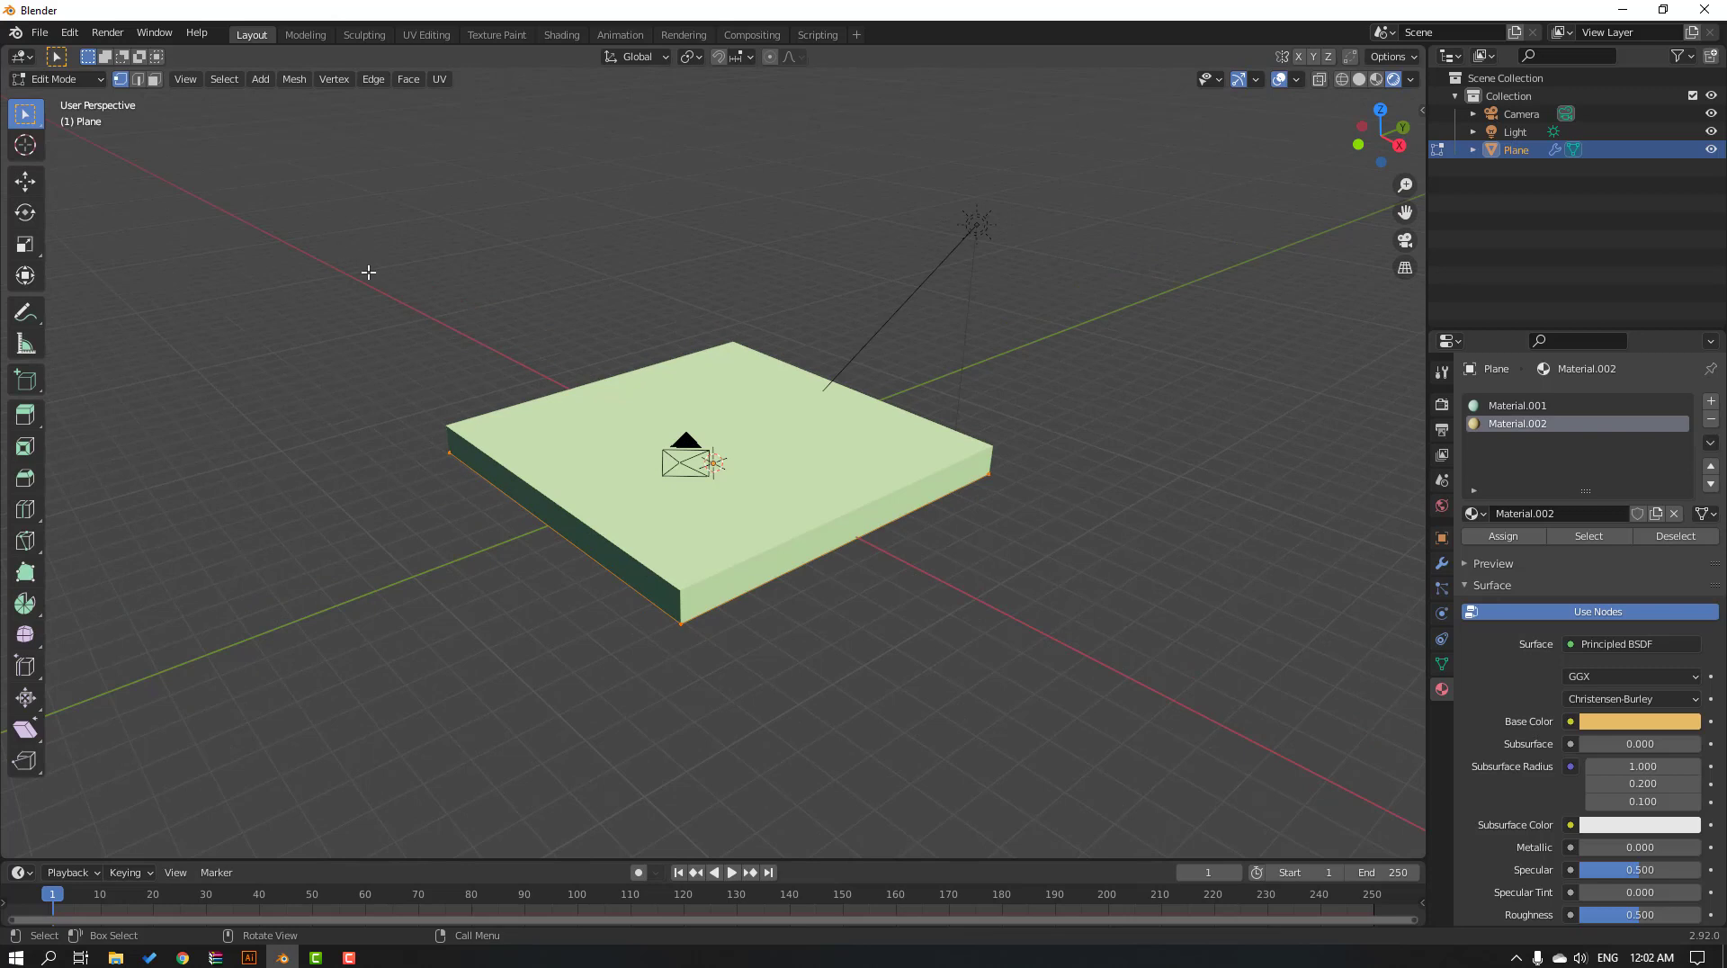
pyautogui.moveTo(913, 568)
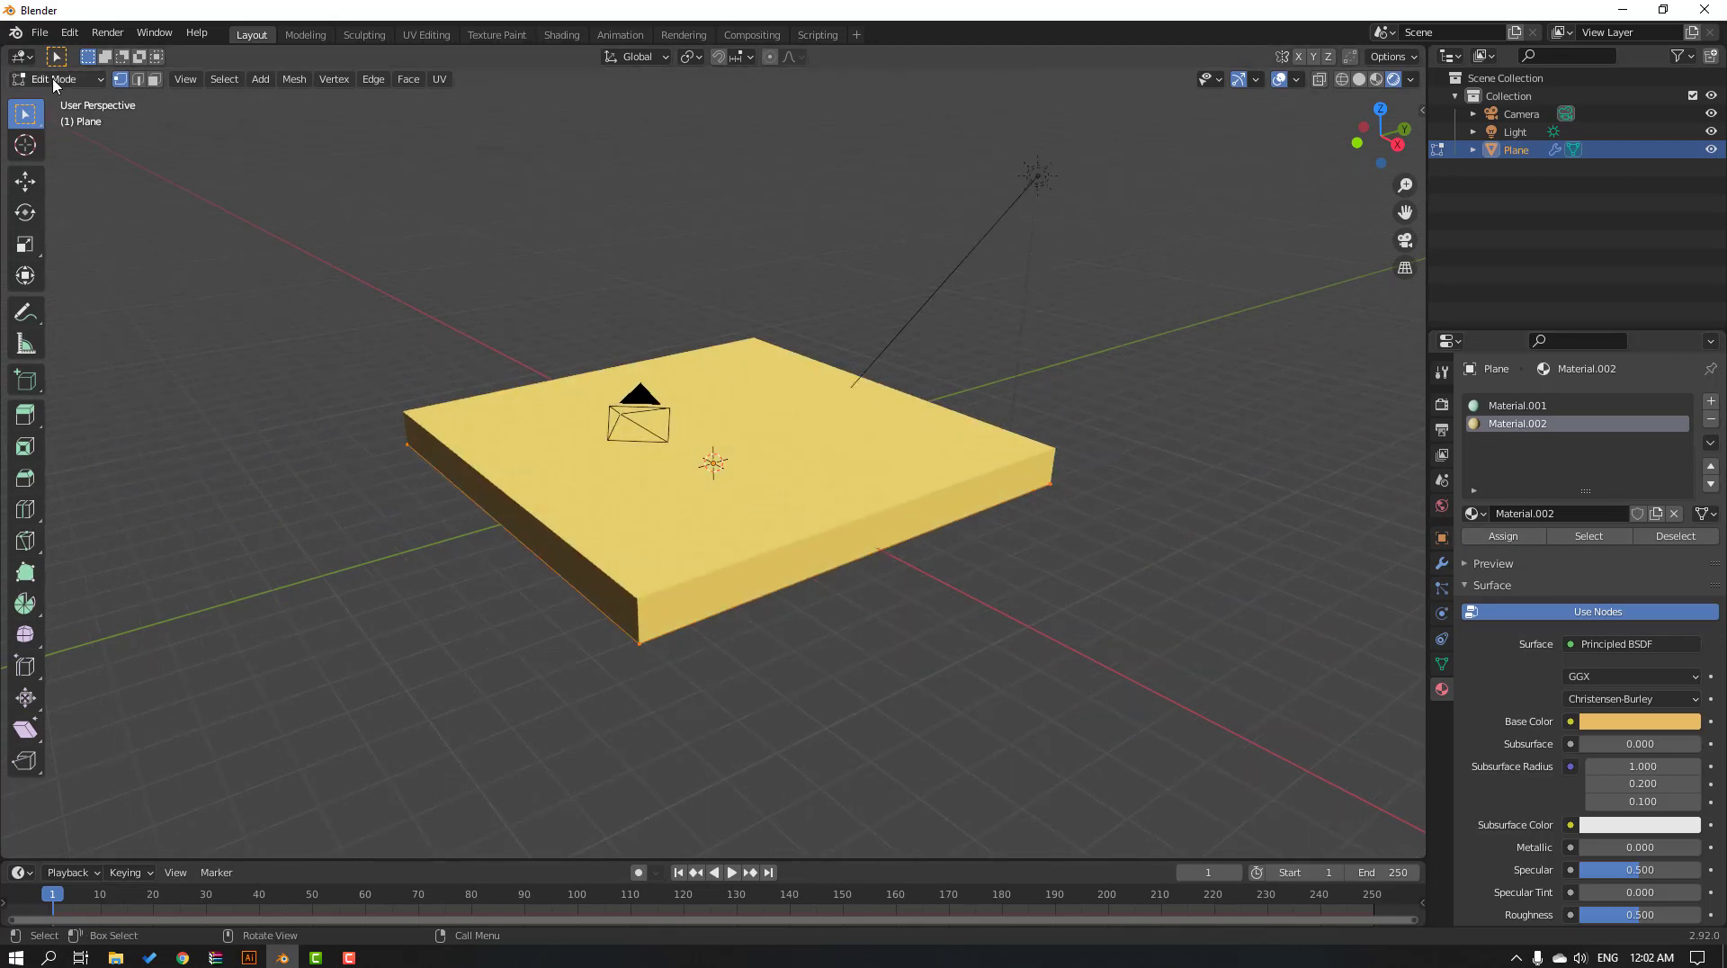
pyautogui.click(54, 77)
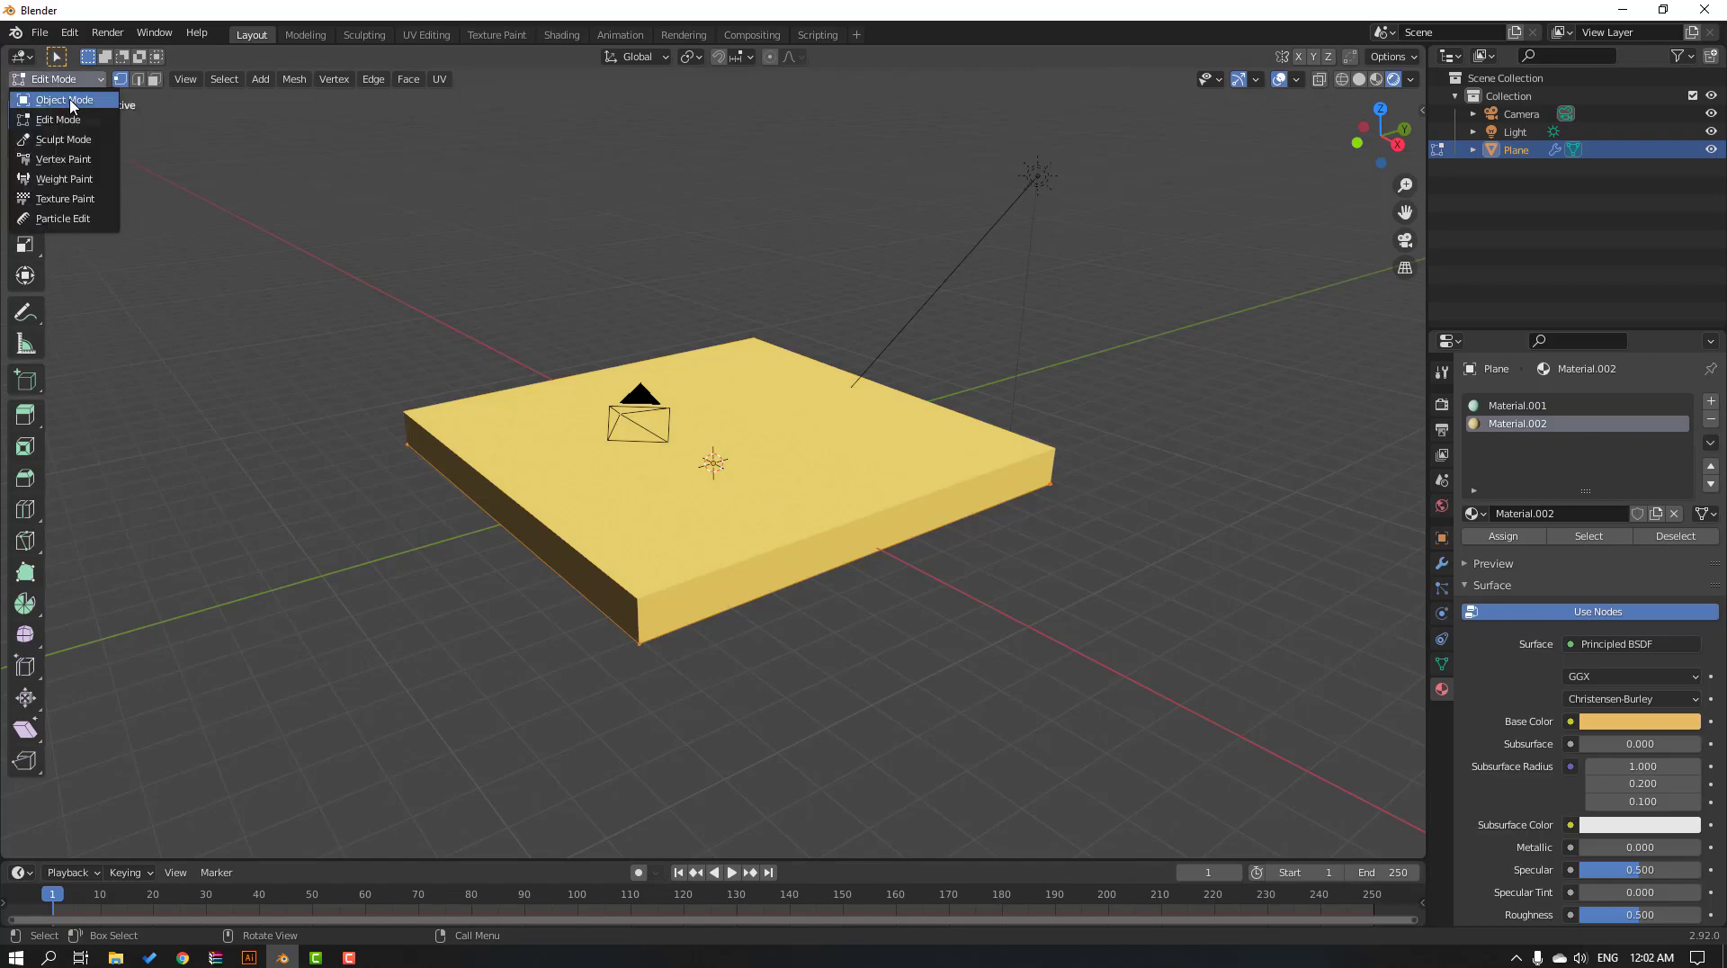
pyautogui.click(60, 99)
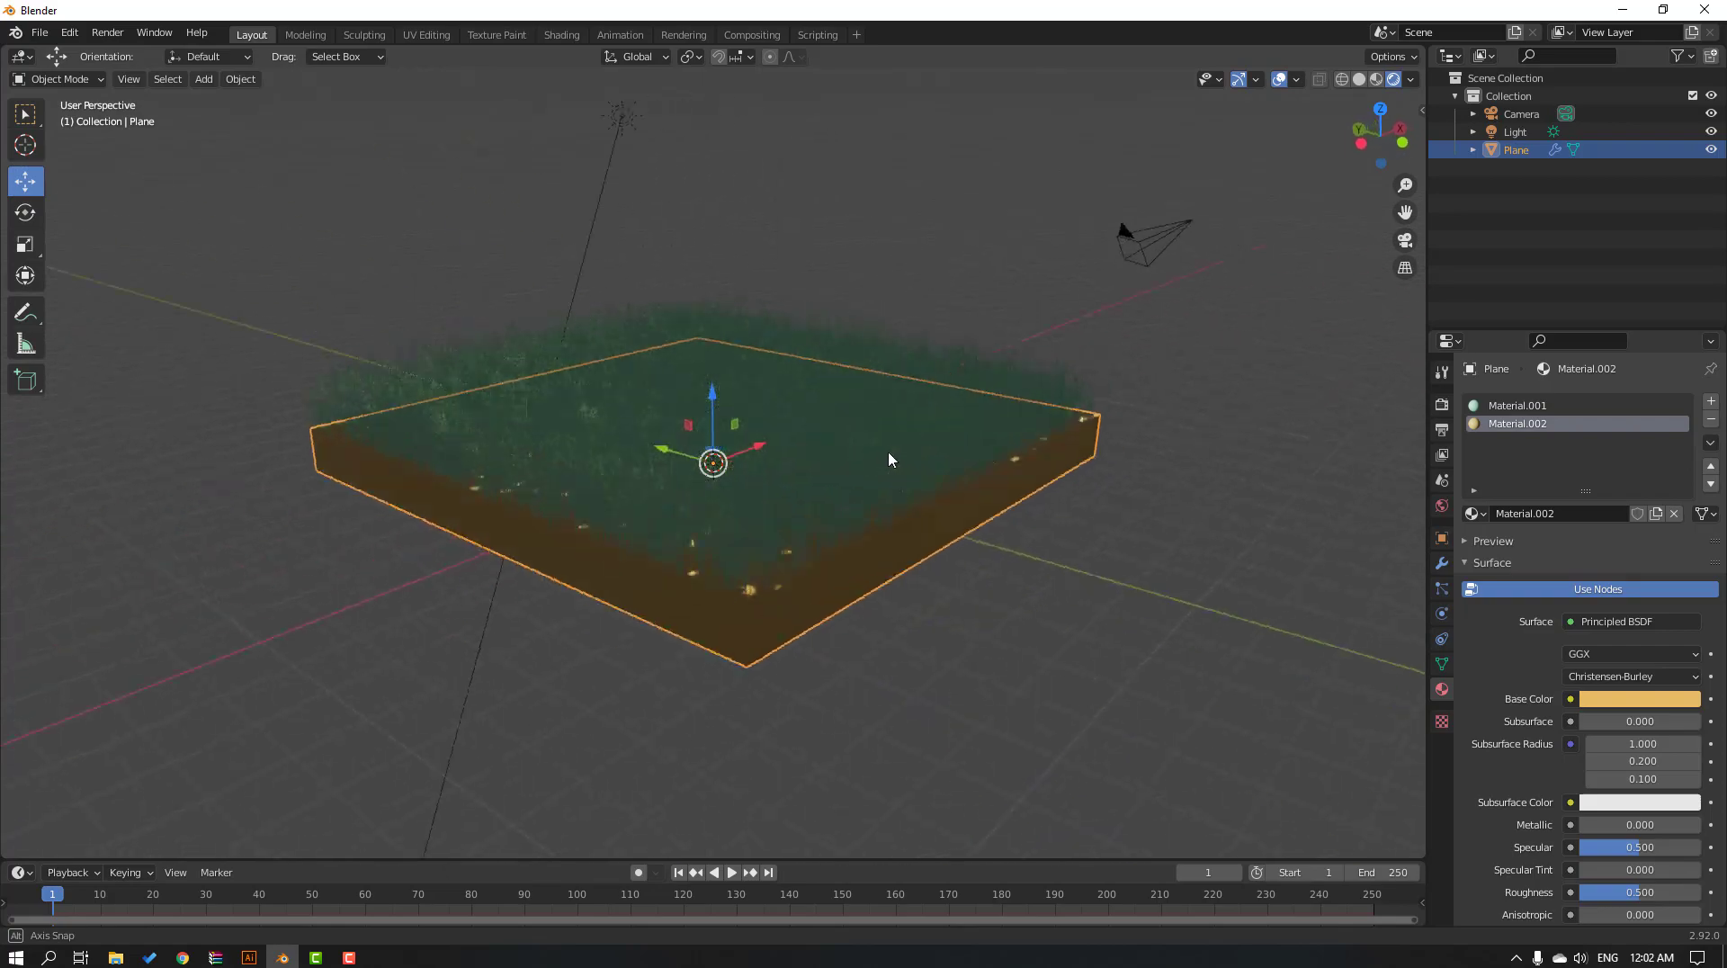
pyautogui.moveTo(891, 459); pyautogui.dragTo(581, 468)
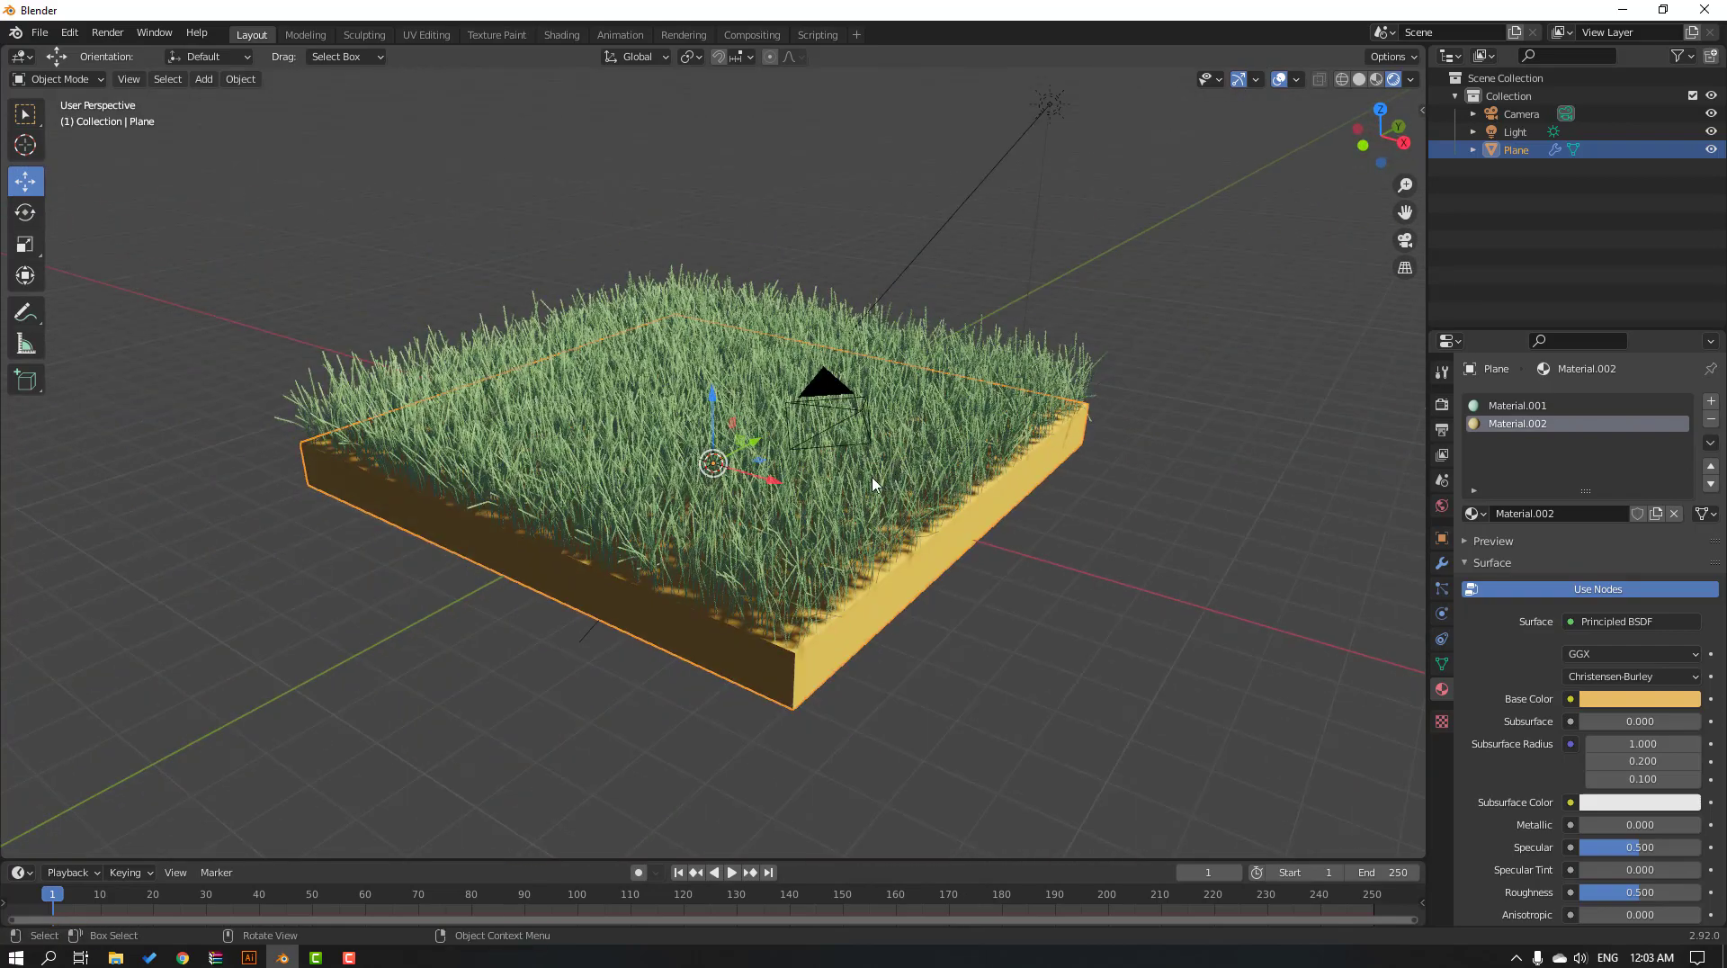
pyautogui.click(1515, 131)
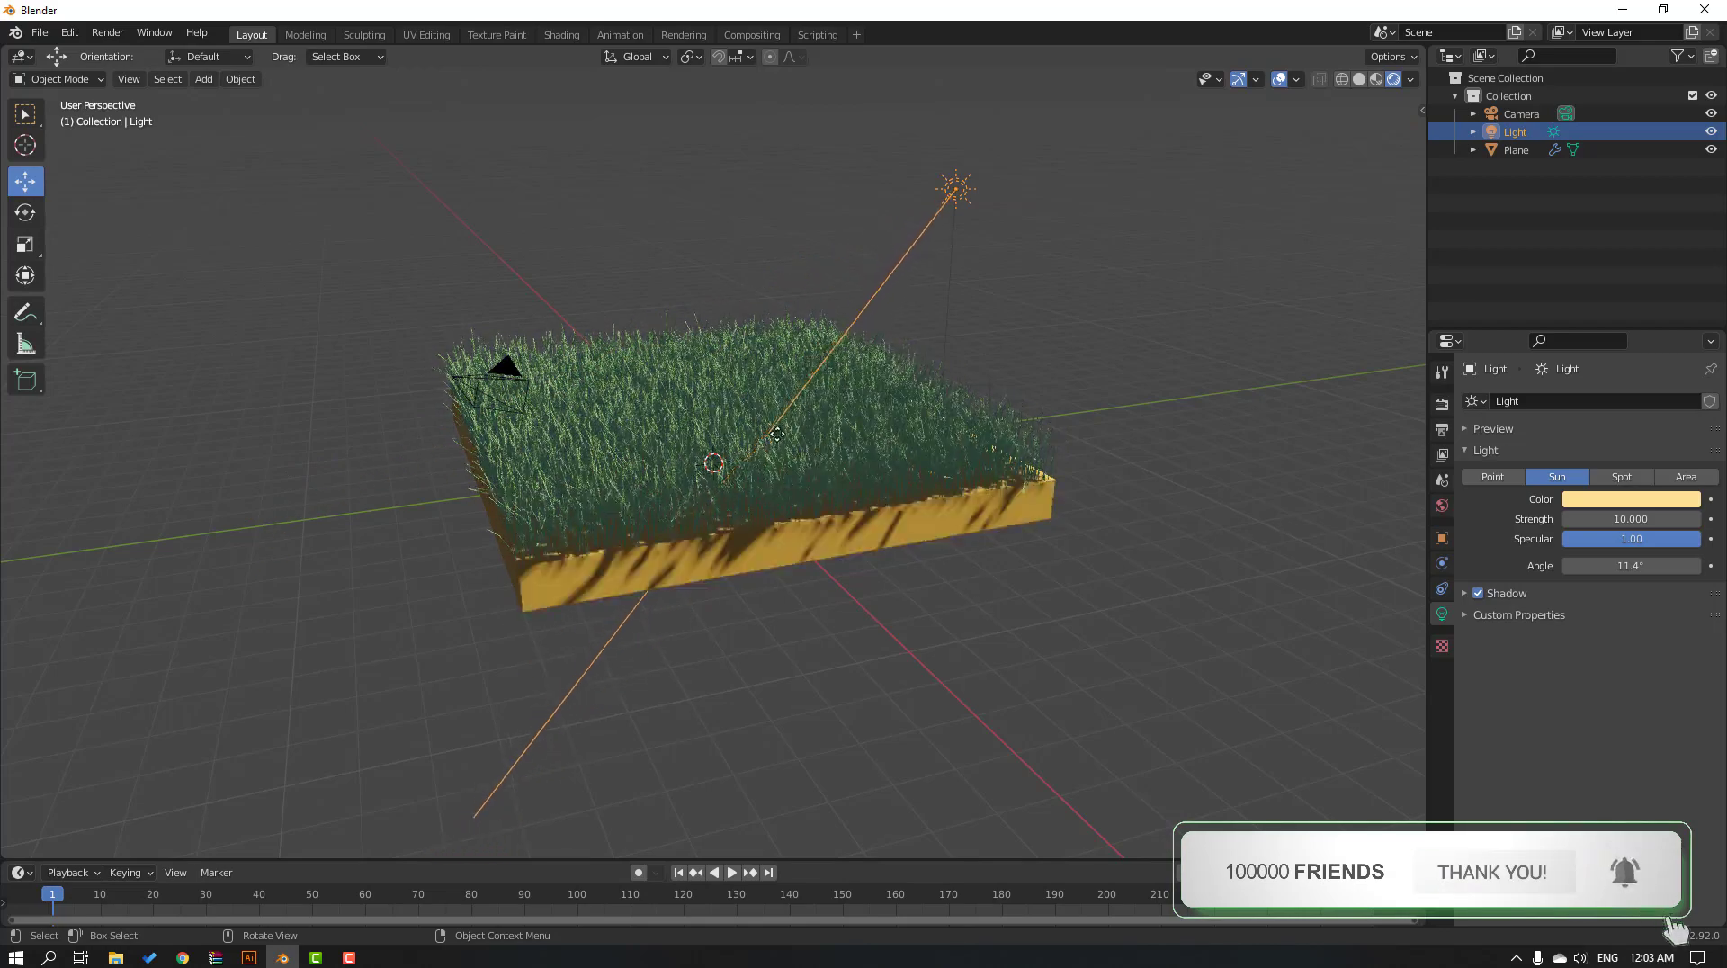
pyautogui.moveTo(772, 441); pyautogui.dragTo(759, 424)
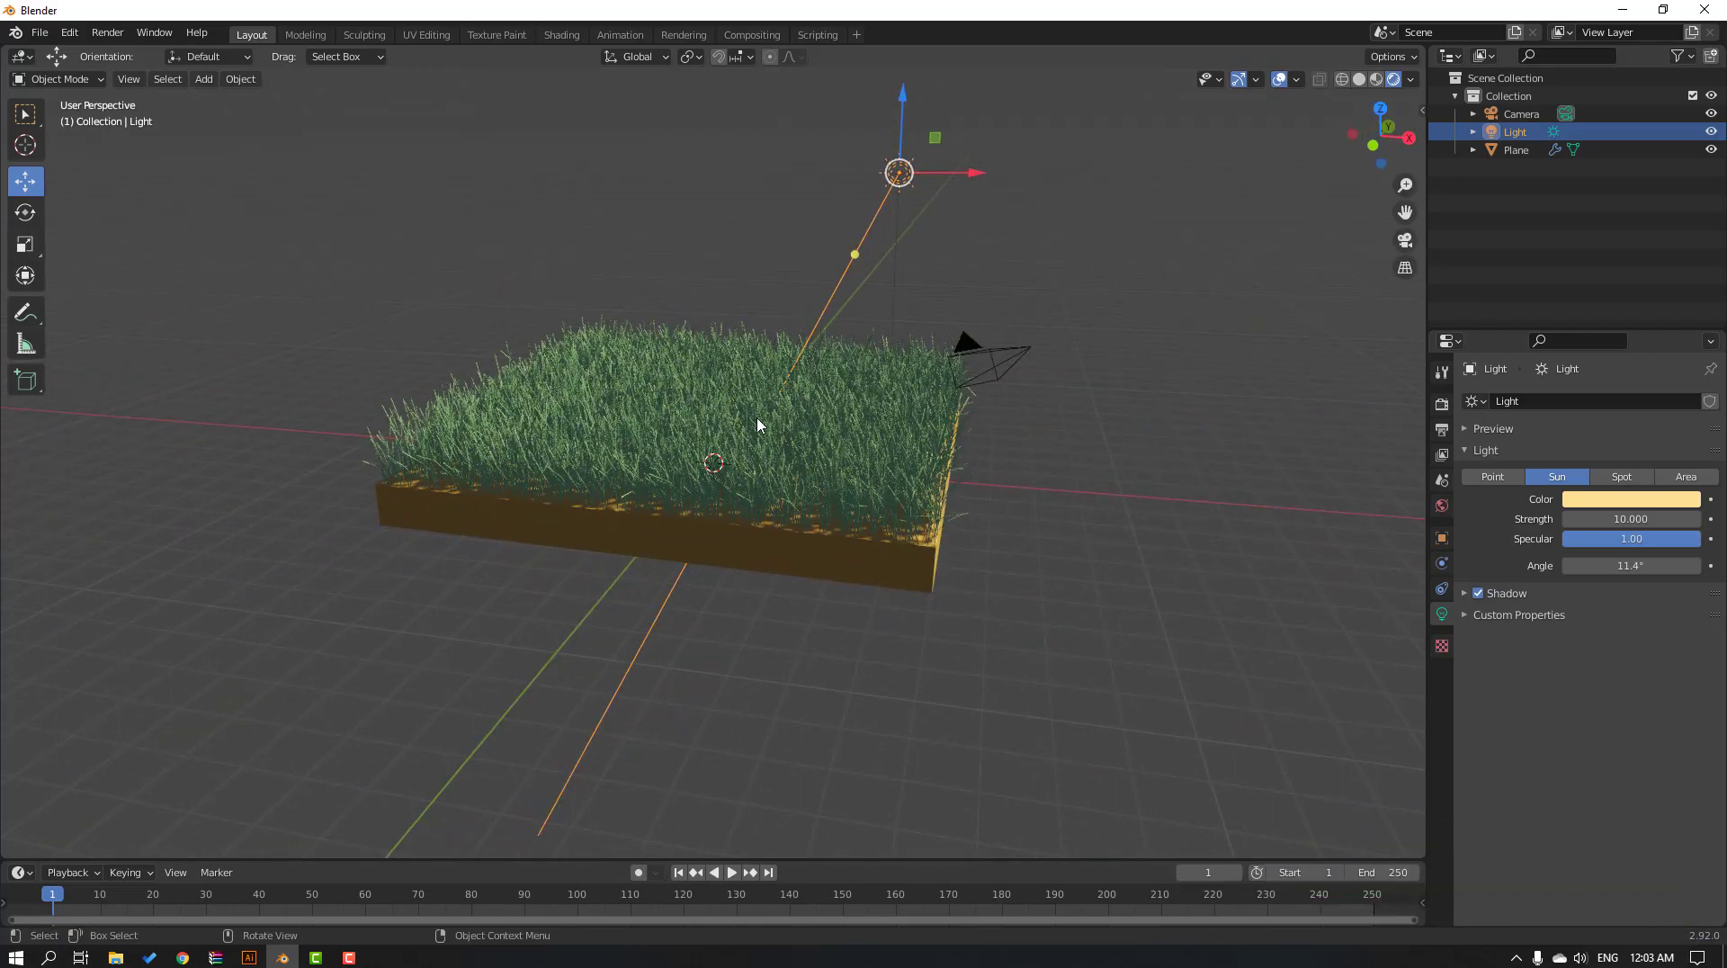